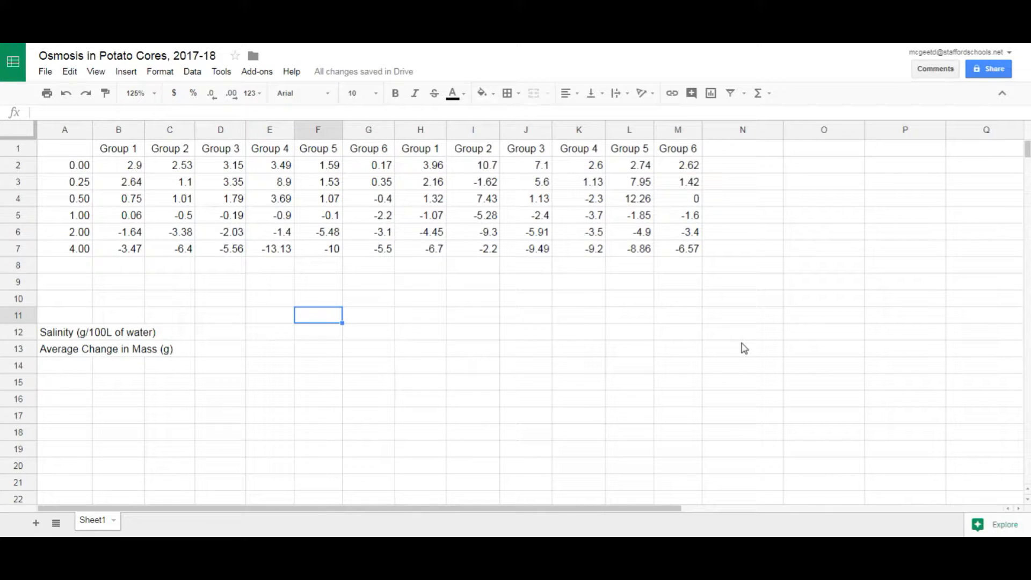
pyautogui.moveTo(690, 341)
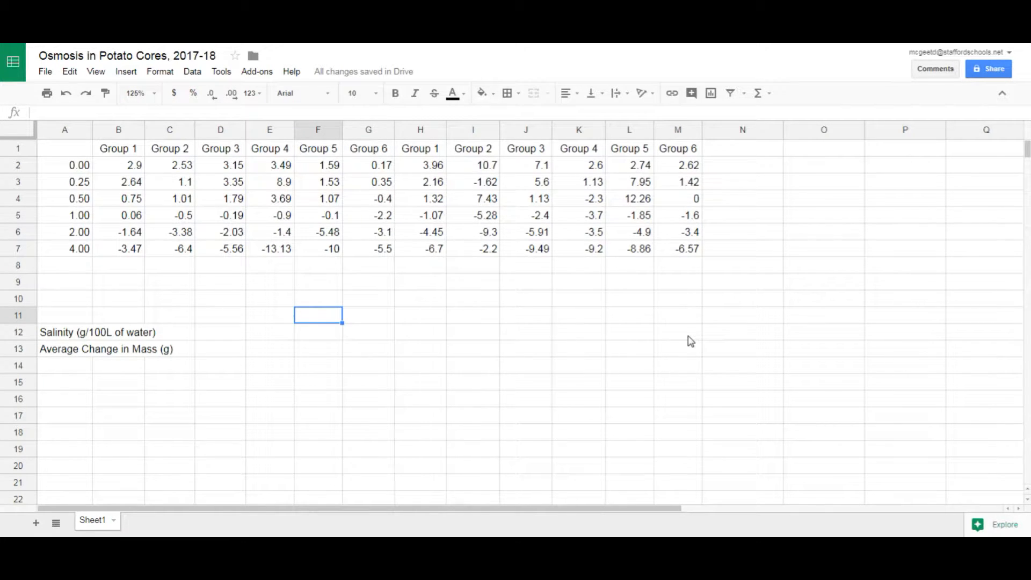
pyautogui.moveTo(683, 344)
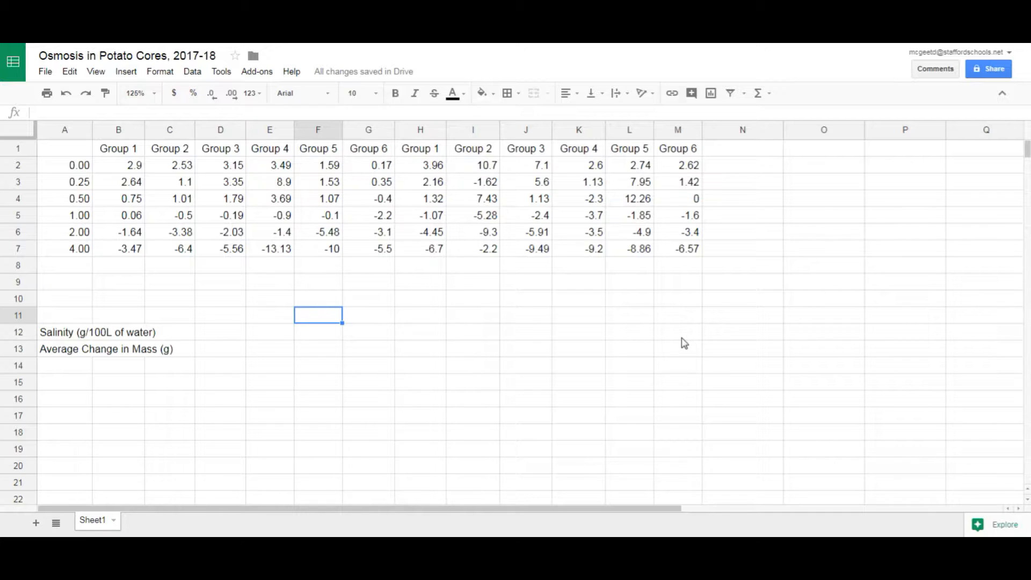
pyautogui.moveTo(400, 186)
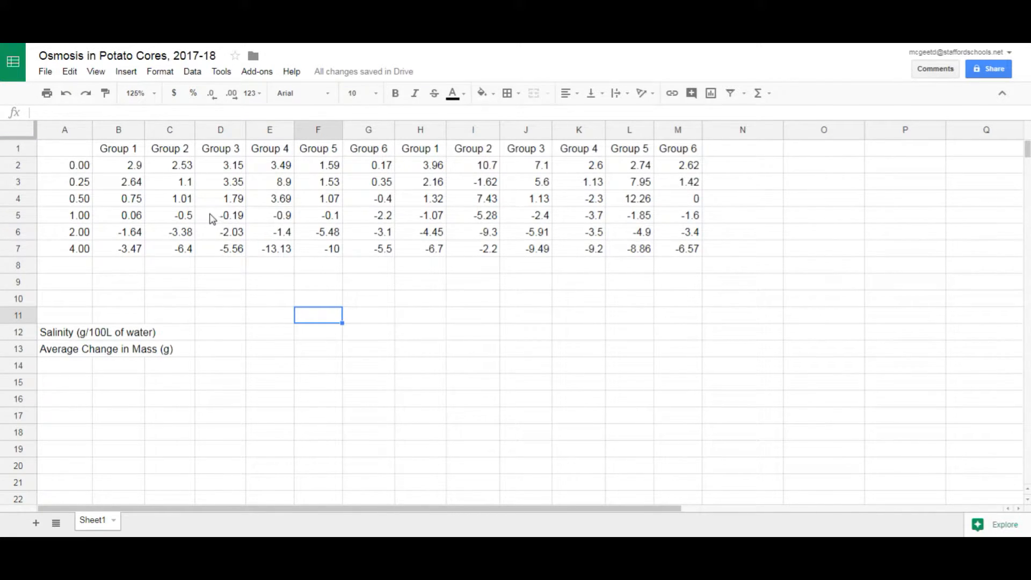
# Select the table cells and apply All borders to the salinity and group data
pyautogui.click(65, 165)
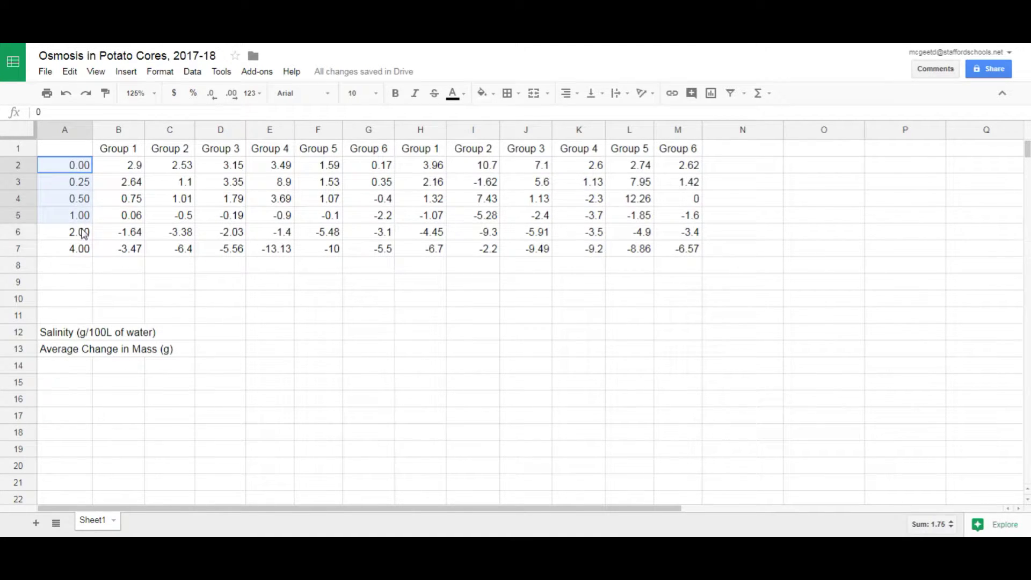
pyautogui.moveTo(64, 165); pyautogui.dragTo(65, 248)
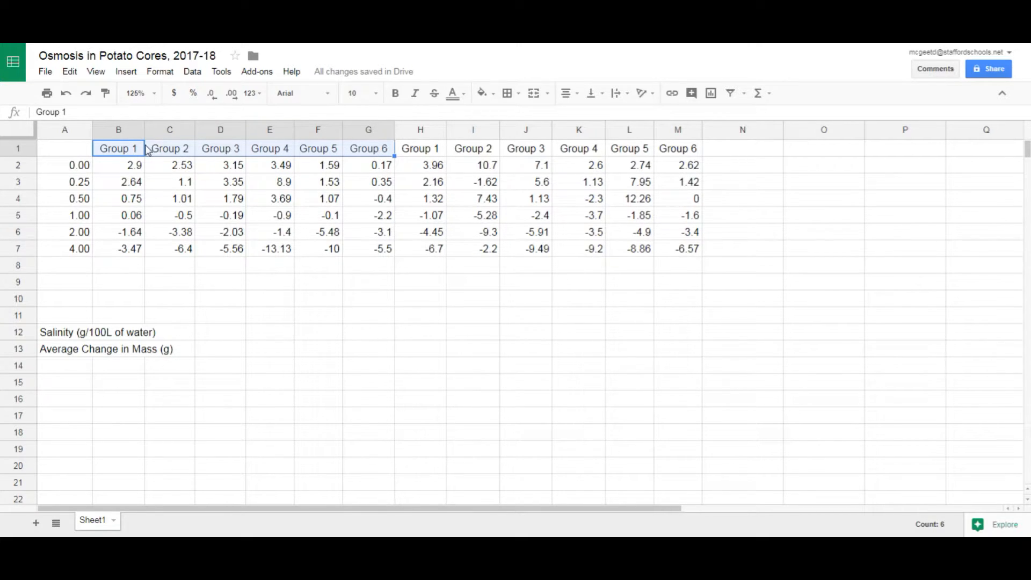
pyautogui.moveTo(417, 151)
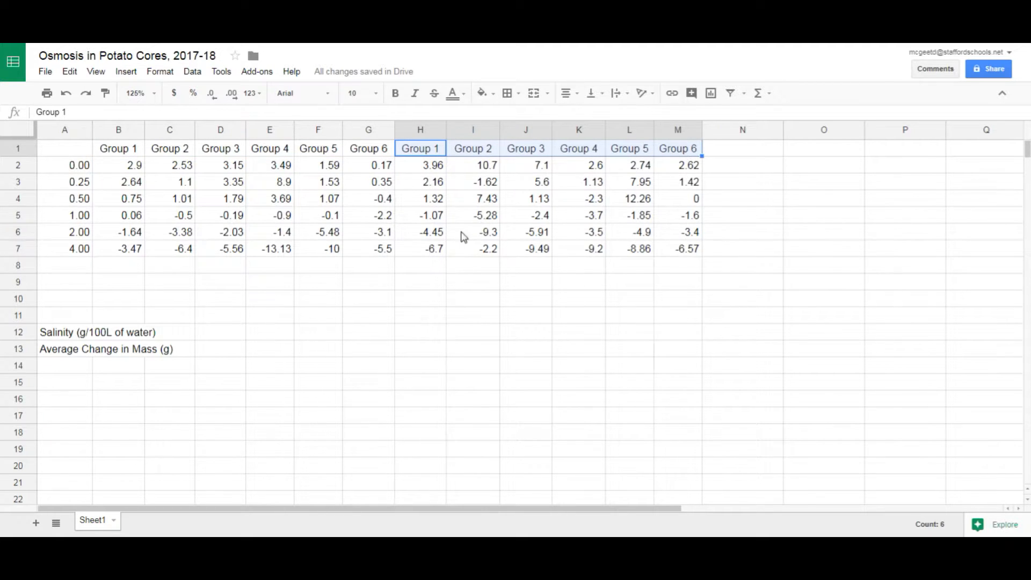
pyautogui.moveTo(597, 259)
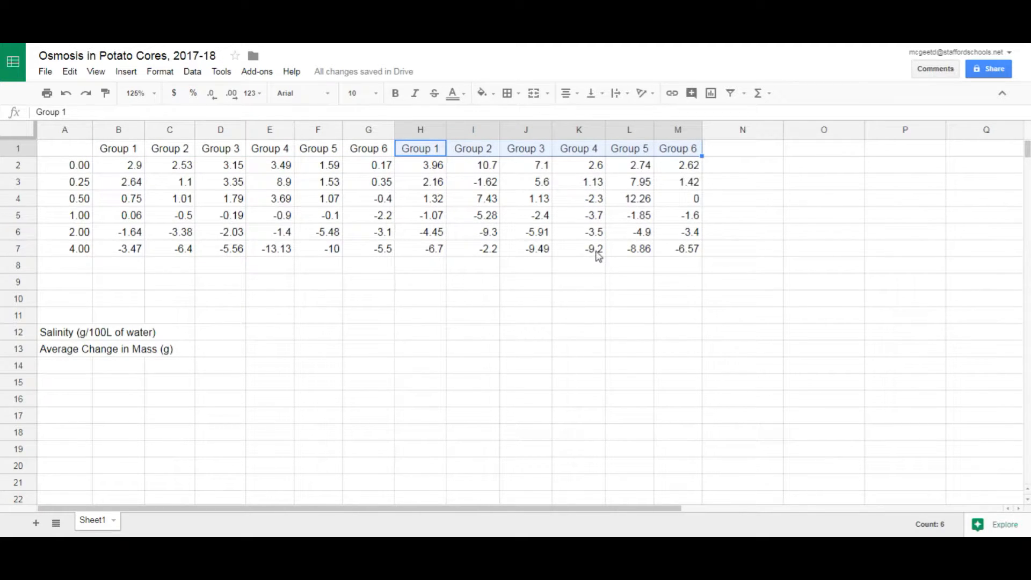
pyautogui.moveTo(613, 274)
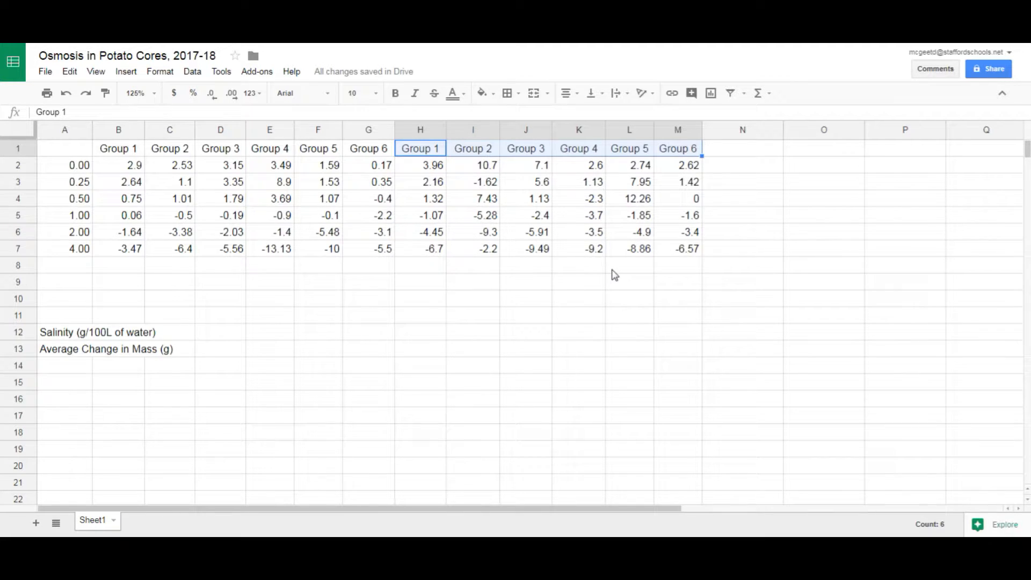
pyautogui.moveTo(618, 278)
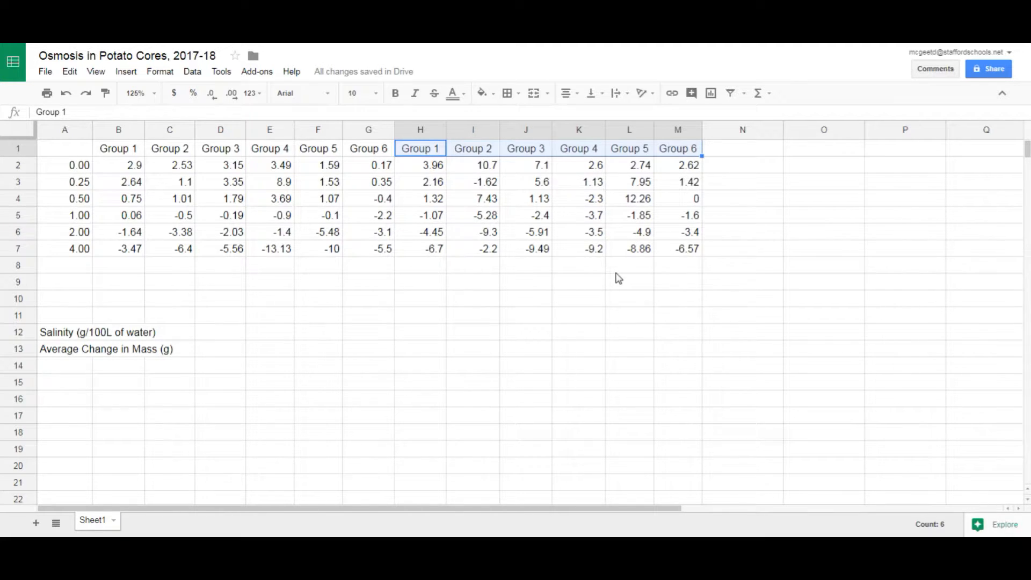
pyautogui.moveTo(512, 281)
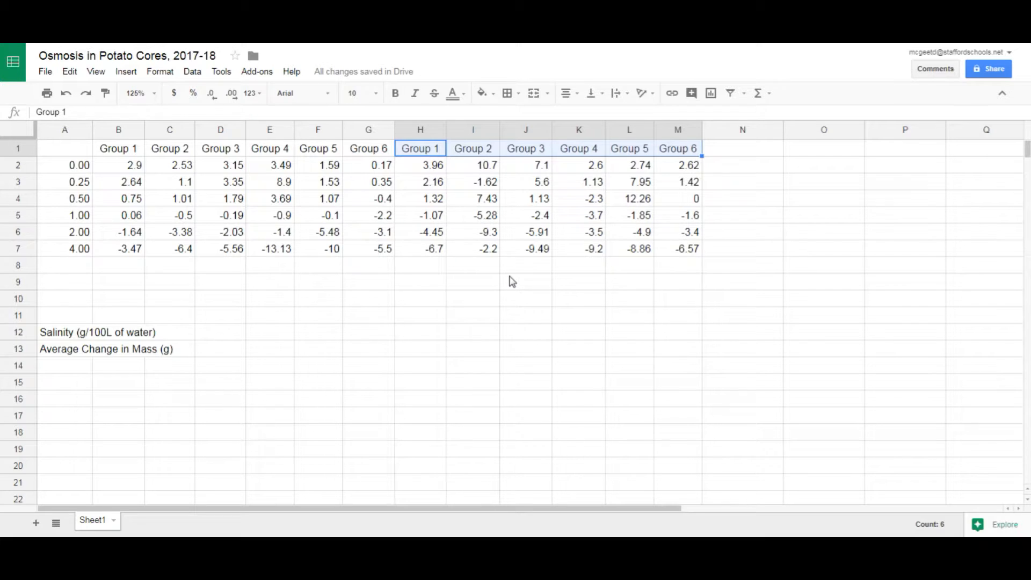
pyautogui.moveTo(74, 156)
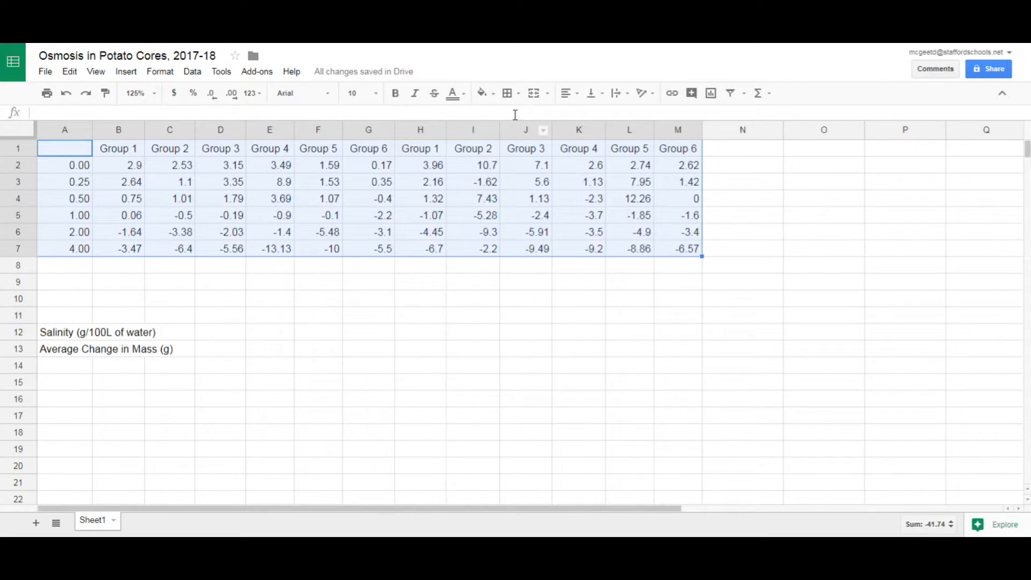
pyautogui.click(506, 92)
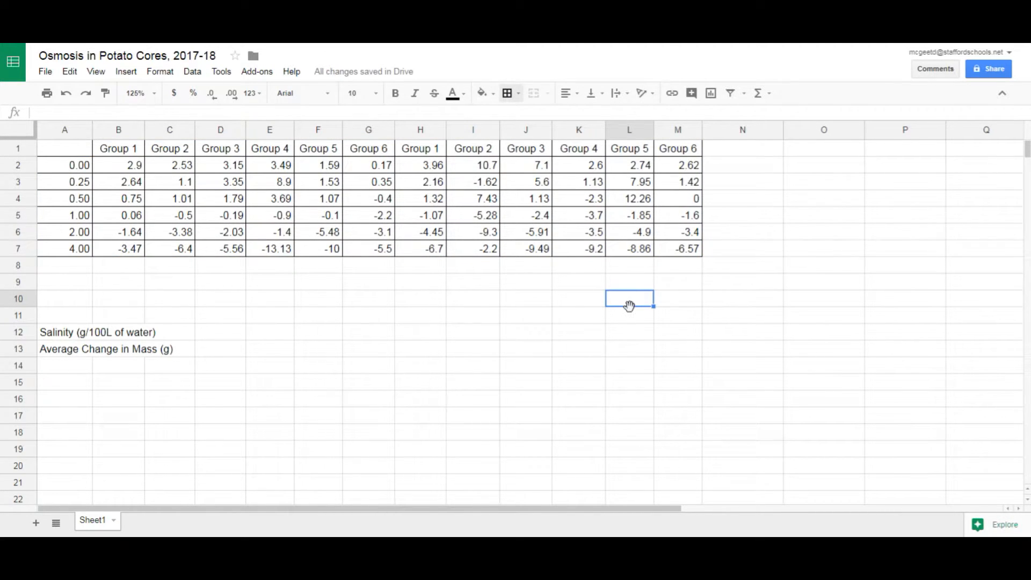
pyautogui.moveTo(644, 273)
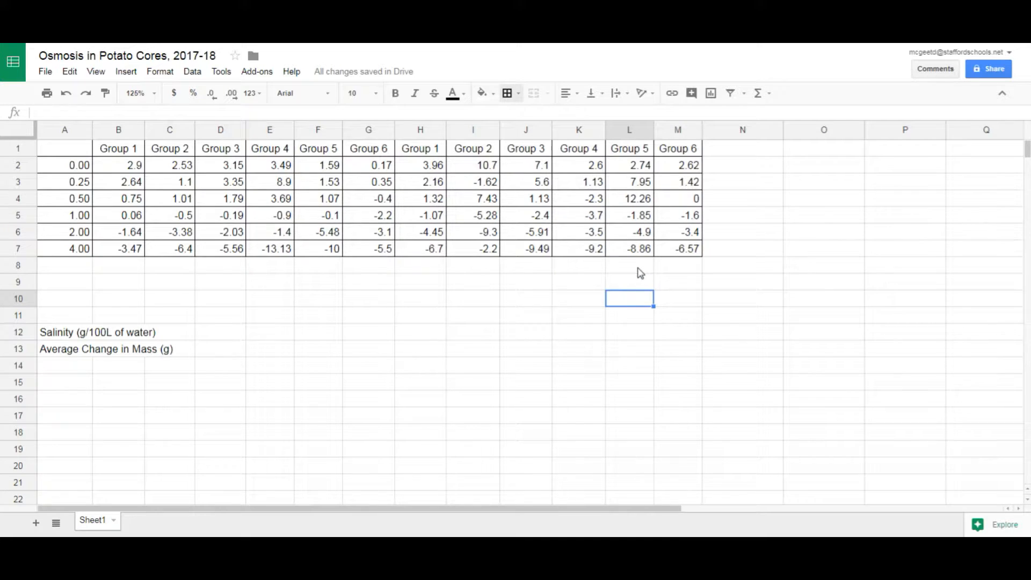
pyautogui.moveTo(43, 232)
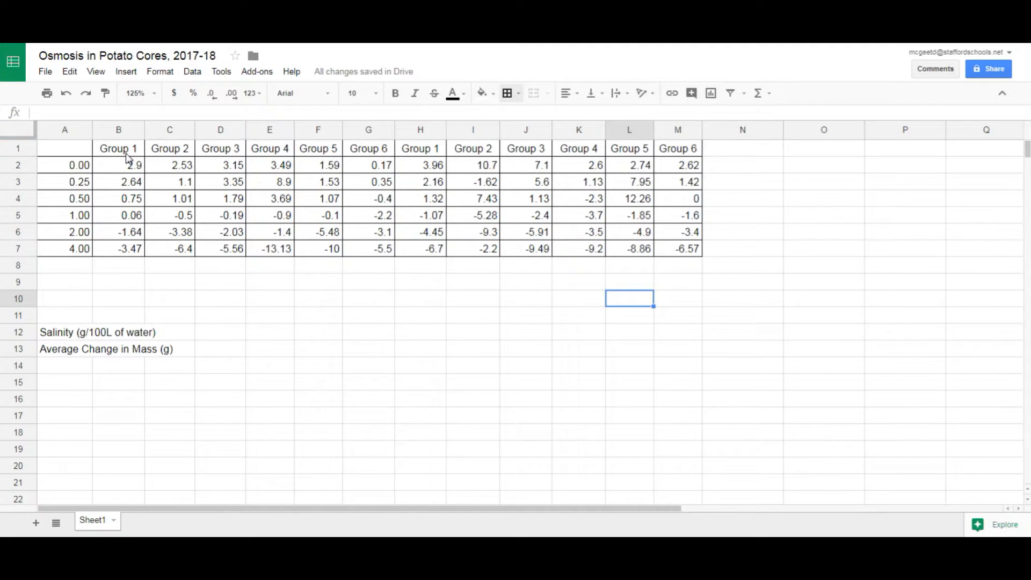
# Insert a blank row above the Group 1 heading and a blank column left of column A
pyautogui.click(119, 148)
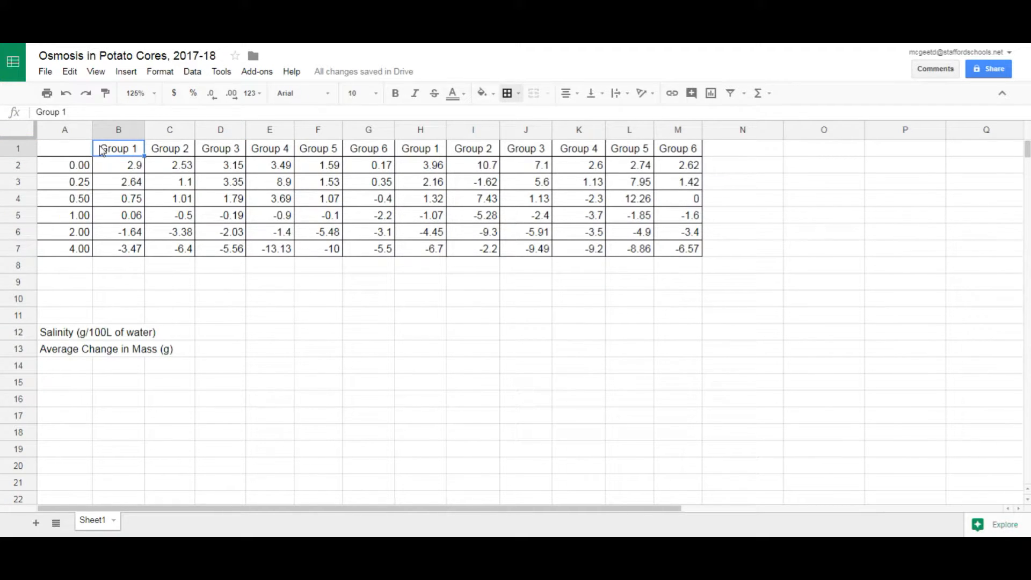
pyautogui.rightClick(119, 149)
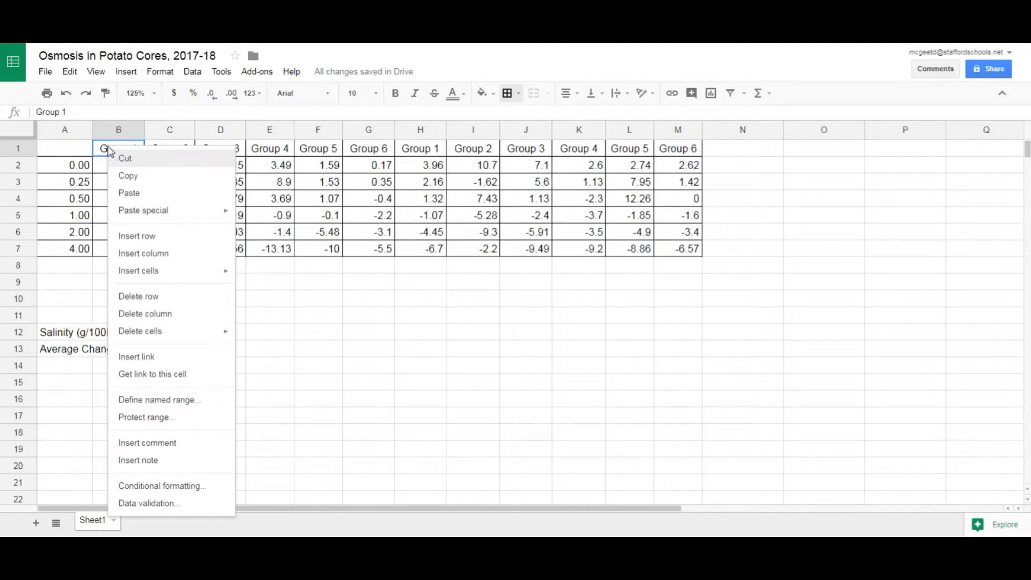
pyautogui.moveTo(138, 271)
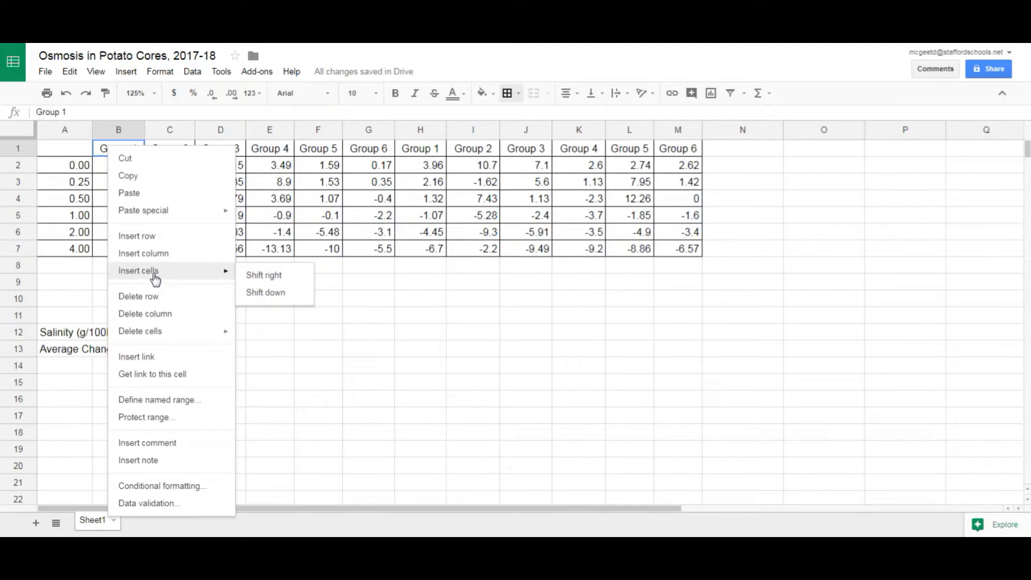
pyautogui.moveTo(161, 240)
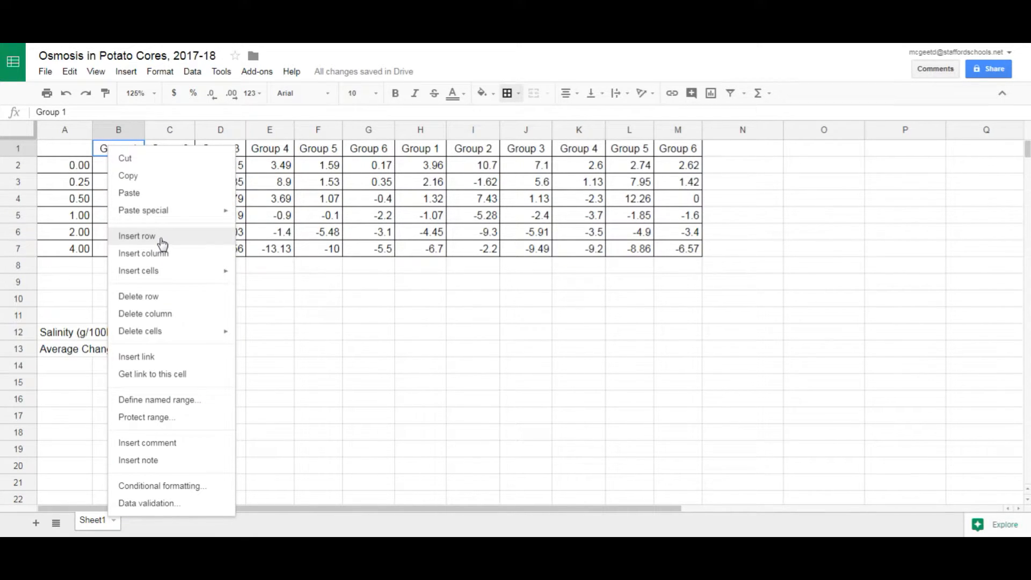
pyautogui.click(136, 236)
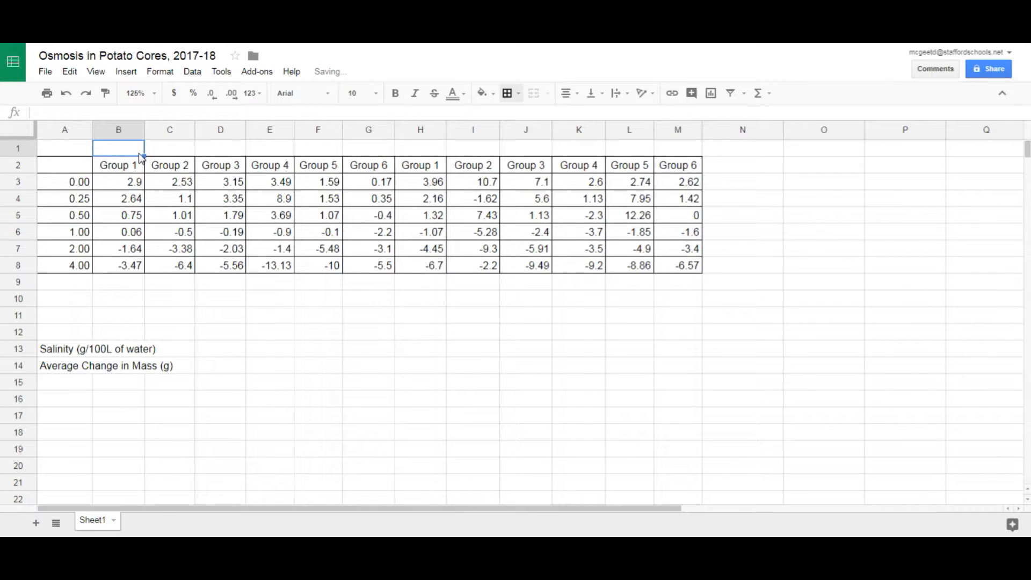
pyautogui.click(64, 165)
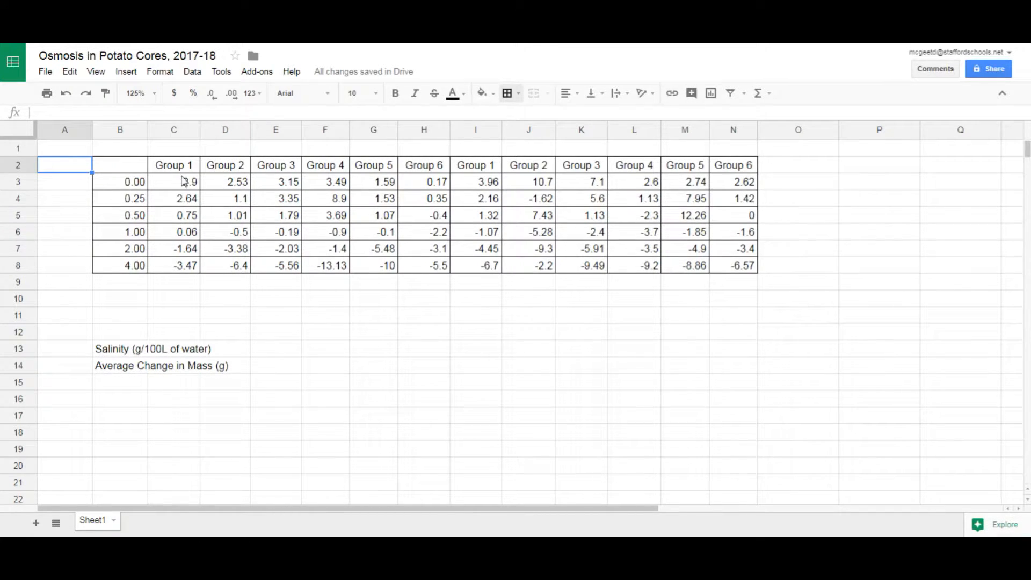
pyautogui.click(173, 149)
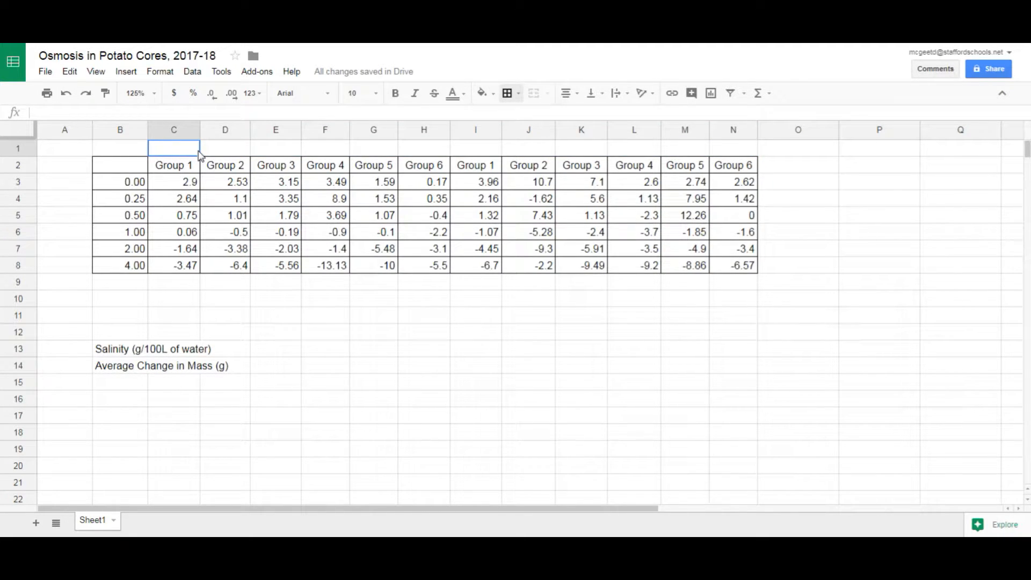
pyautogui.moveTo(119, 356)
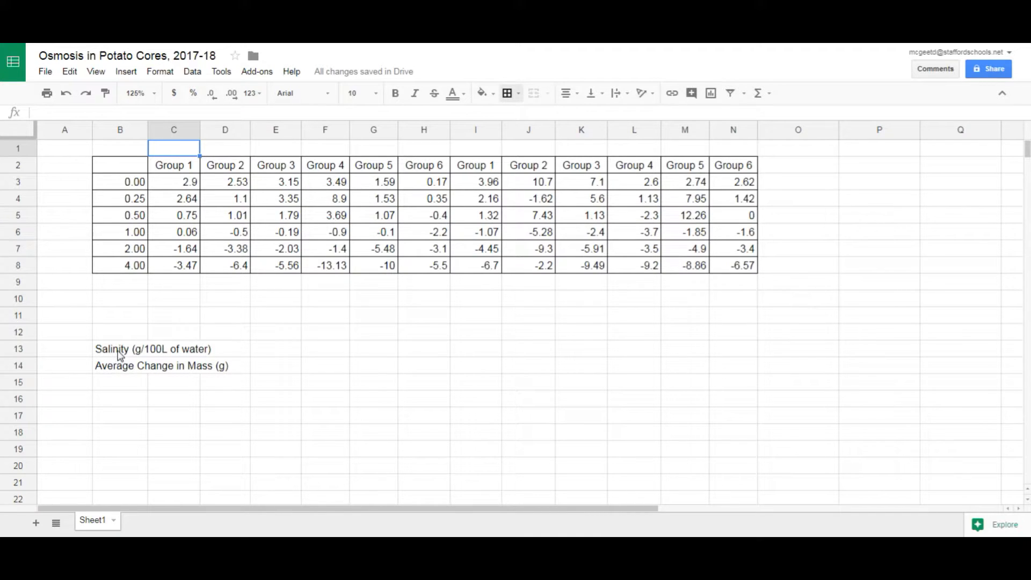
pyautogui.moveTo(124, 368)
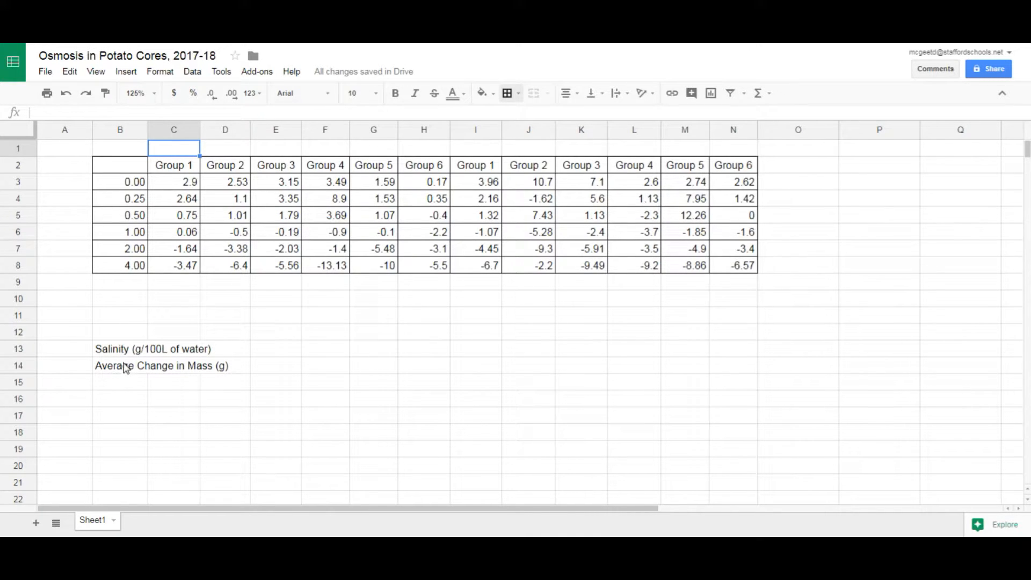
# Move the Average Change in Mass label to C1 and the Salinity label to A3
pyautogui.click(124, 366)
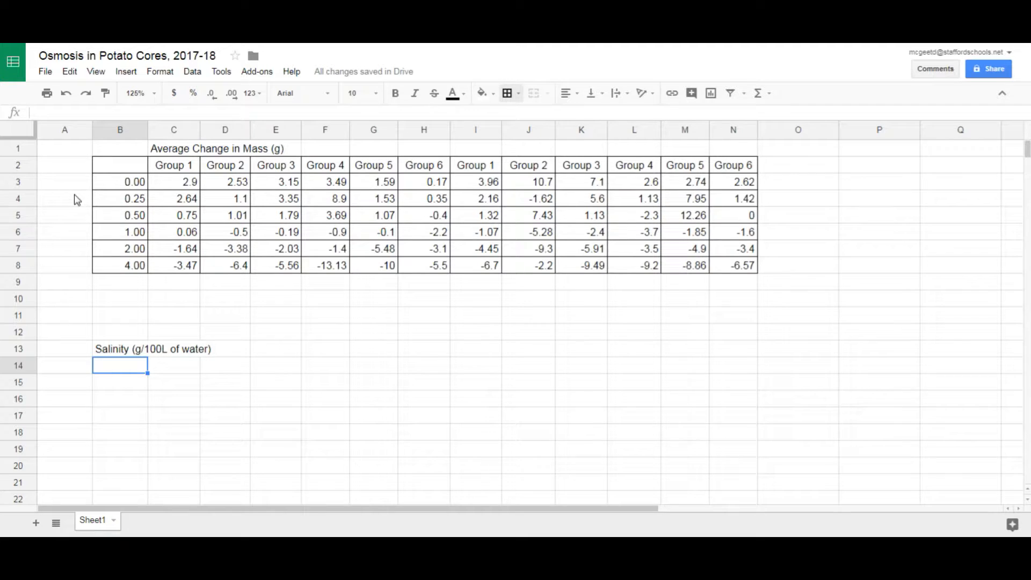
pyautogui.click(119, 349)
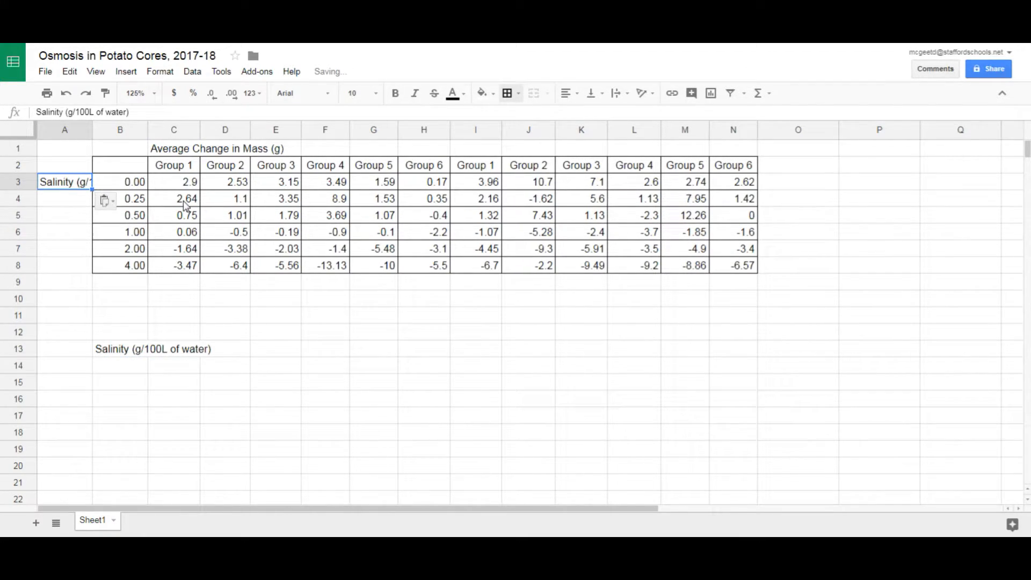
pyautogui.click(121, 349)
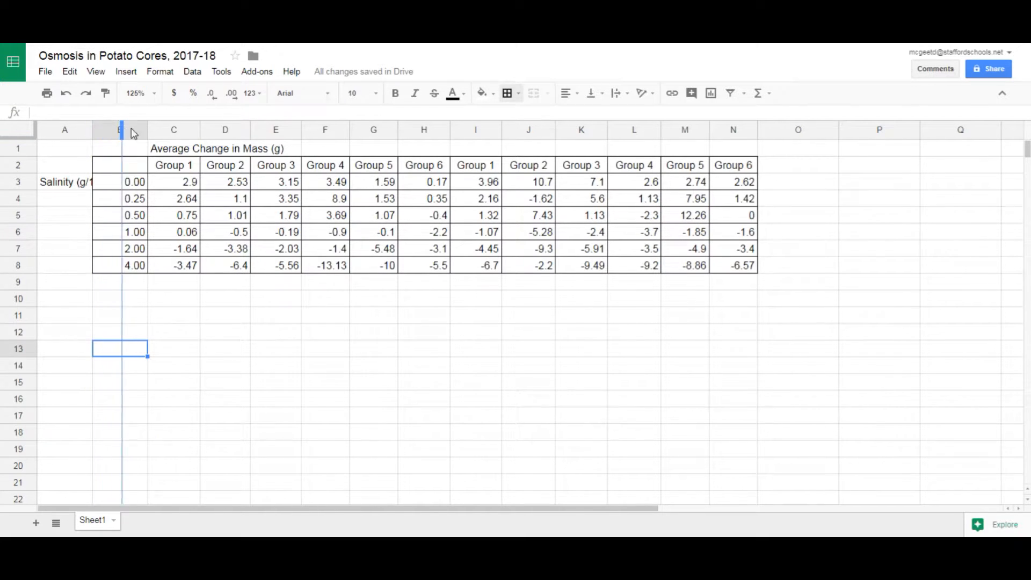
# Widen column A, merge A3:A8 into one Salinity (g/100L of water) cell, middle-aligned and wrapped
pyautogui.moveTo(123, 129); pyautogui.dragTo(216, 130)
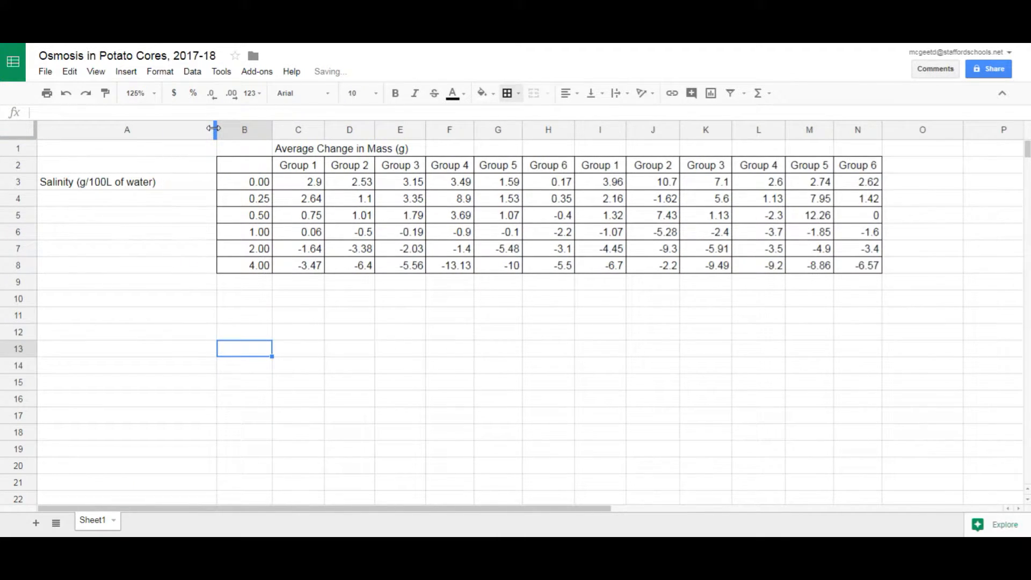
pyautogui.moveTo(216, 129); pyautogui.dragTo(91, 129)
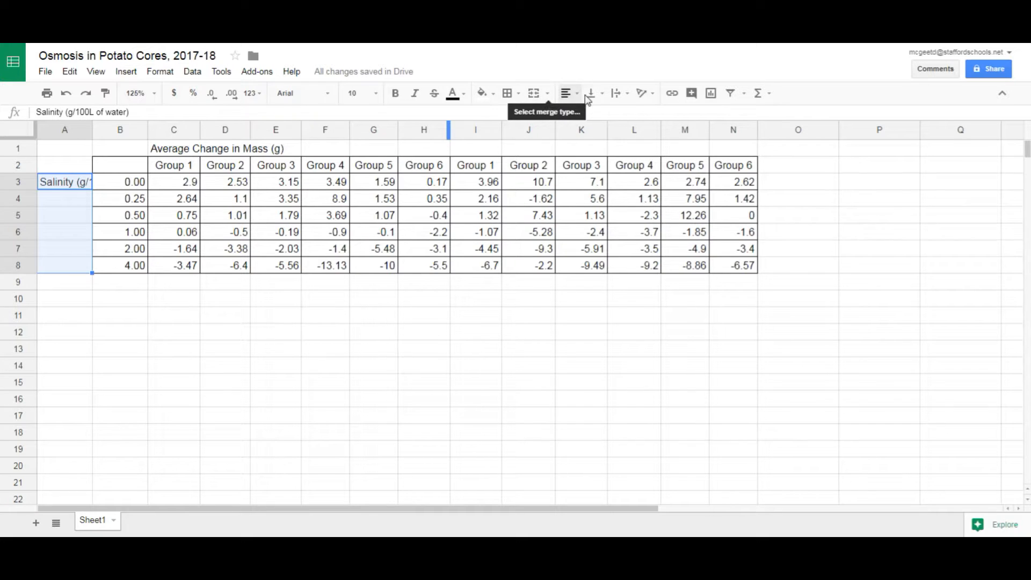
pyautogui.moveTo(533, 94)
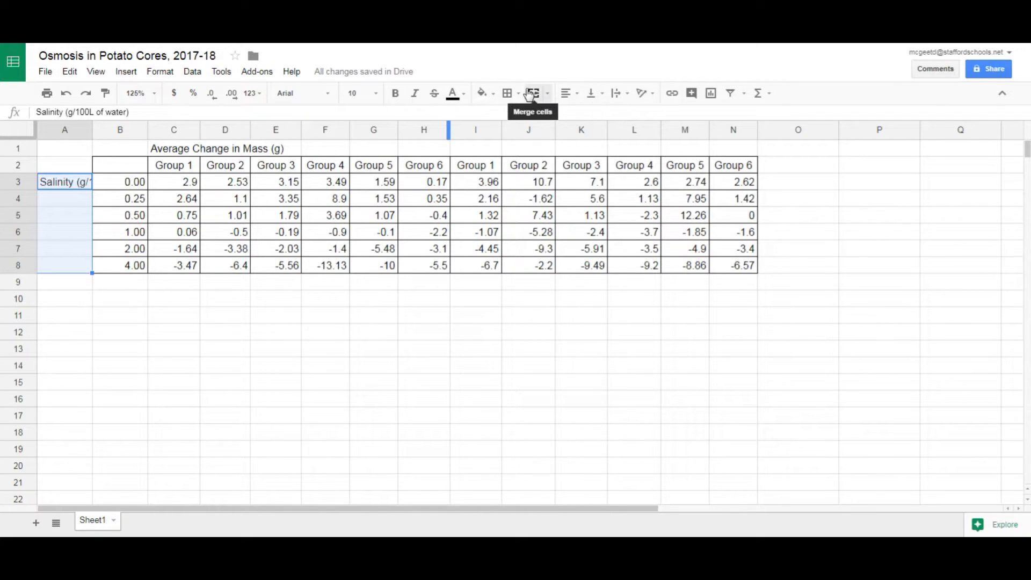
pyautogui.click(533, 93)
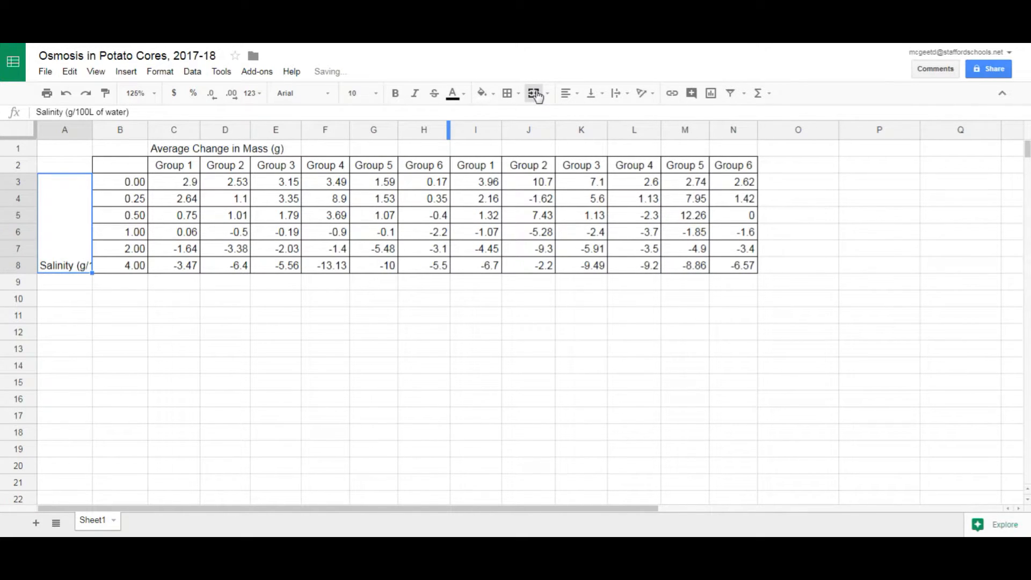
pyautogui.moveTo(591, 94)
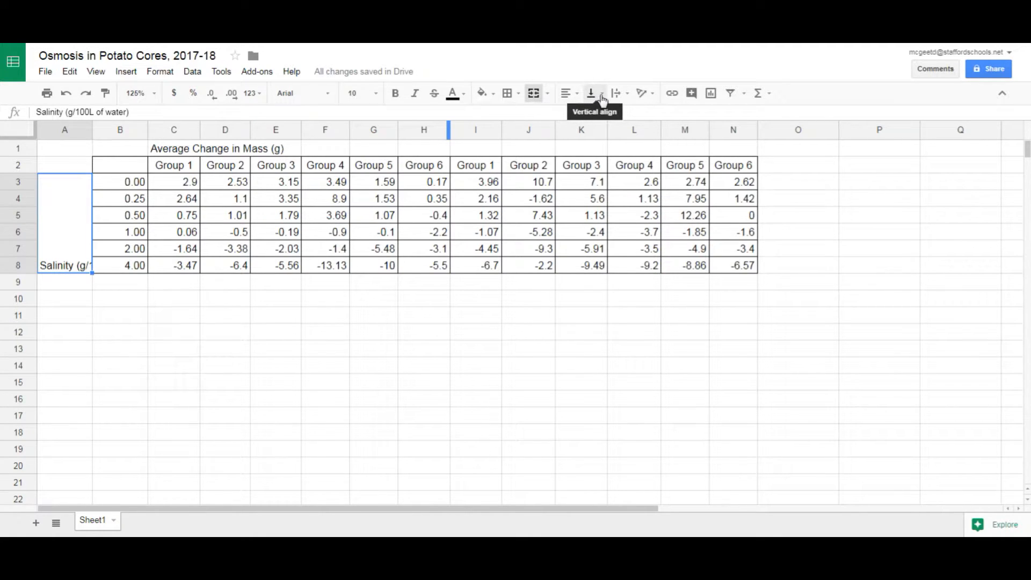
pyautogui.click(591, 93)
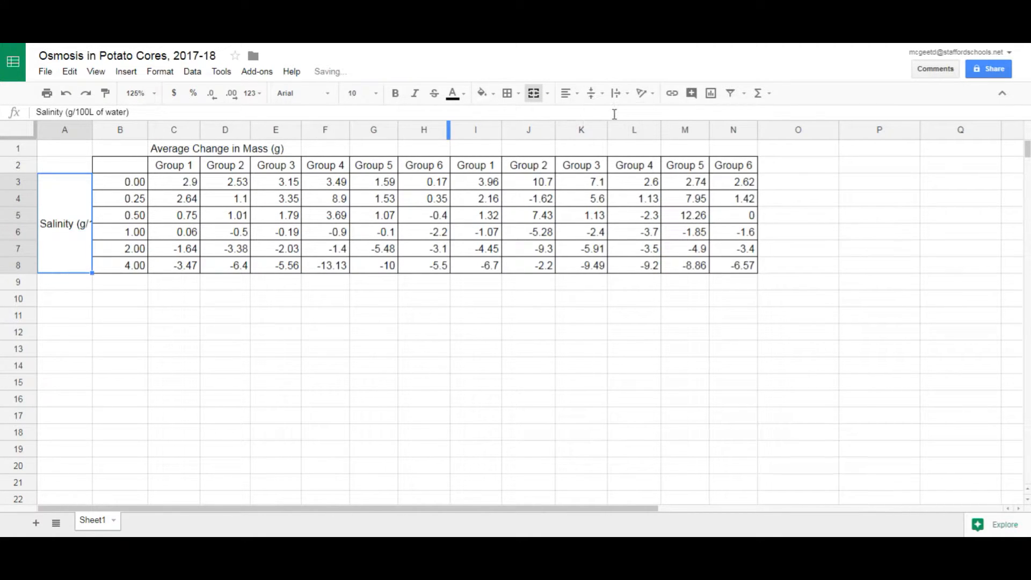
pyautogui.click(616, 93)
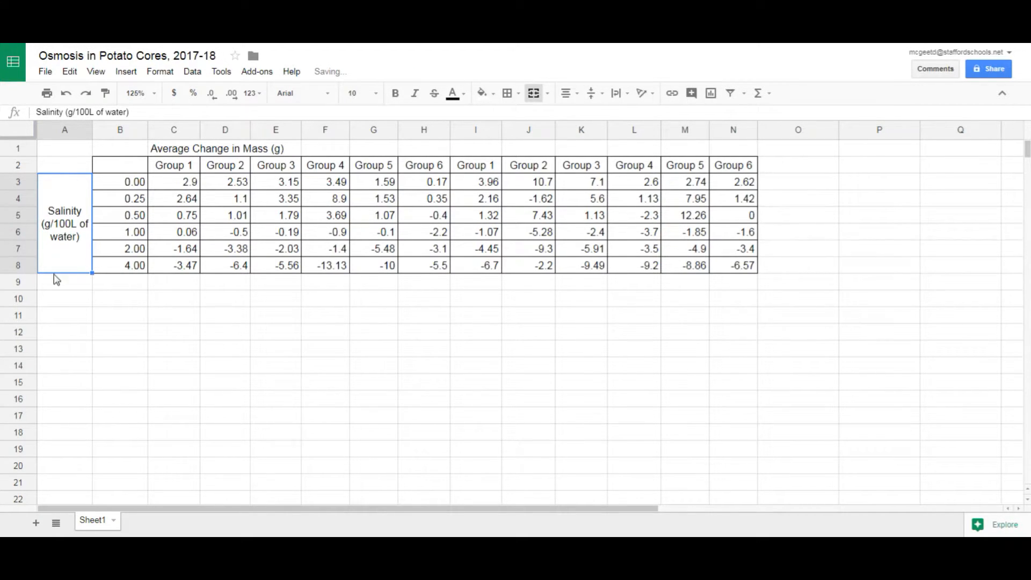
pyautogui.click(118, 282)
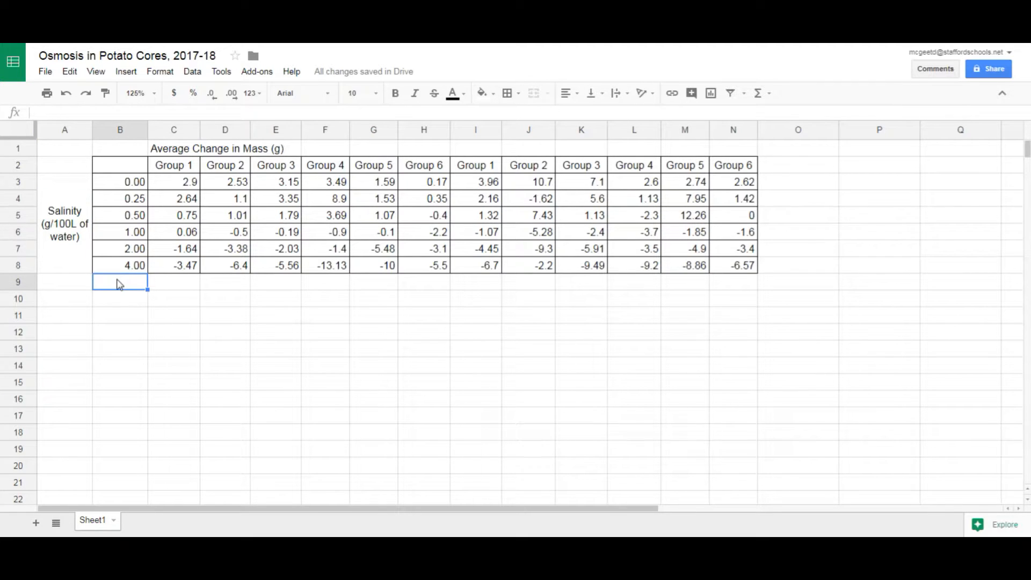
pyautogui.moveTo(249, 197)
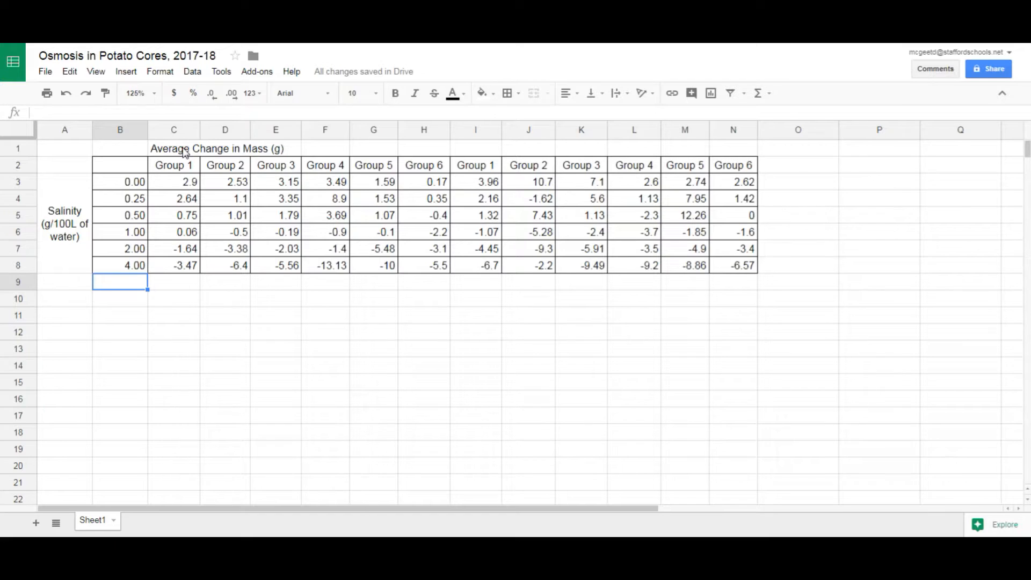
pyautogui.moveTo(693, 151)
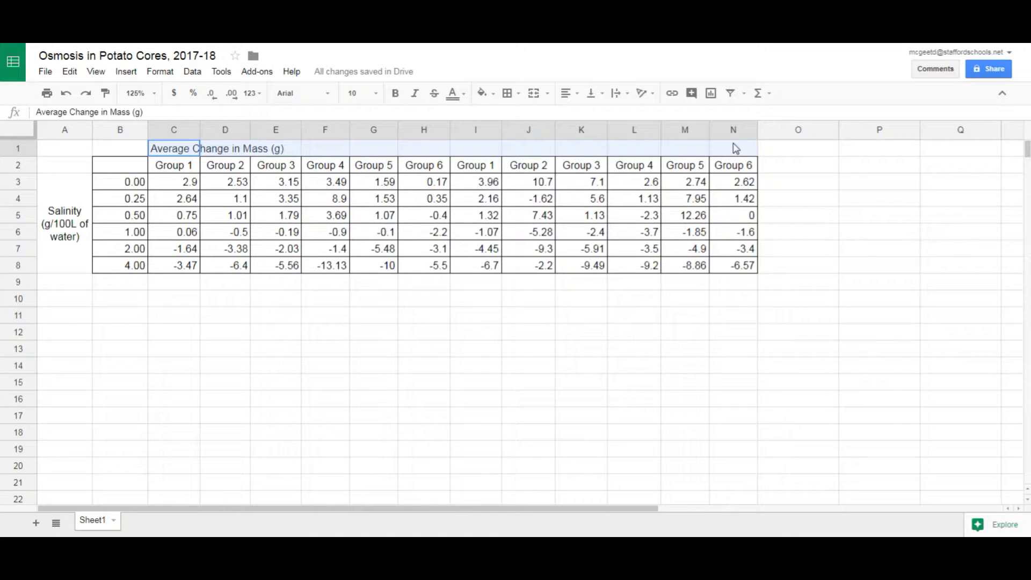
pyautogui.moveTo(798, 152)
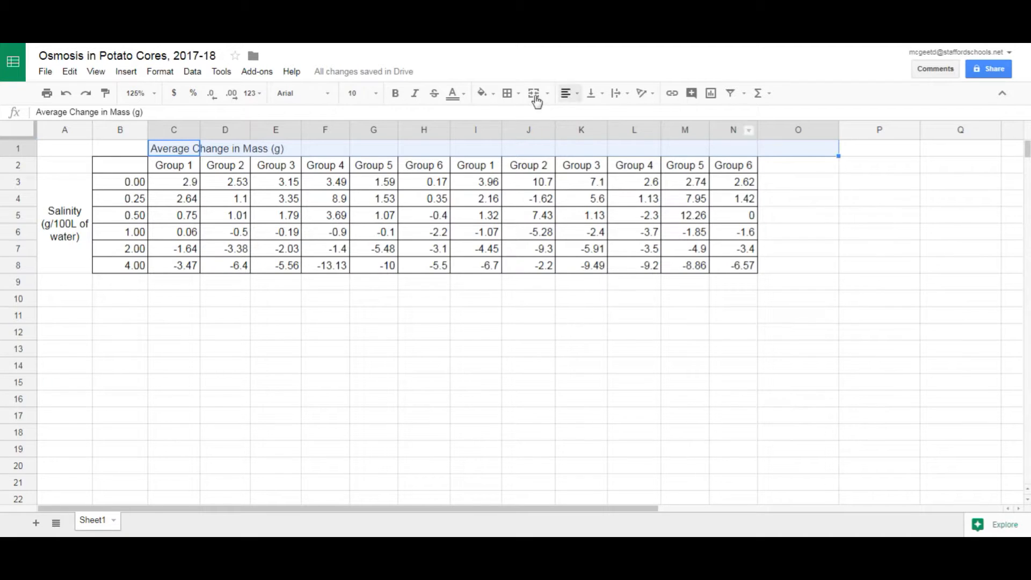
# Merge C1:O1 into one Average Change in Mass (g) heading and centre it
pyautogui.click(533, 93)
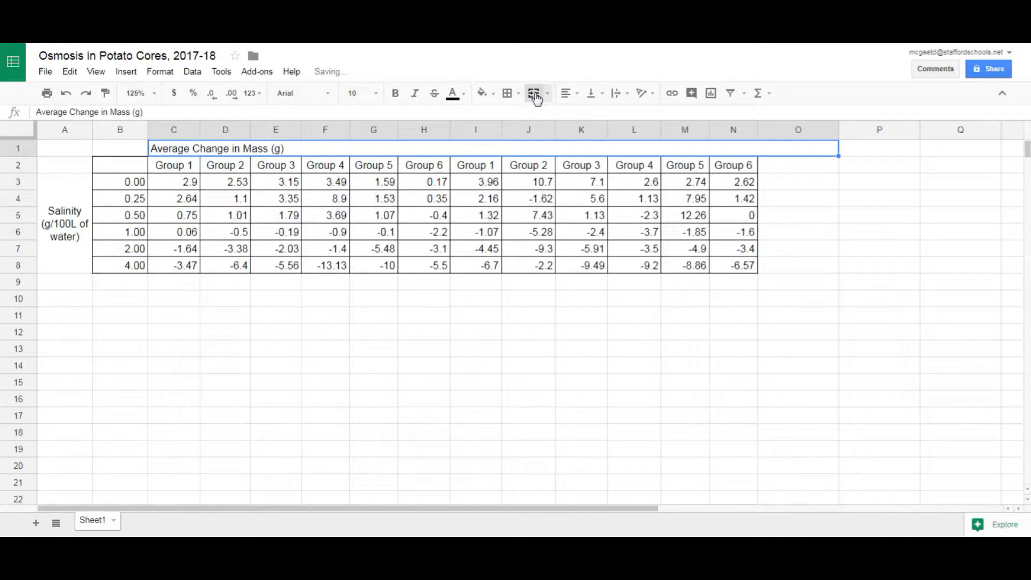
pyautogui.click(567, 94)
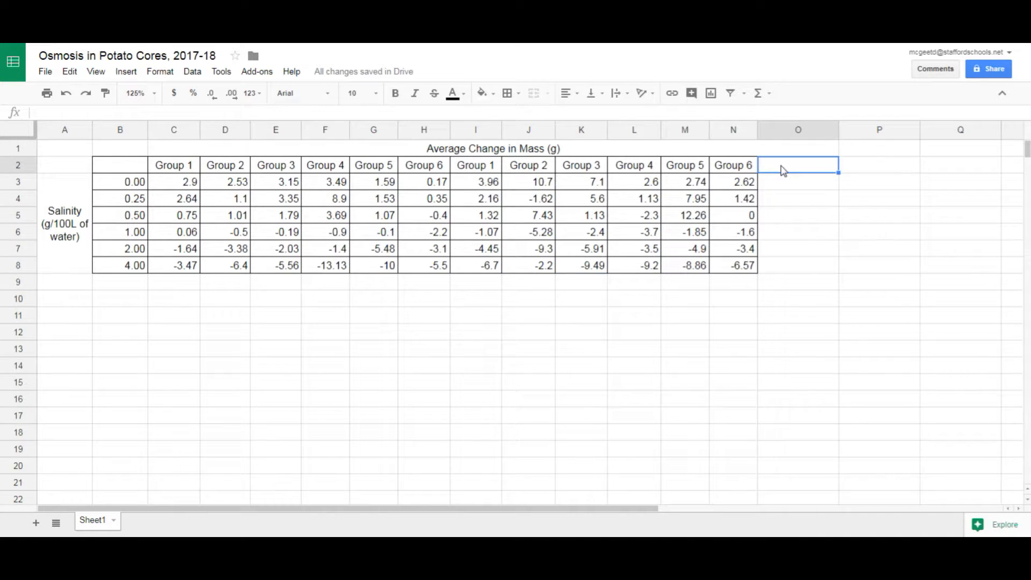
# Enter MEAN in O2, then centre all values in B2:O8
pyautogui.write('MEAN')
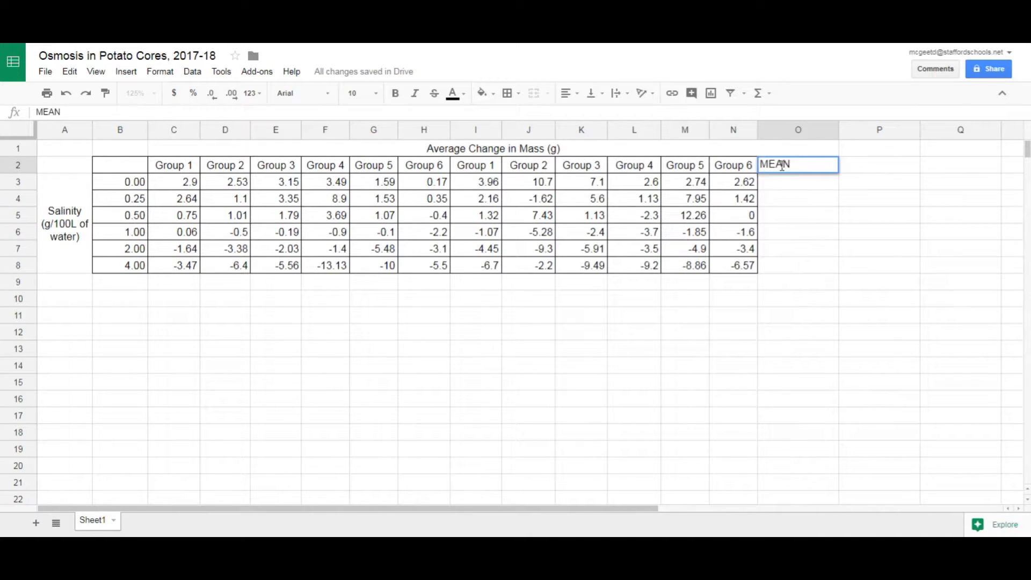
pyautogui.press('Enter')
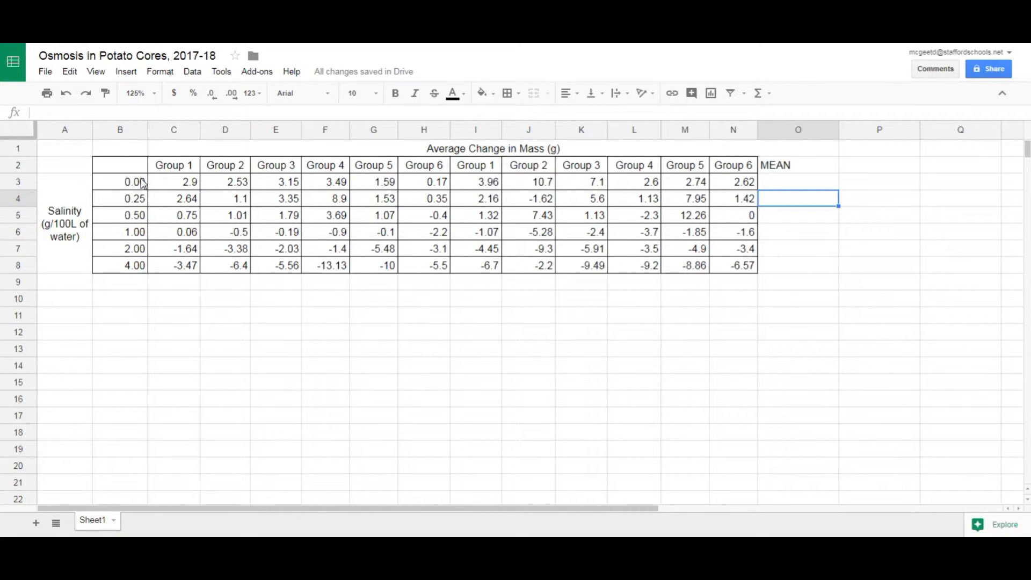
pyautogui.moveTo(119, 164); pyautogui.dragTo(798, 265)
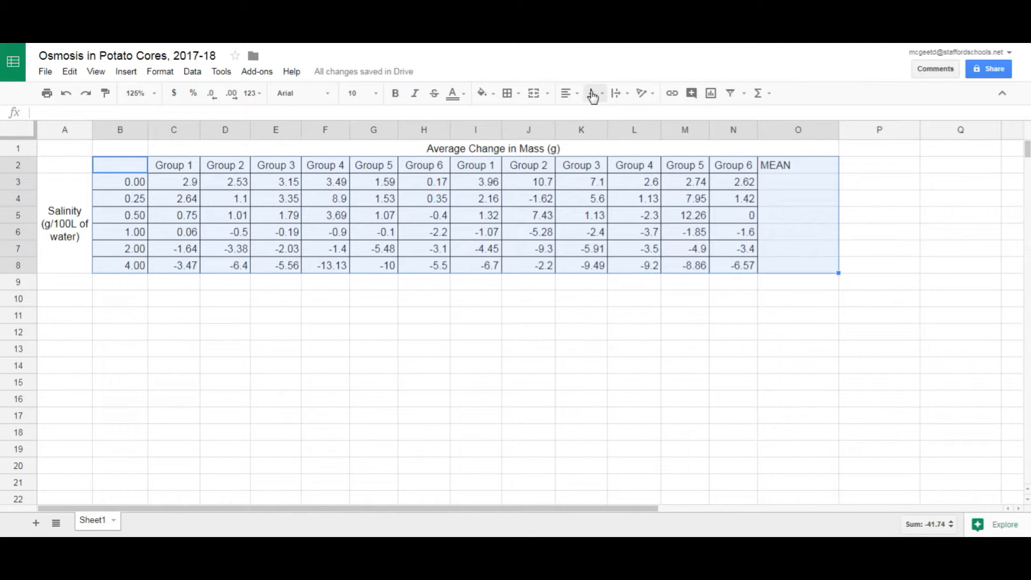
pyautogui.click(594, 93)
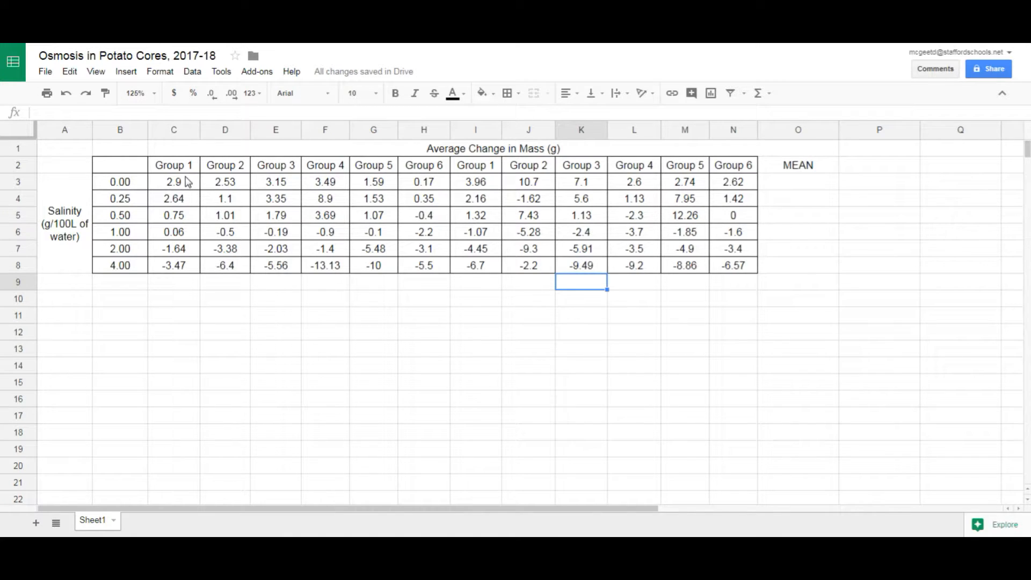
pyautogui.moveTo(193, 177)
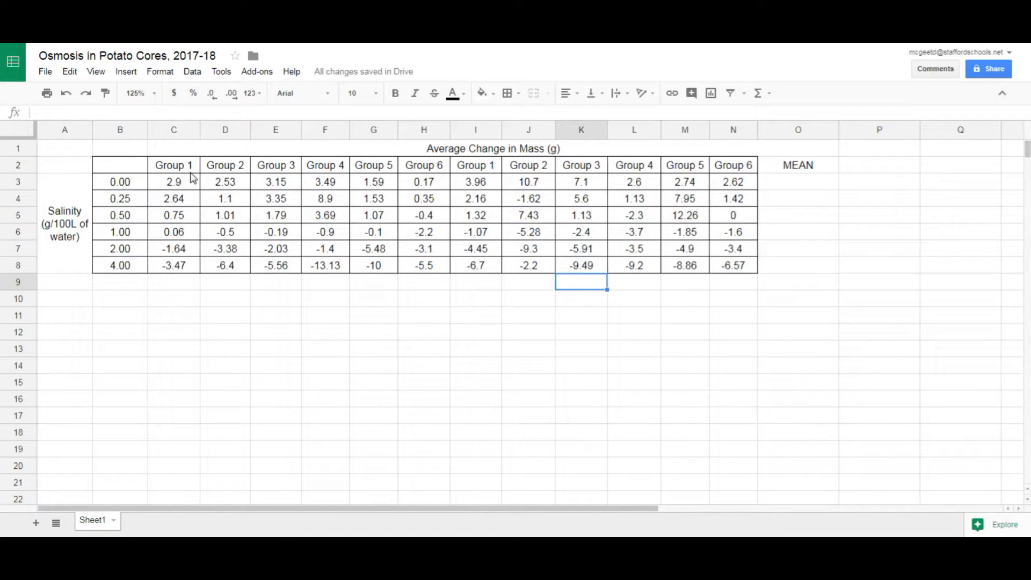
pyautogui.moveTo(195, 171)
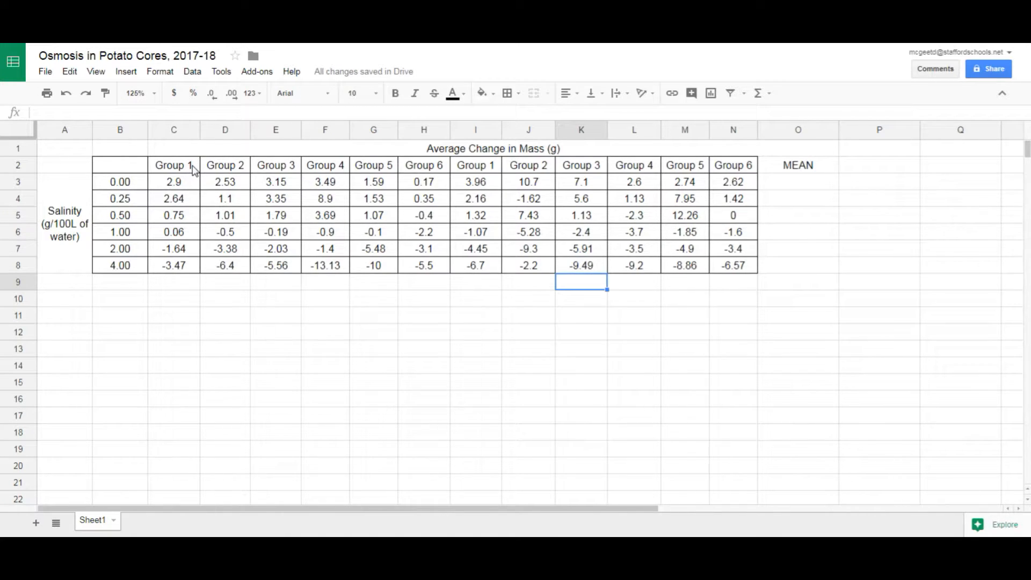
pyautogui.moveTo(173, 165)
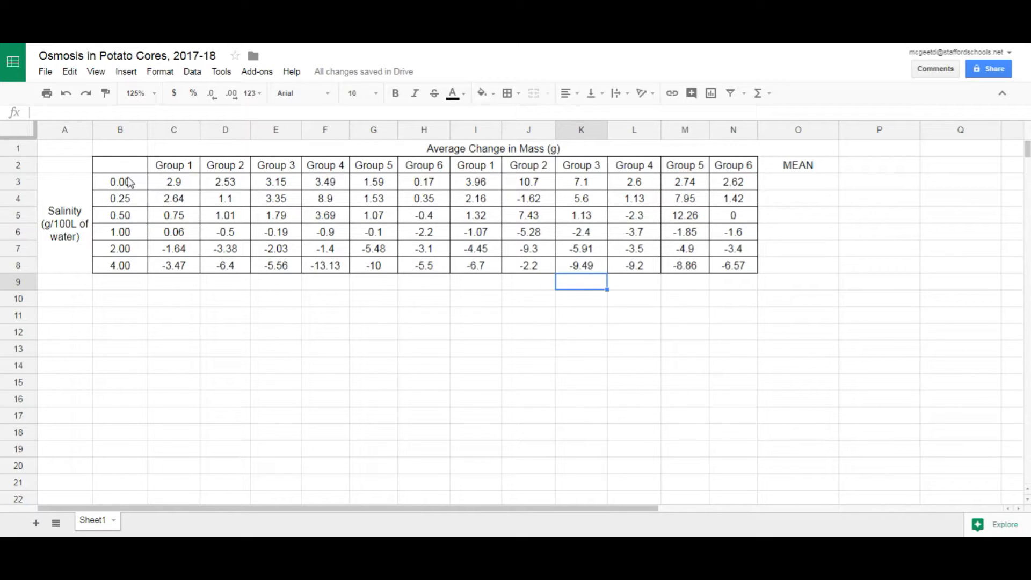
# Shade A3:B8 and the heading rows C1:O2 with a light grey fill
pyautogui.click(120, 181)
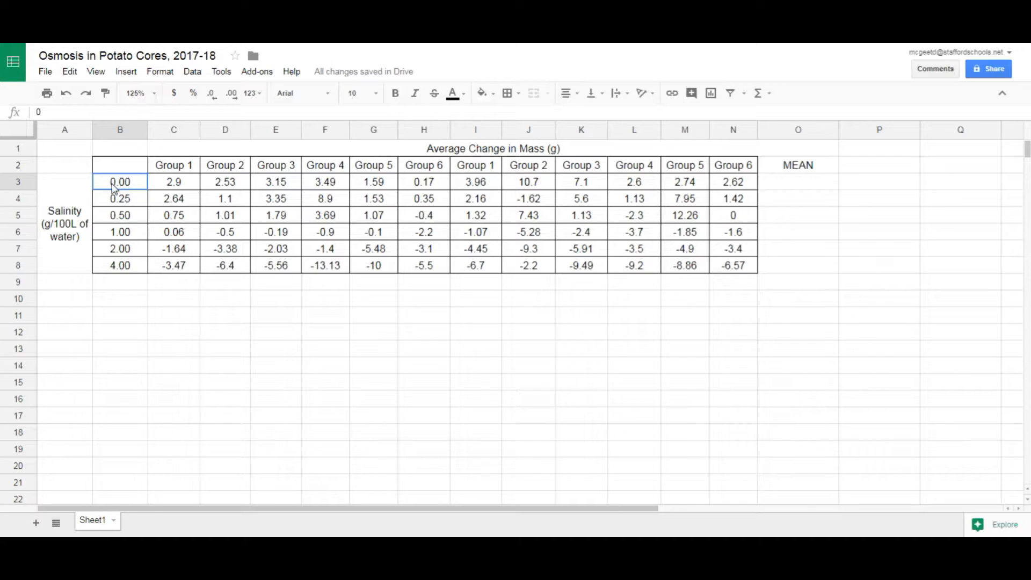
pyautogui.moveTo(120, 181); pyautogui.dragTo(119, 264)
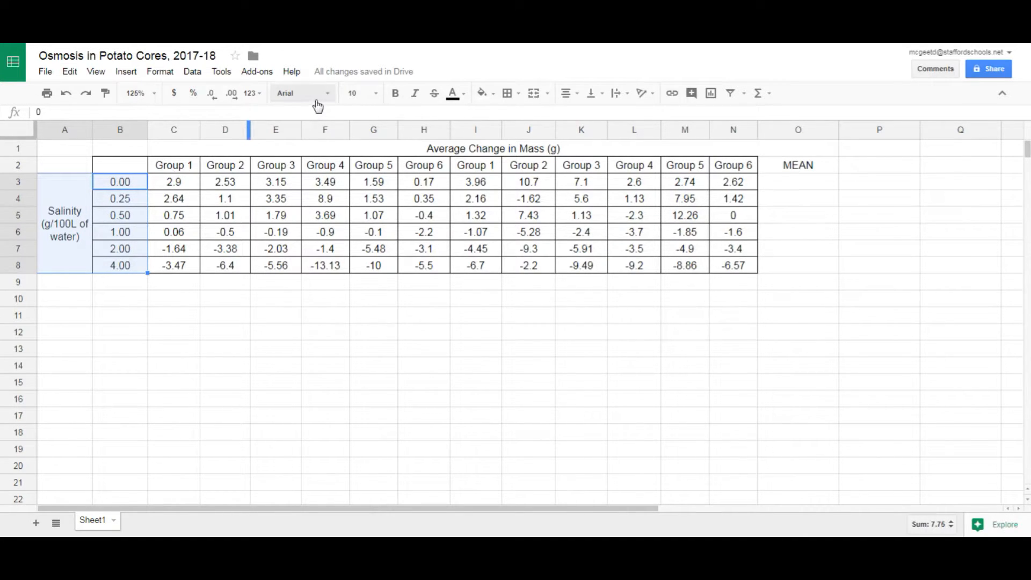
pyautogui.moveTo(509, 94)
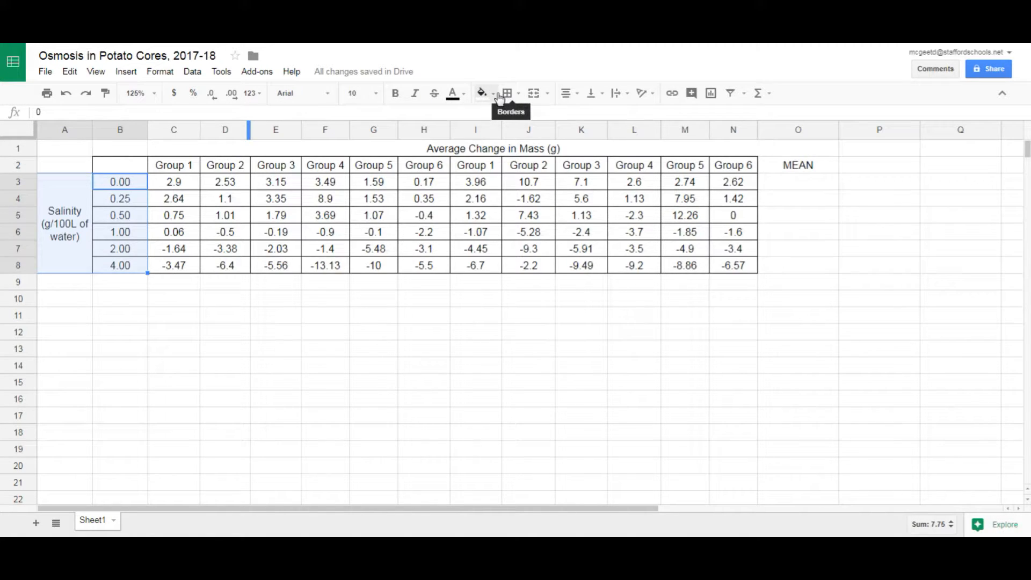
pyautogui.click(481, 93)
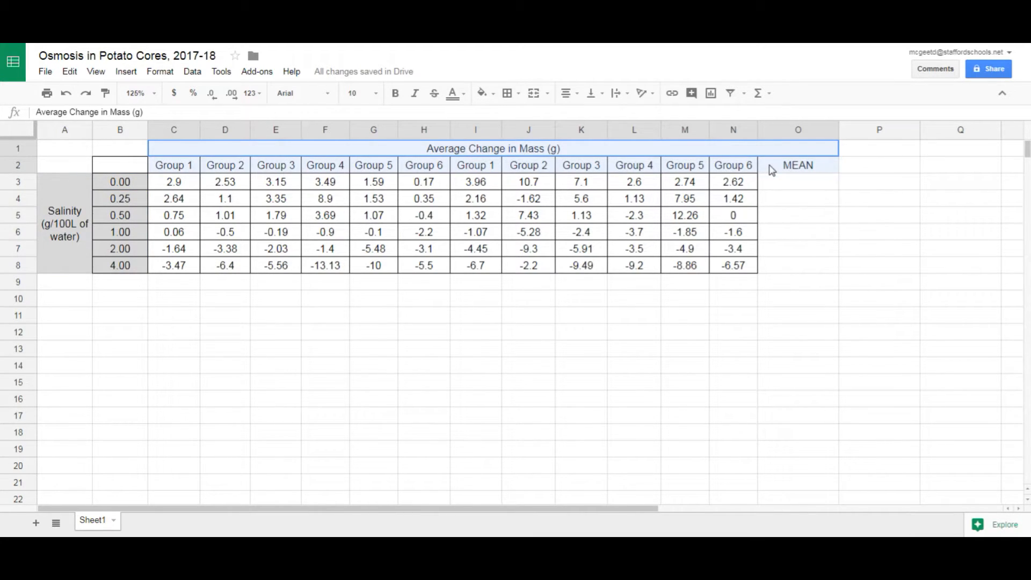
pyautogui.click(798, 164)
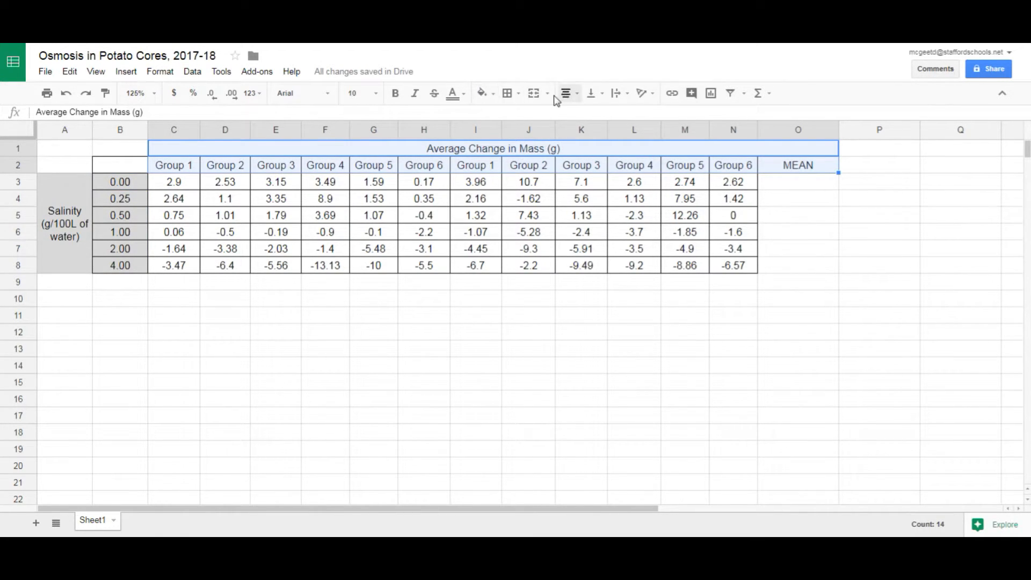
pyautogui.click(481, 94)
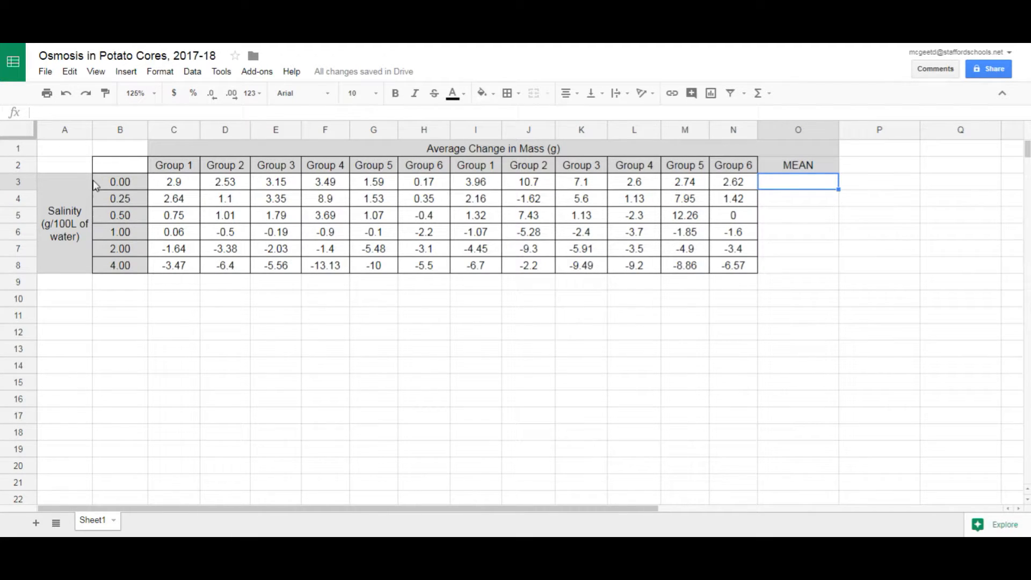
# Apply all borders to the corner cell B2 and the MEAN column O2:O8
pyautogui.click(119, 164)
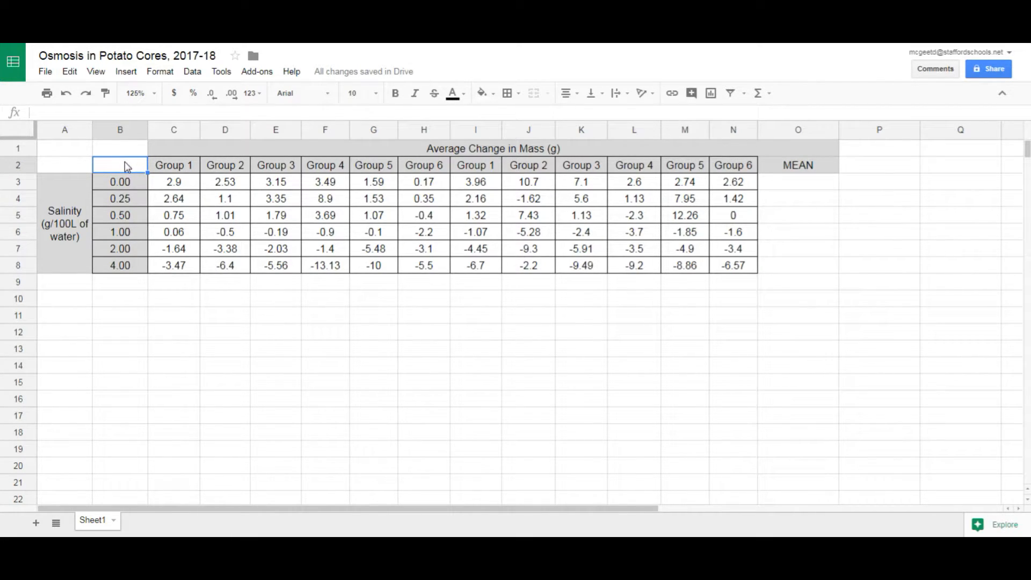
pyautogui.moveTo(539, 94)
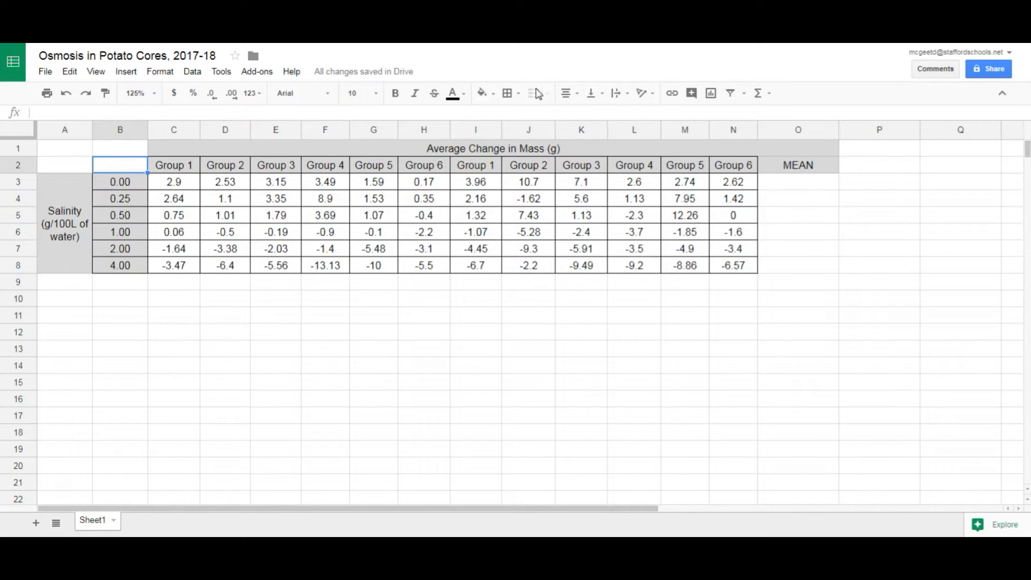
pyautogui.click(507, 93)
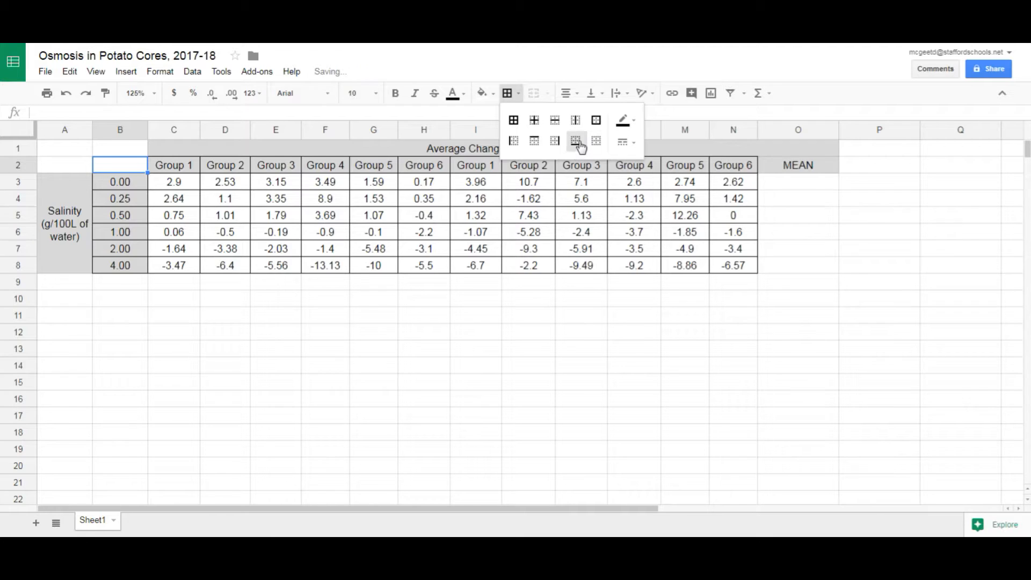
pyautogui.moveTo(602, 144)
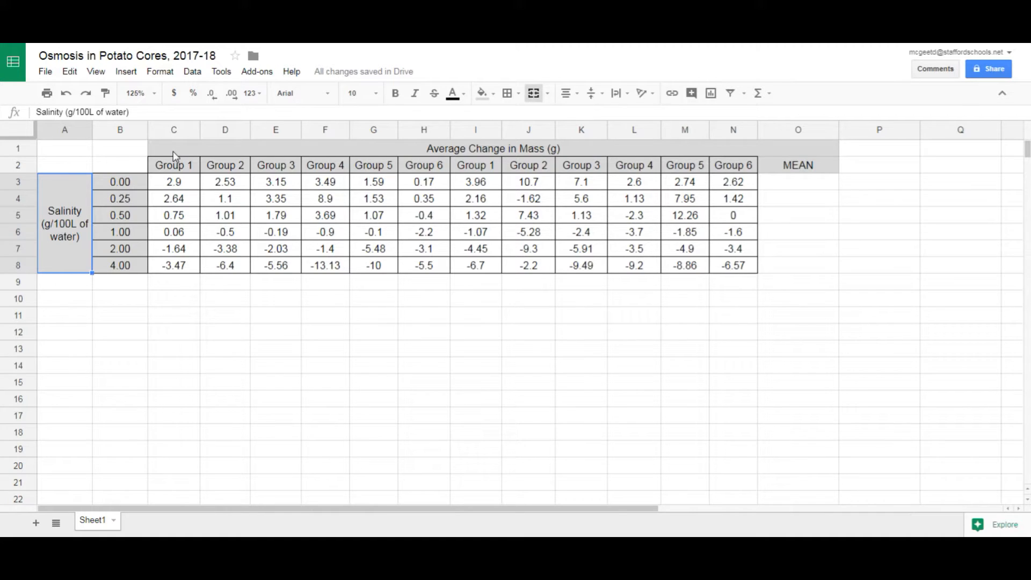
pyautogui.click(507, 94)
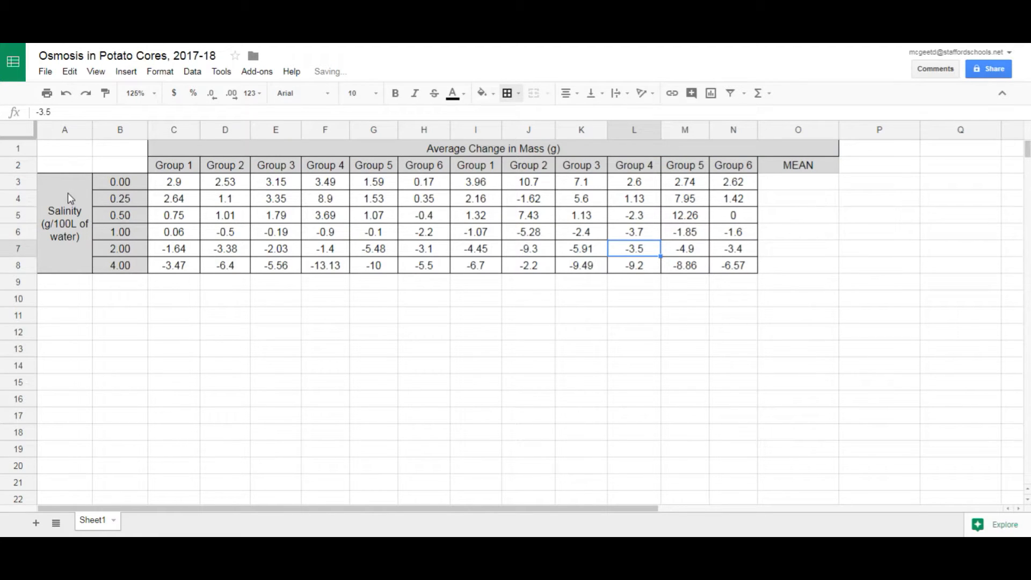
pyautogui.moveTo(835, 178)
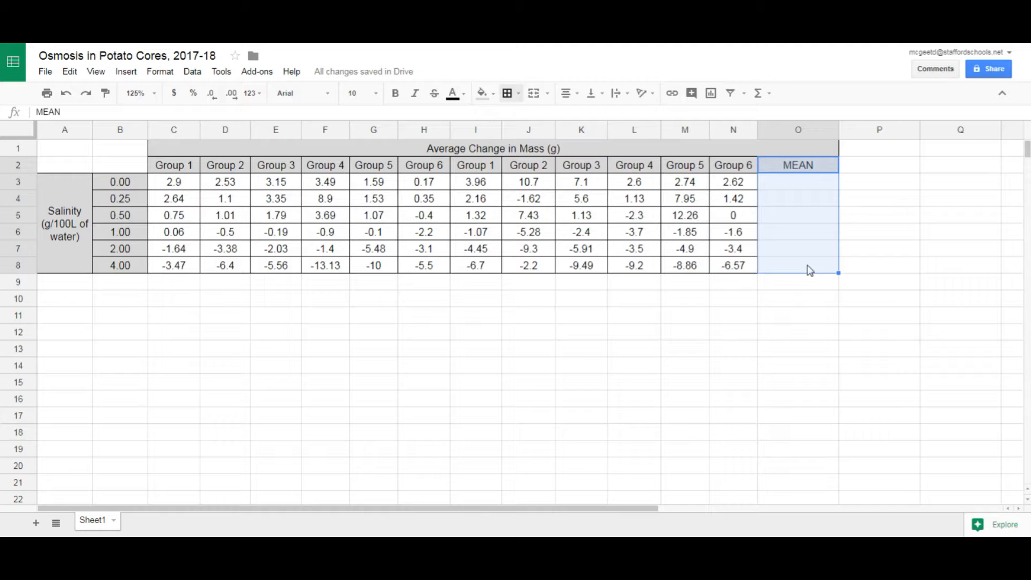
pyautogui.click(506, 94)
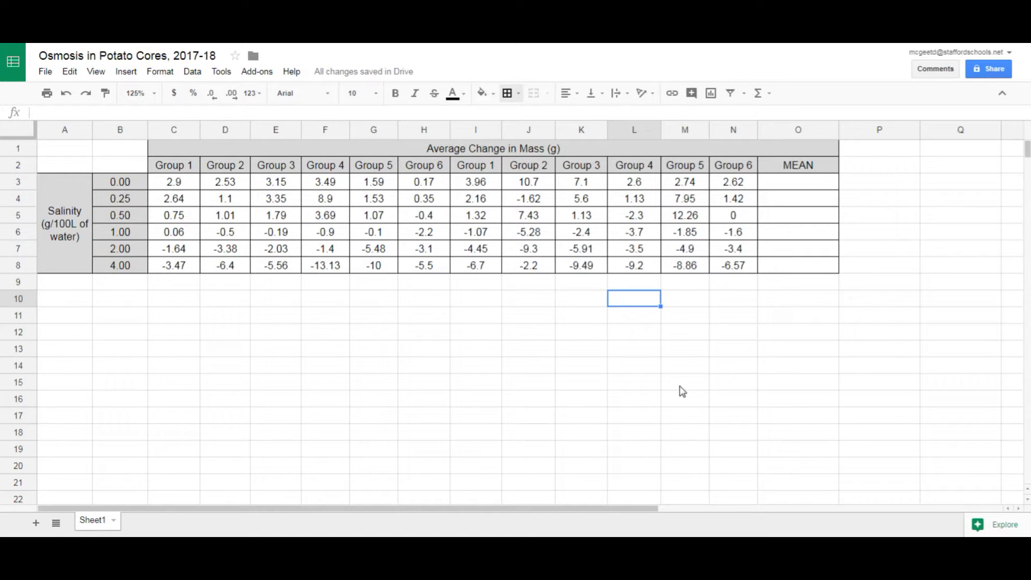
pyautogui.moveTo(306, 210)
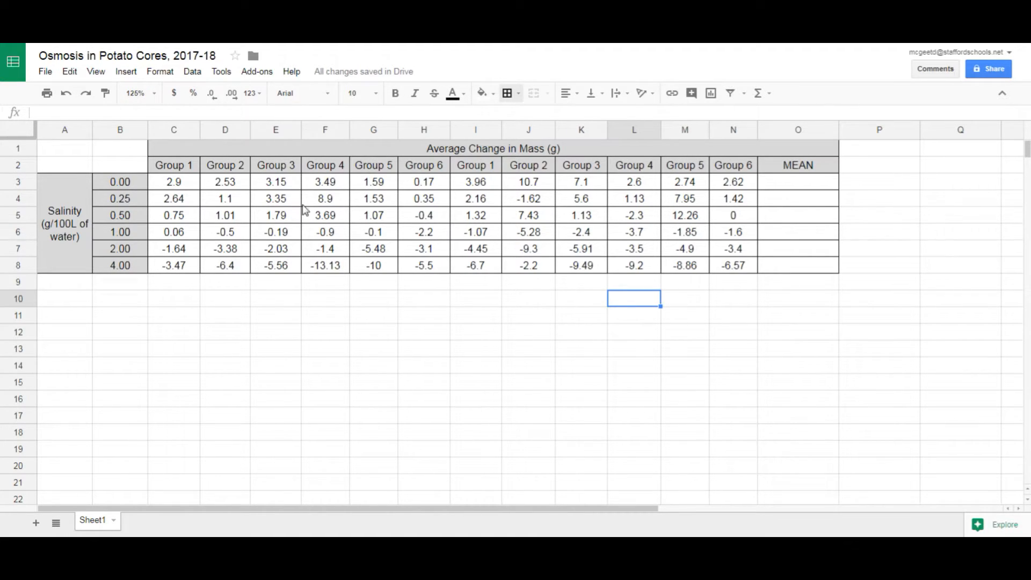
pyautogui.moveTo(410, 235)
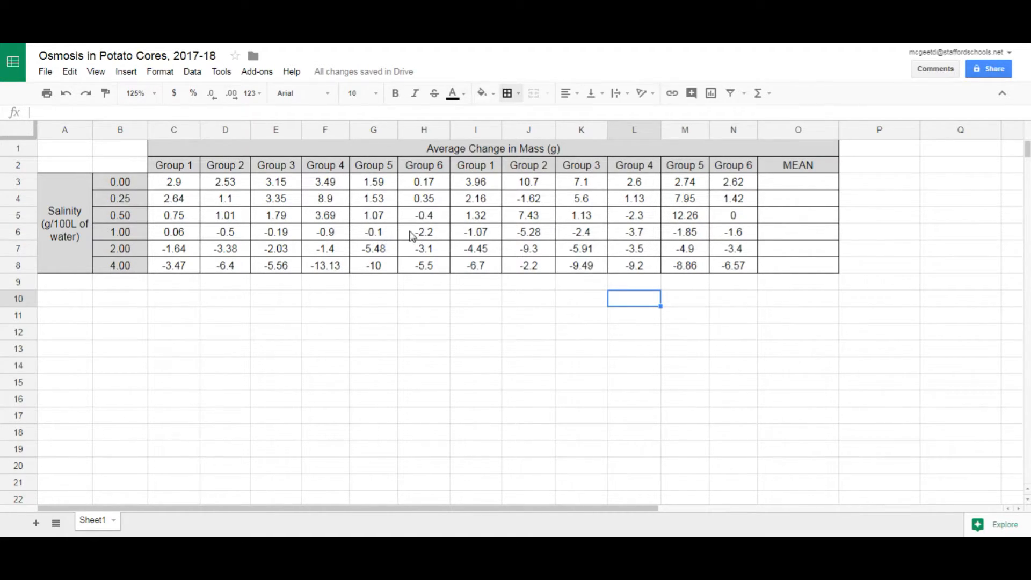
# Format the group mass-change values C3:N8 to two decimal places
pyautogui.click(173, 181)
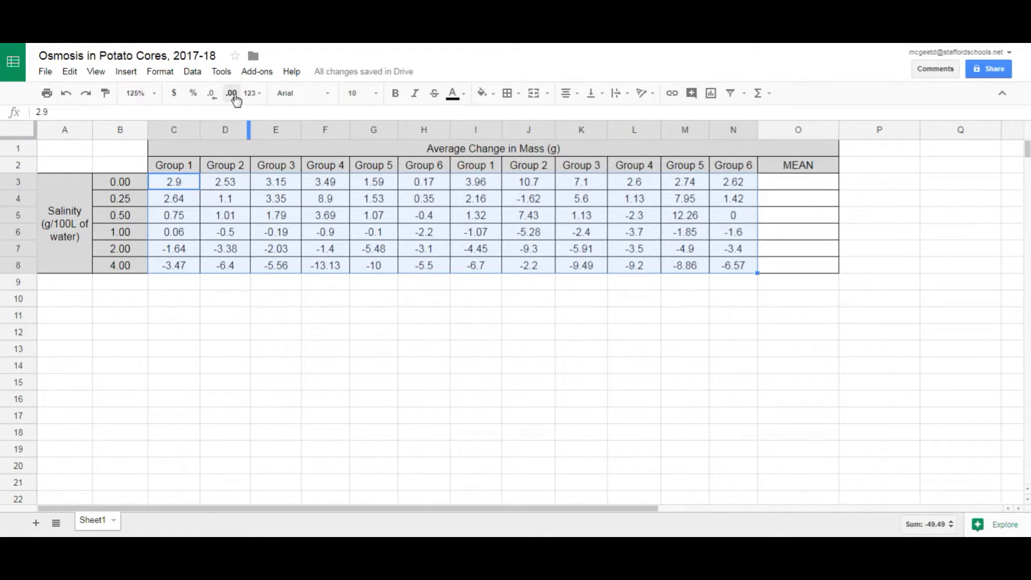
pyautogui.click(228, 94)
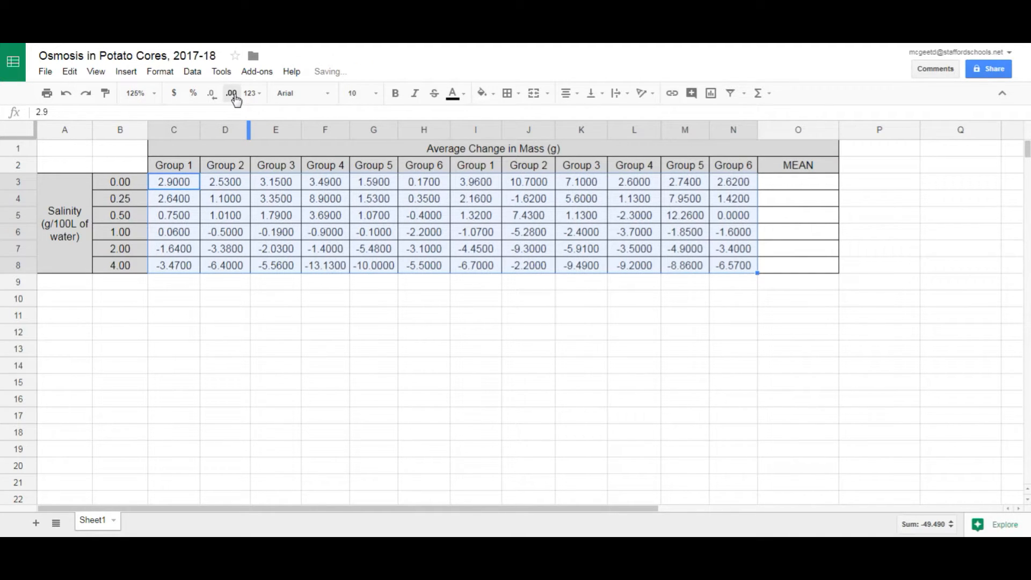
pyautogui.click(210, 93)
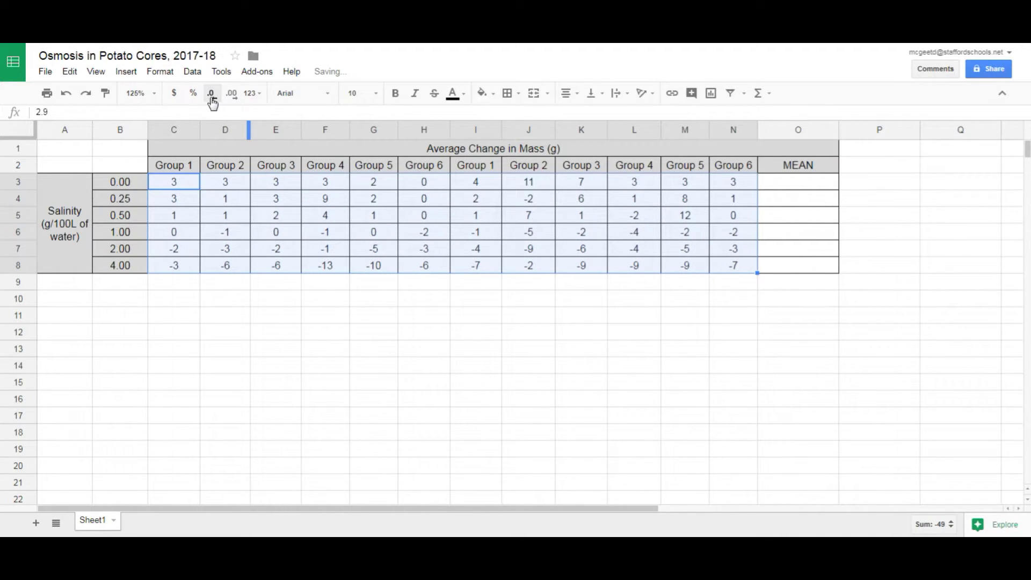
pyautogui.click(231, 92)
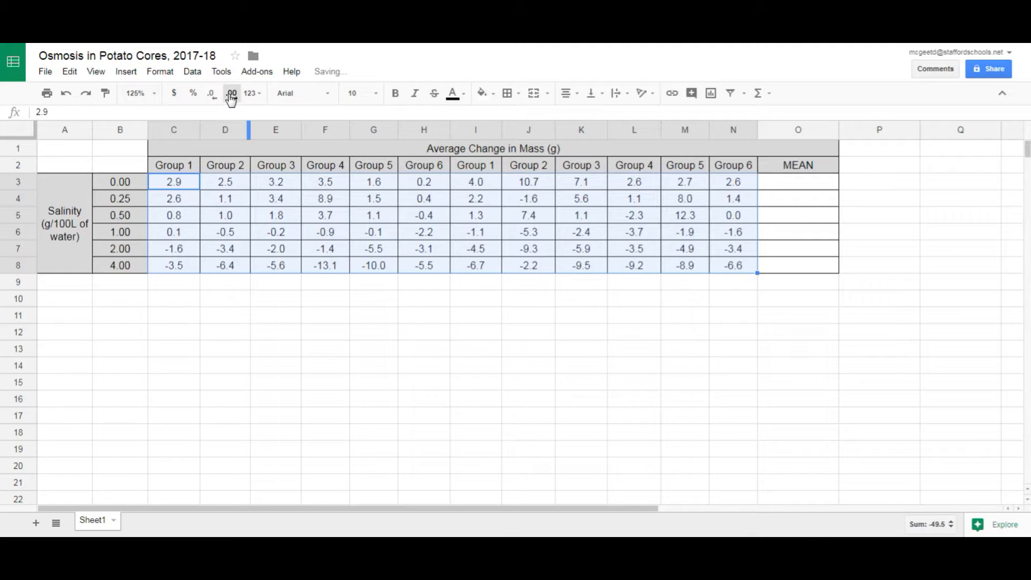
pyautogui.click(229, 93)
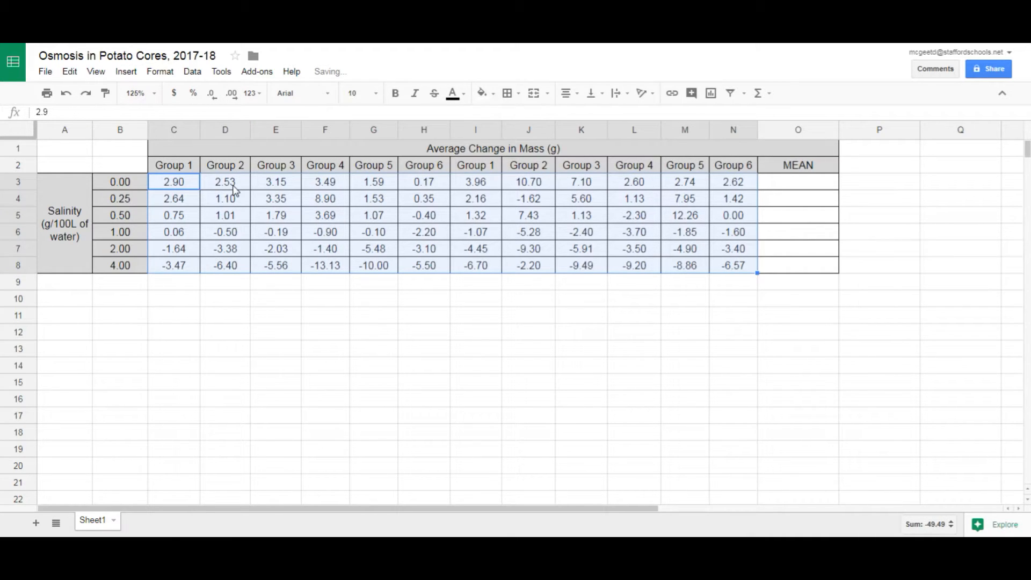
pyautogui.moveTo(492, 245)
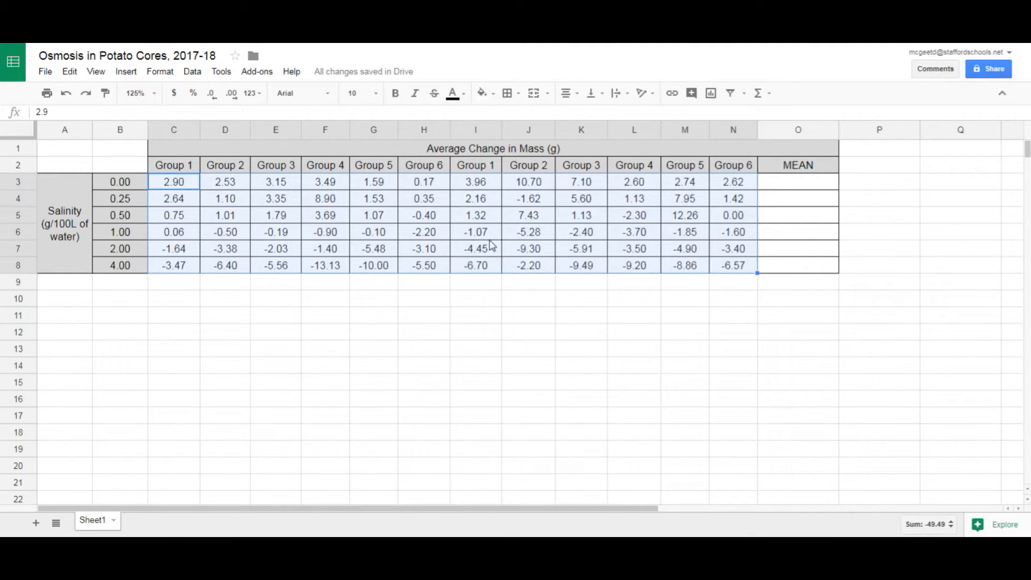
pyautogui.click(634, 333)
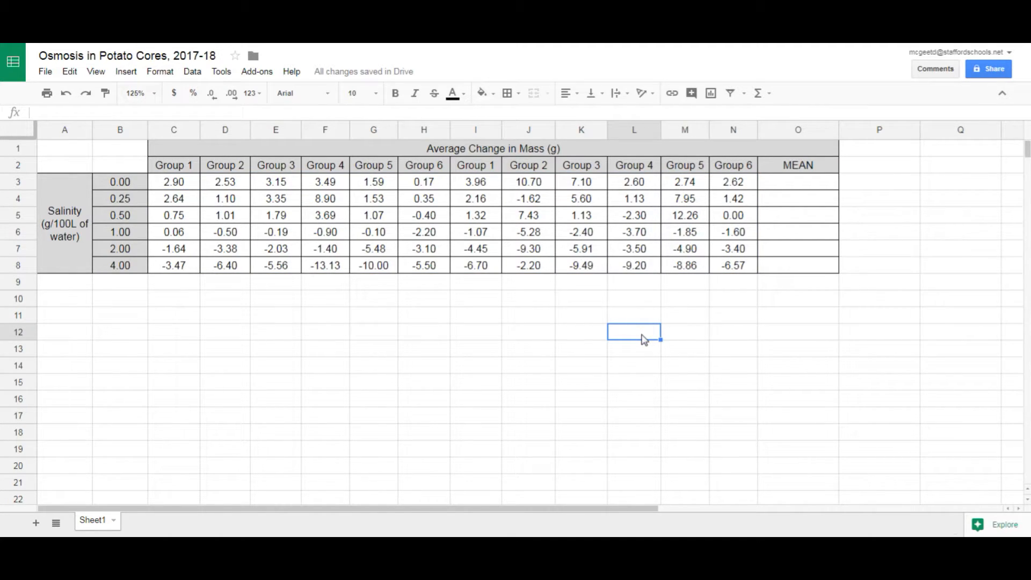
pyautogui.moveTo(797, 187)
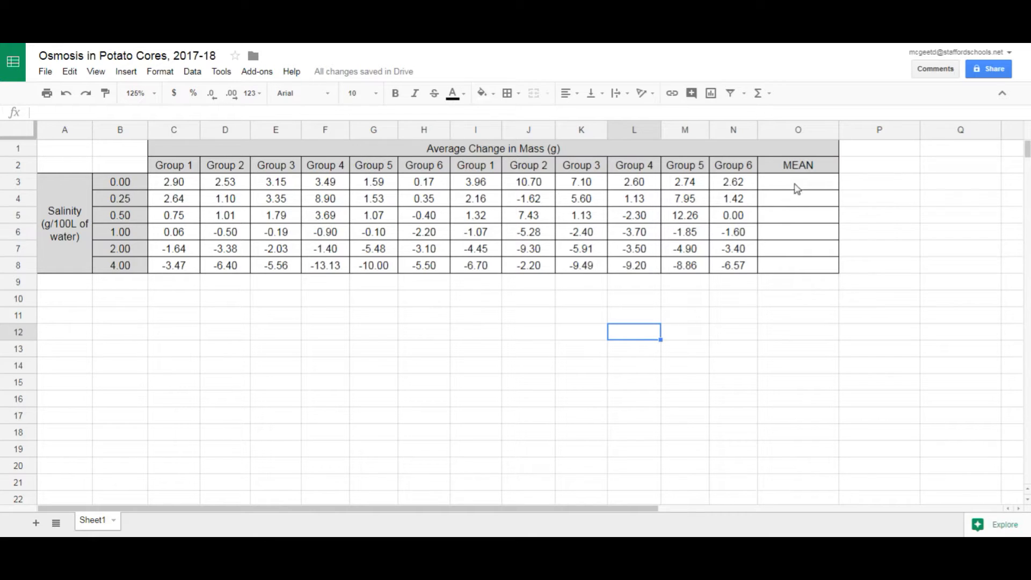
# Narrow column O and enter =AVERAGE(C3:N3) in O3, giving the 0.00 salinity mean 3.629
pyautogui.click(798, 181)
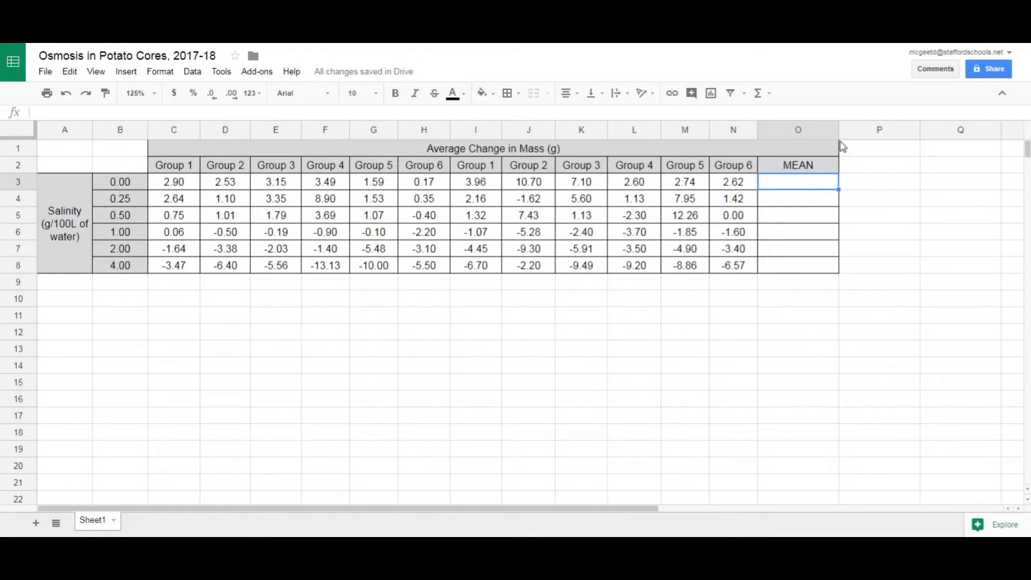
pyautogui.moveTo(838, 129); pyautogui.dragTo(814, 129)
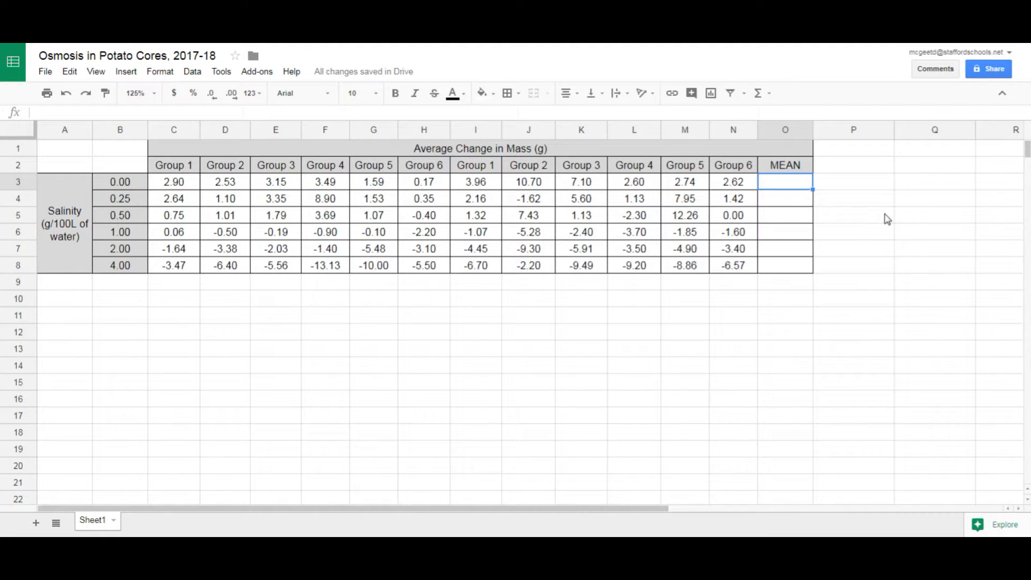
pyautogui.write('=')
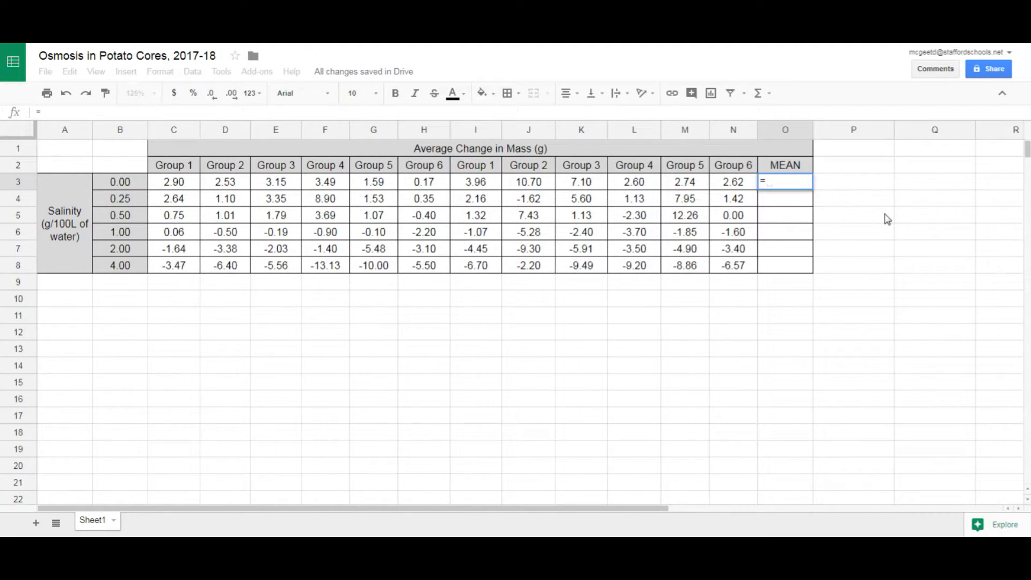
pyautogui.write('avereage')
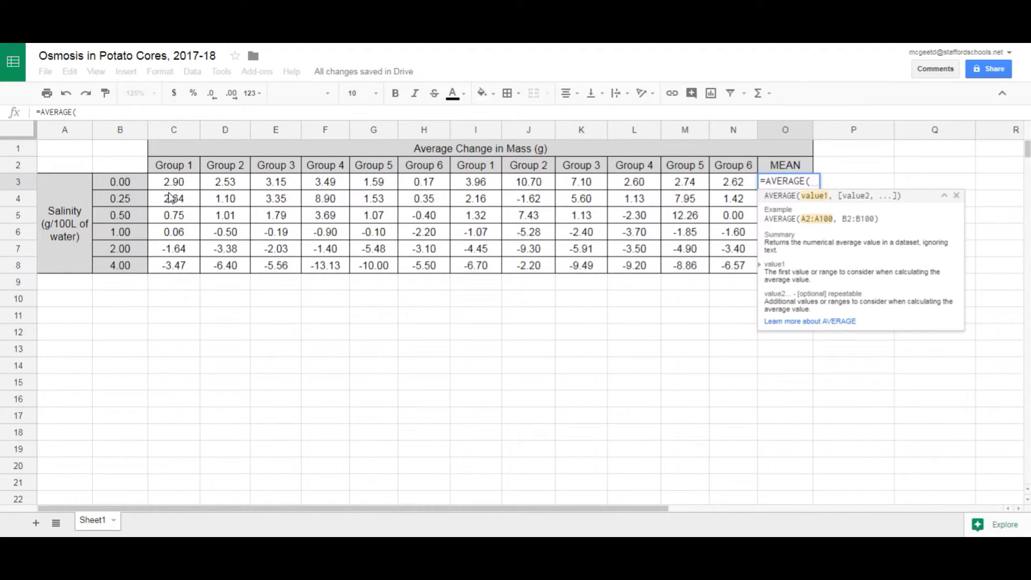
pyautogui.moveTo(174, 182); pyautogui.dragTo(276, 182)
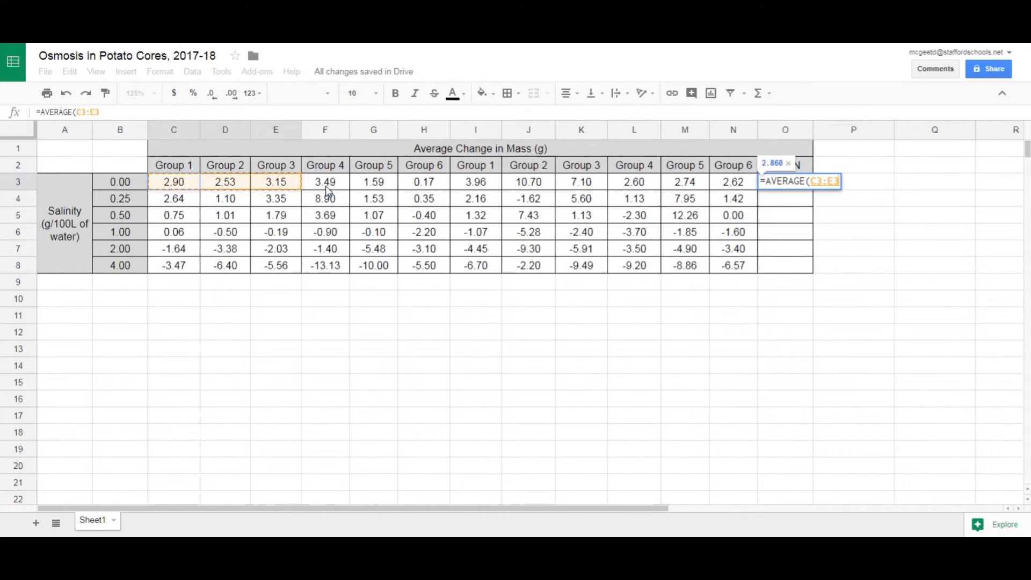
pyautogui.moveTo(275, 181); pyautogui.dragTo(733, 182)
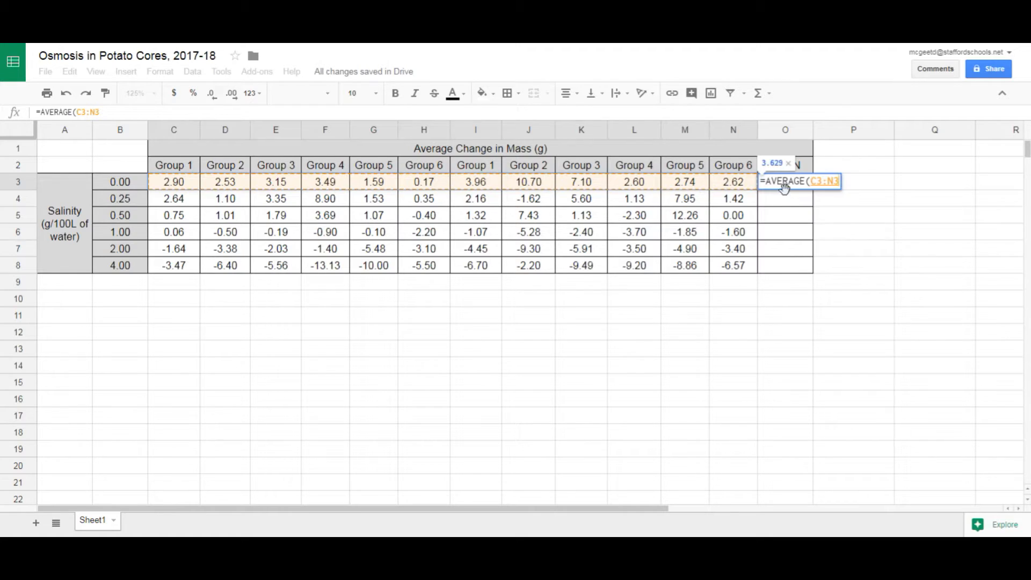
pyautogui.press('Enter')
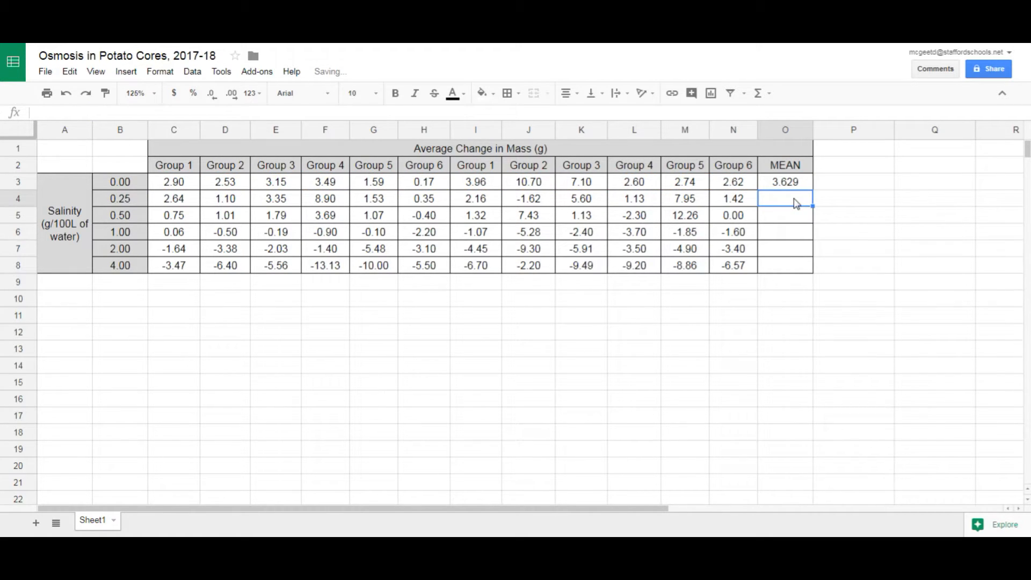
pyautogui.write('=average')
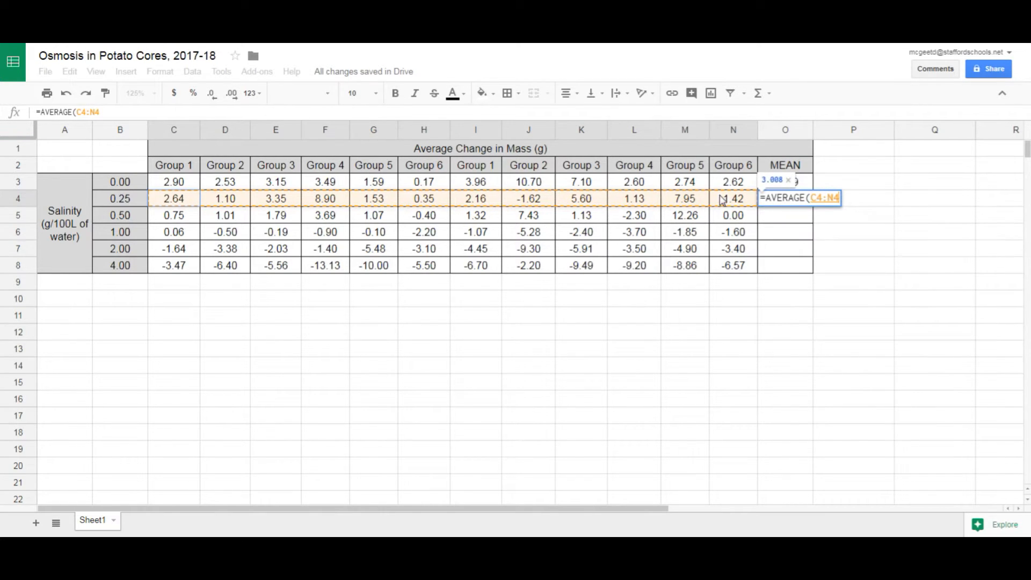
pyautogui.press('Enter')
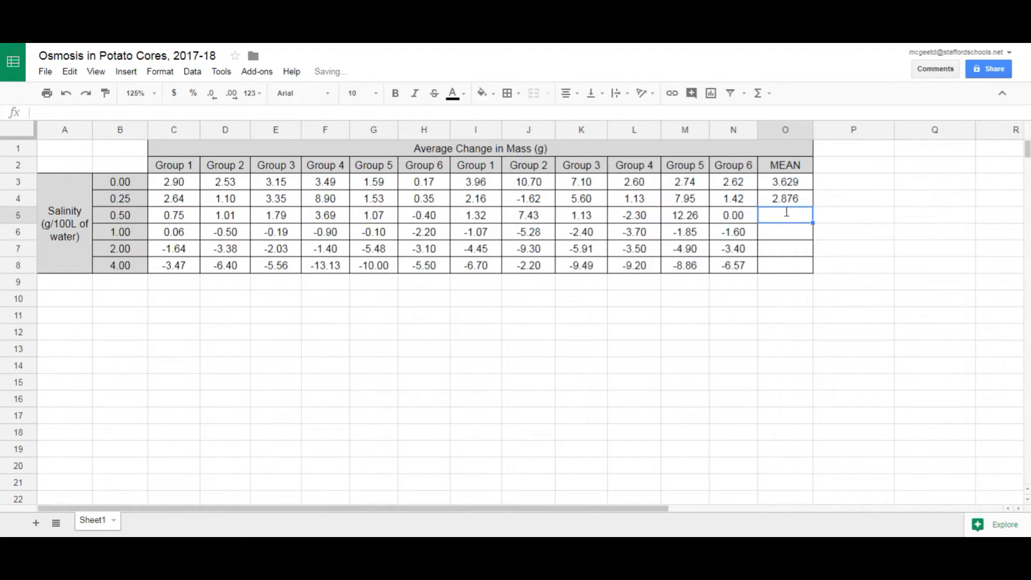
pyautogui.write('=average')
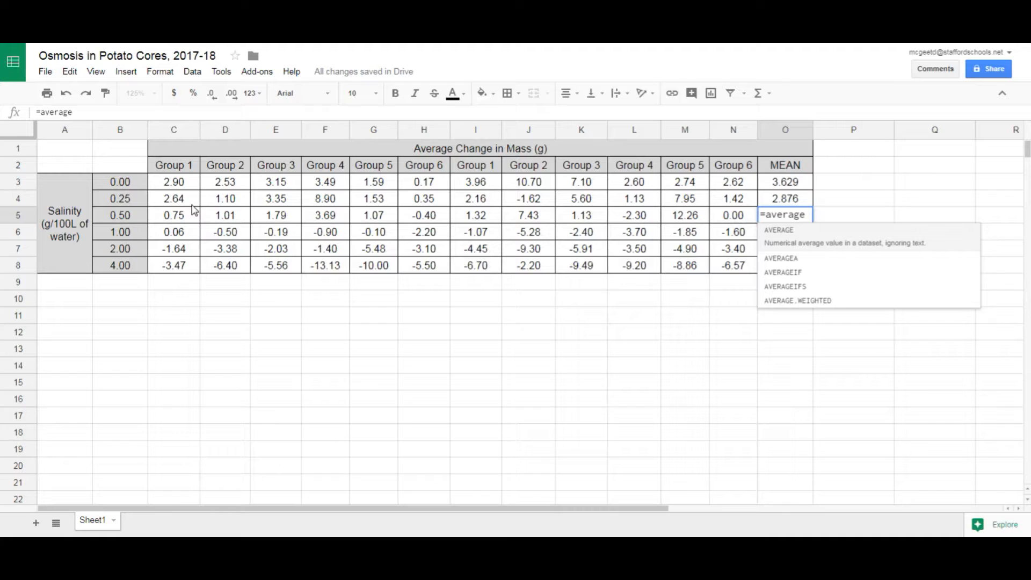
pyautogui.press('Enter')
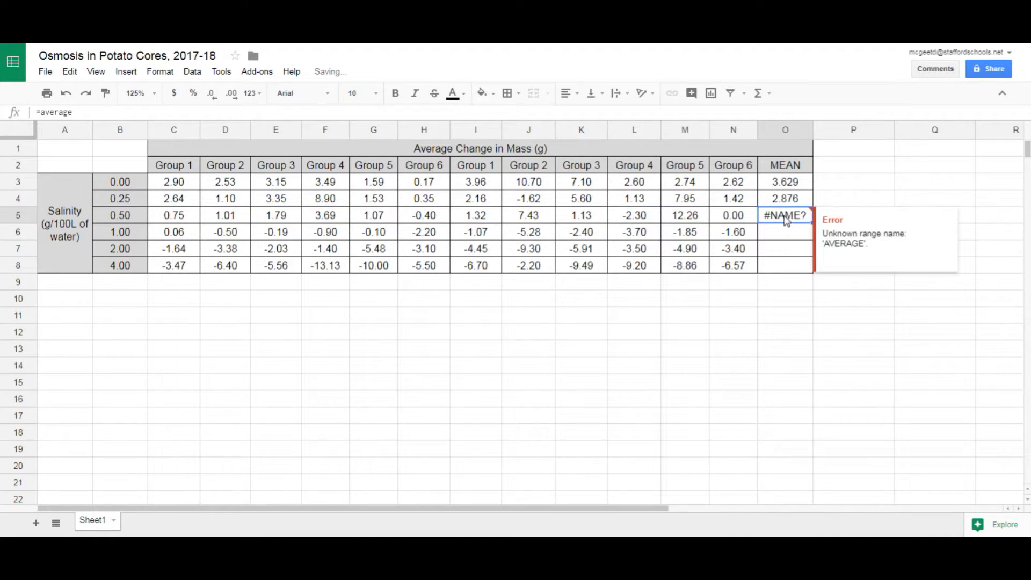
pyautogui.write('=average')
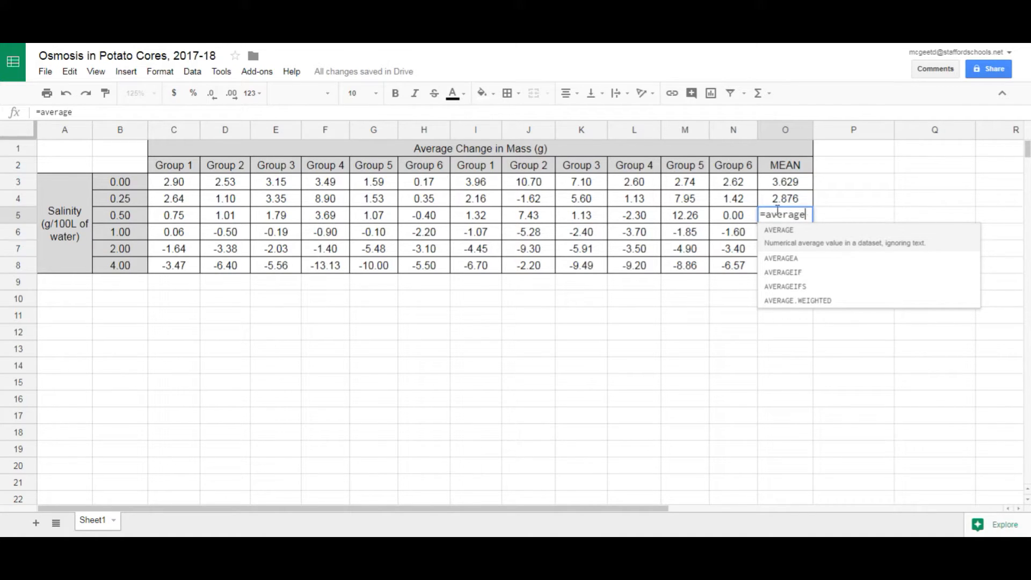
pyautogui.press('Enter')
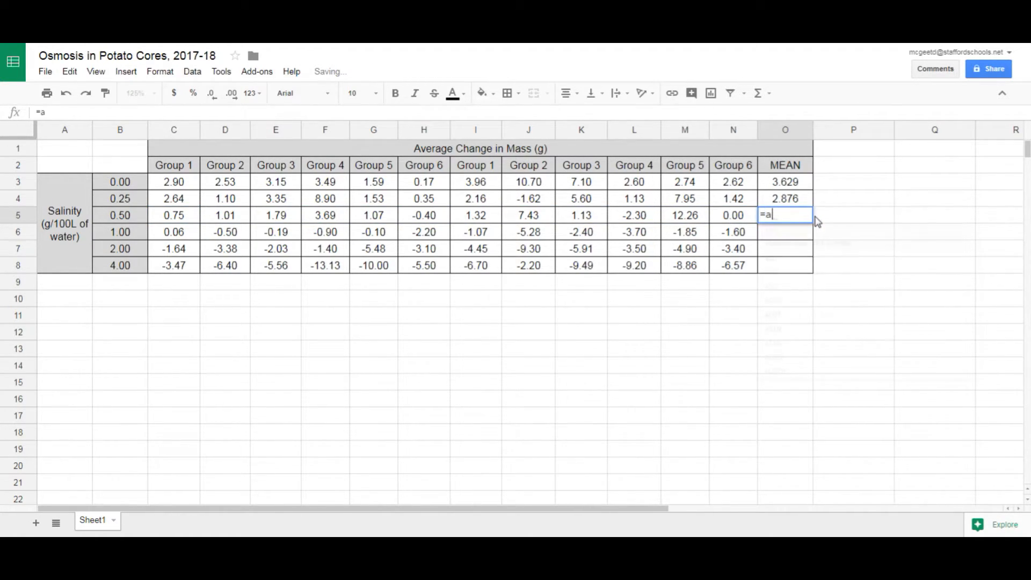
pyautogui.write('verage')
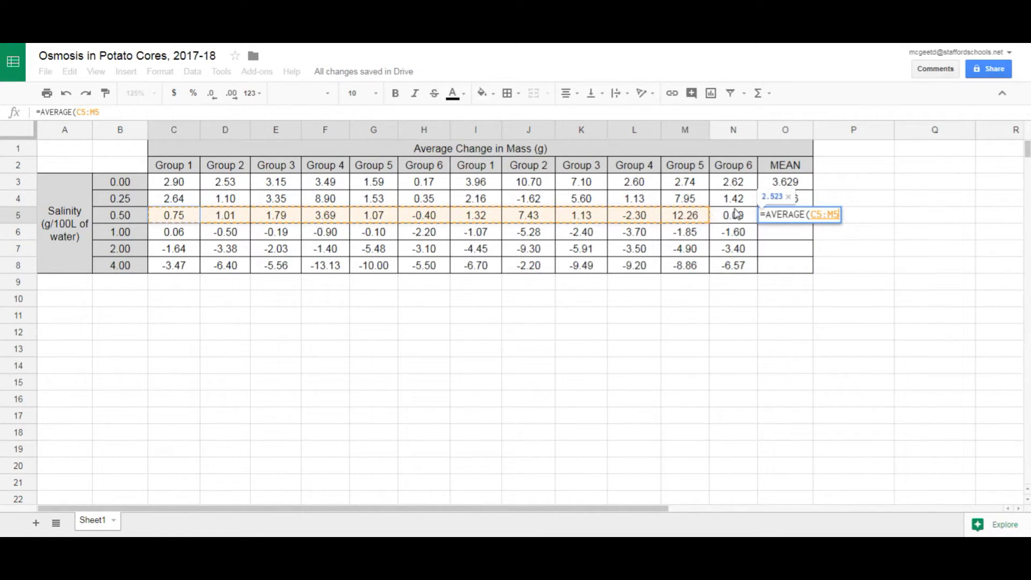
pyautogui.press('Enter')
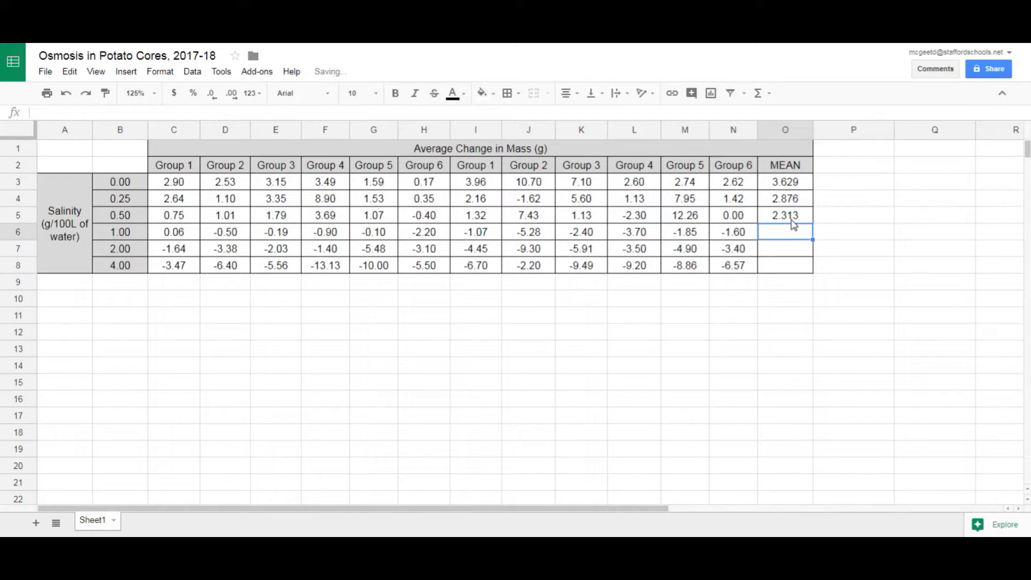
pyautogui.click(784, 215)
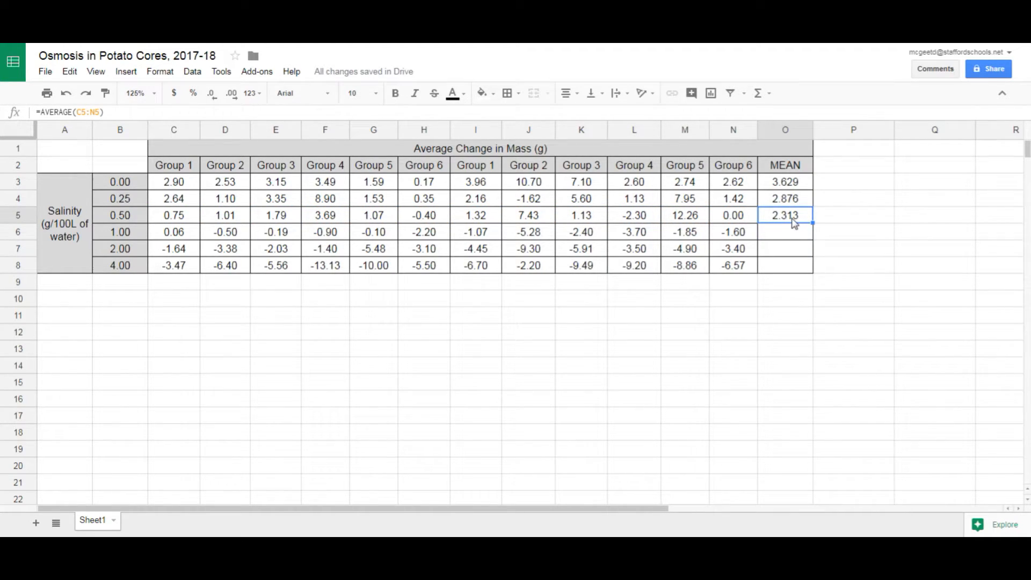
pyautogui.moveTo(784, 215); pyautogui.dragTo(784, 264)
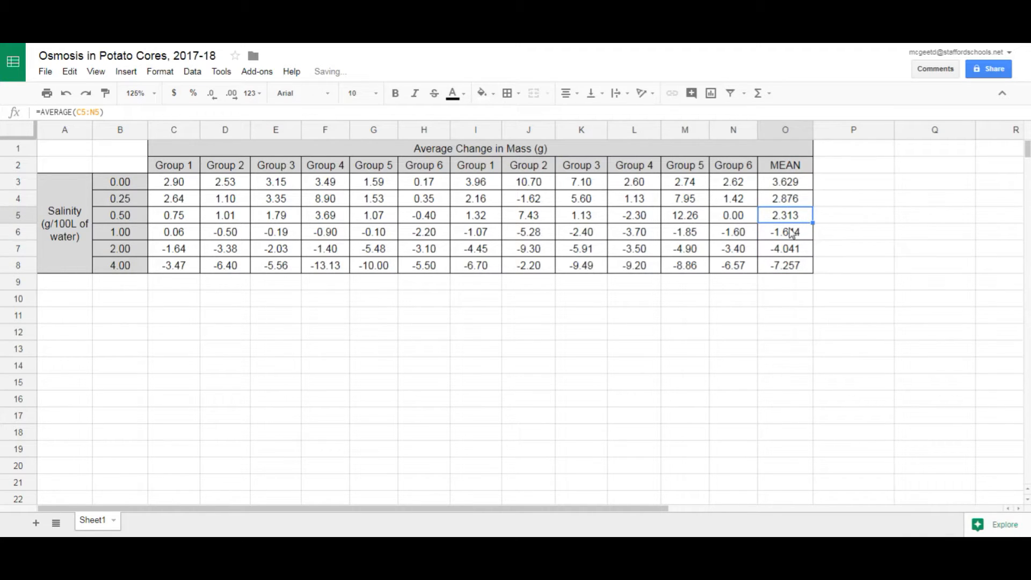
pyautogui.click(785, 232)
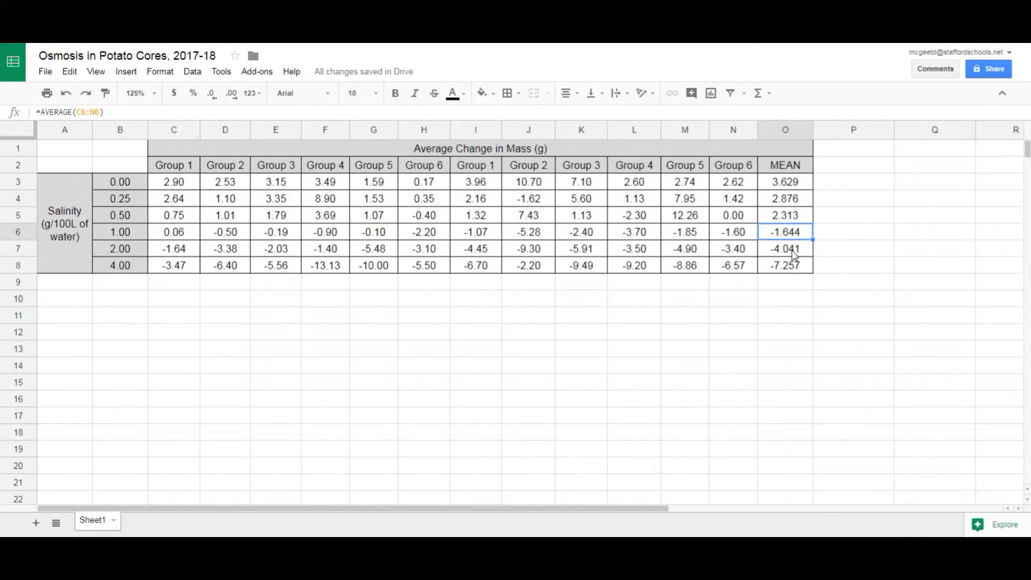
# Select the osmosis data table A1:O8 and copy it for the lab report
pyautogui.click(854, 299)
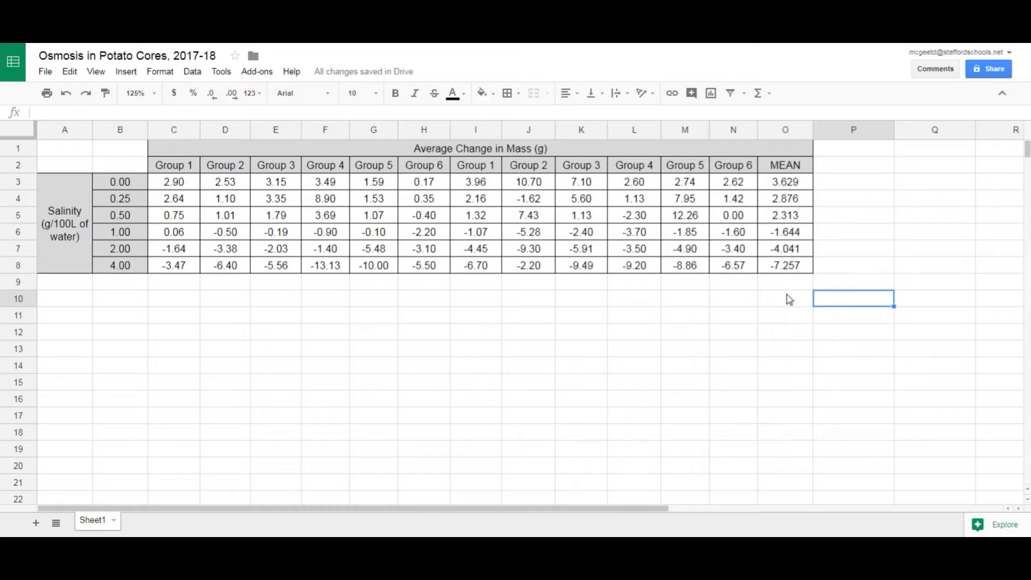
pyautogui.moveTo(741, 309)
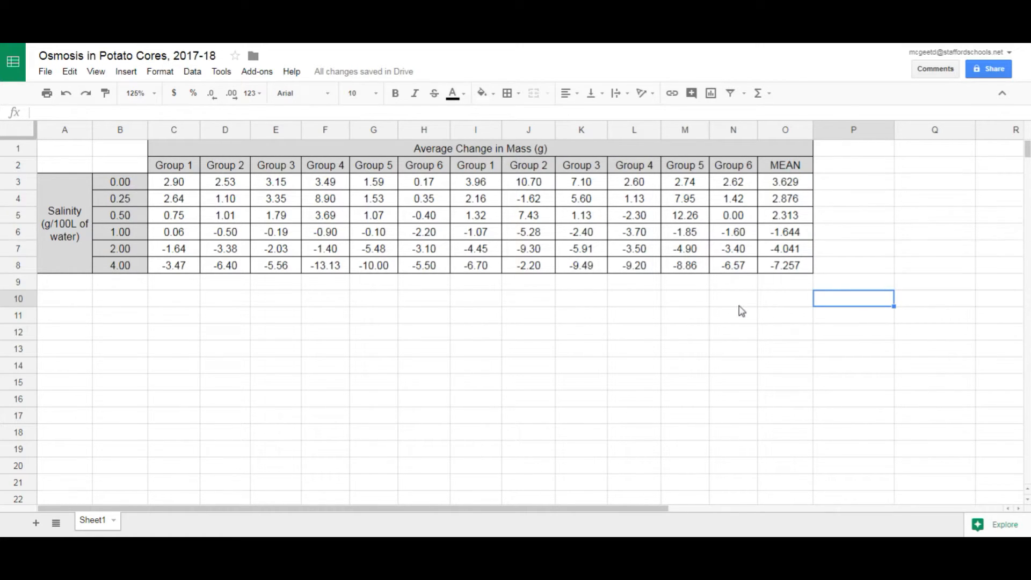
pyautogui.moveTo(369, 156)
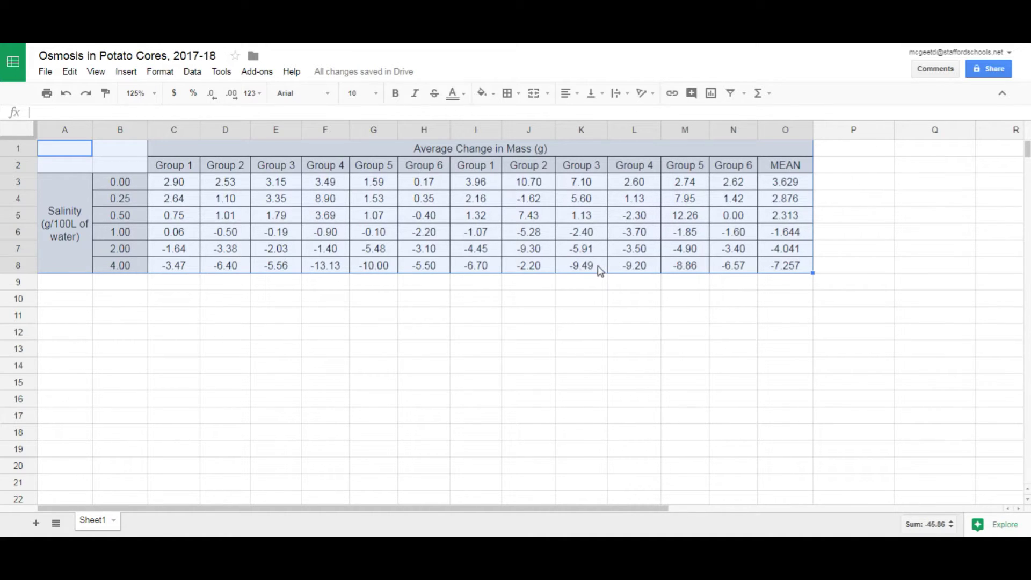
pyautogui.moveTo(595, 263)
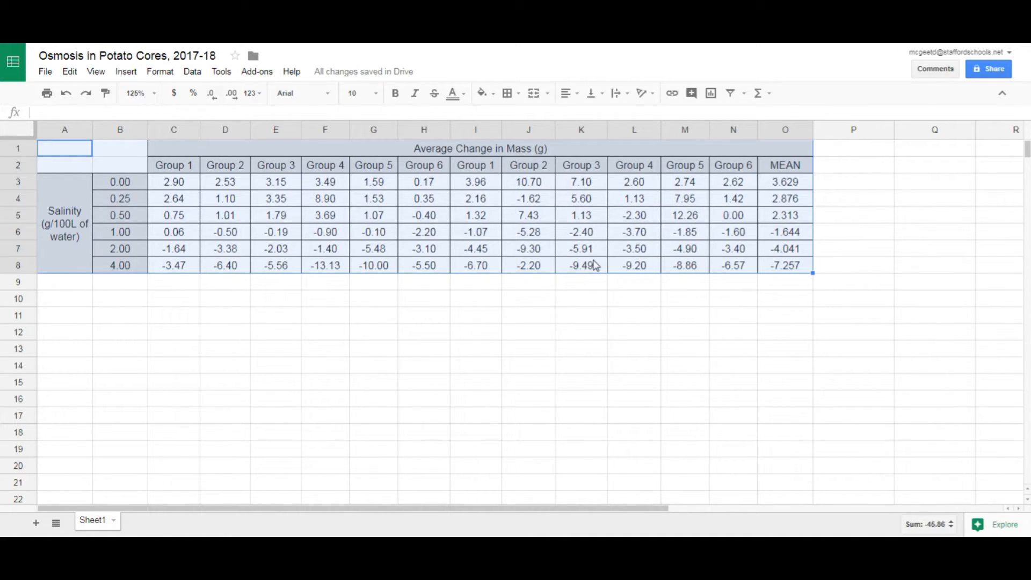
pyautogui.click(68, 71)
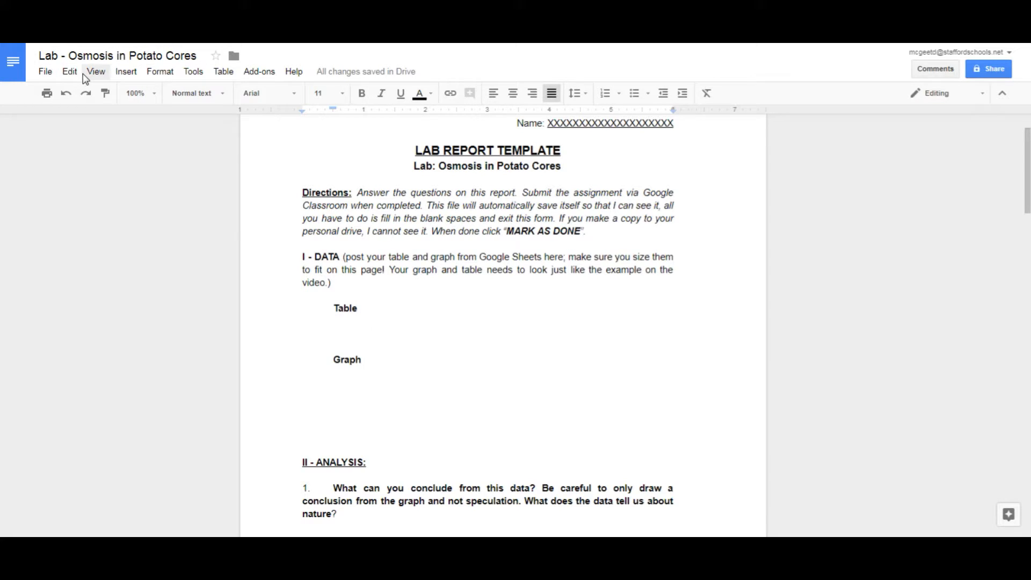
pyautogui.click(69, 70)
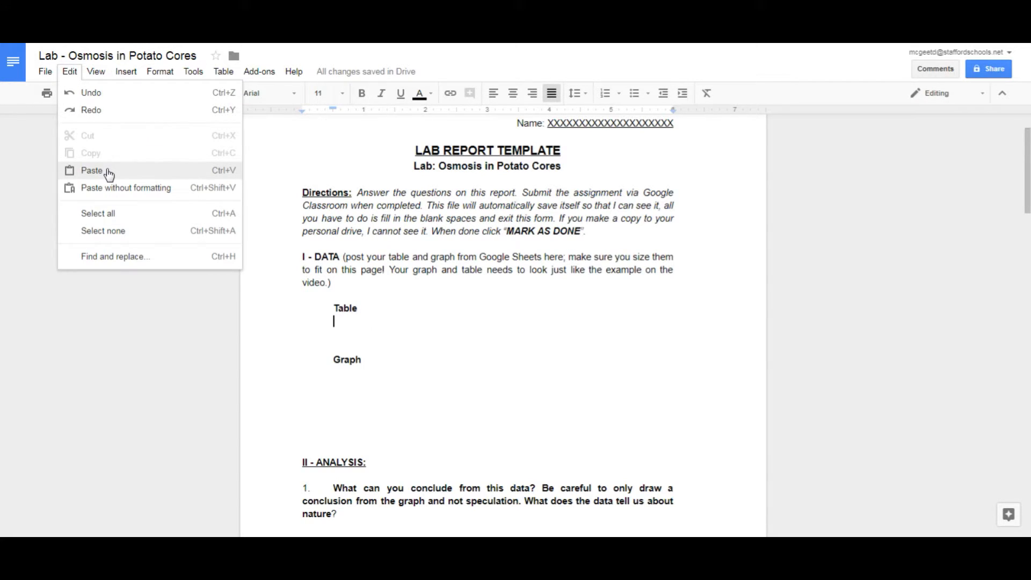
pyautogui.click(91, 170)
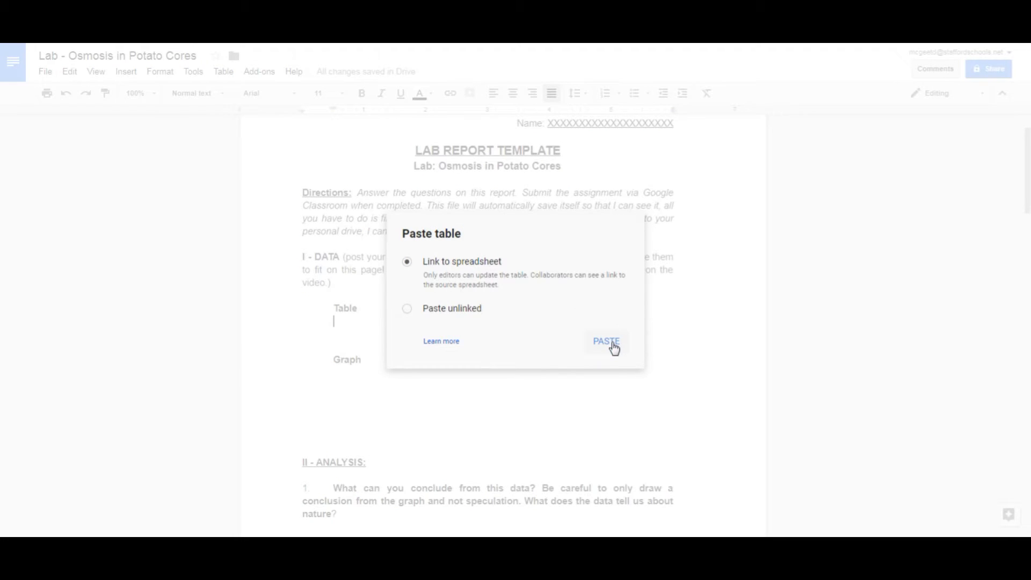
pyautogui.click(407, 308)
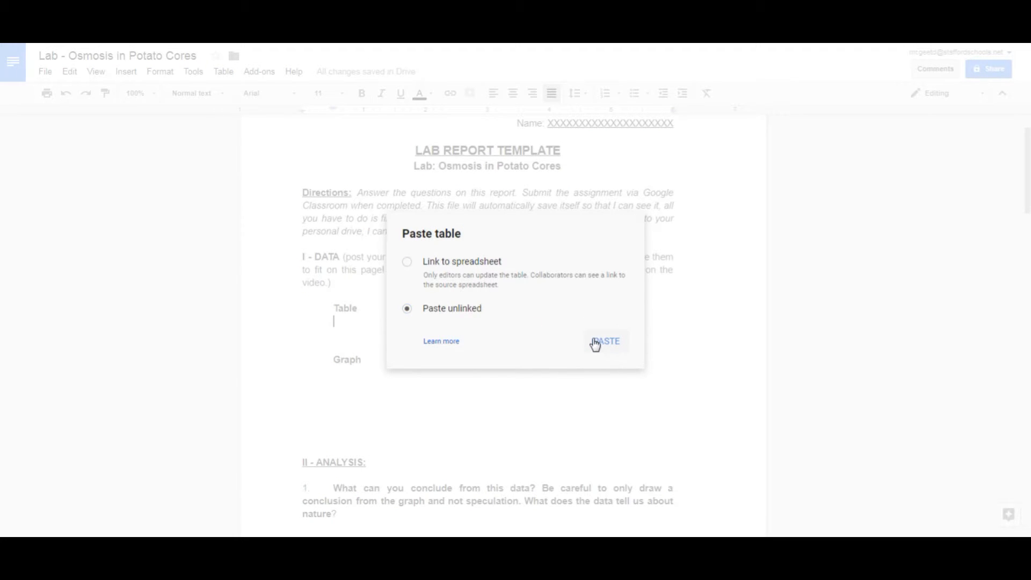
pyautogui.click(607, 341)
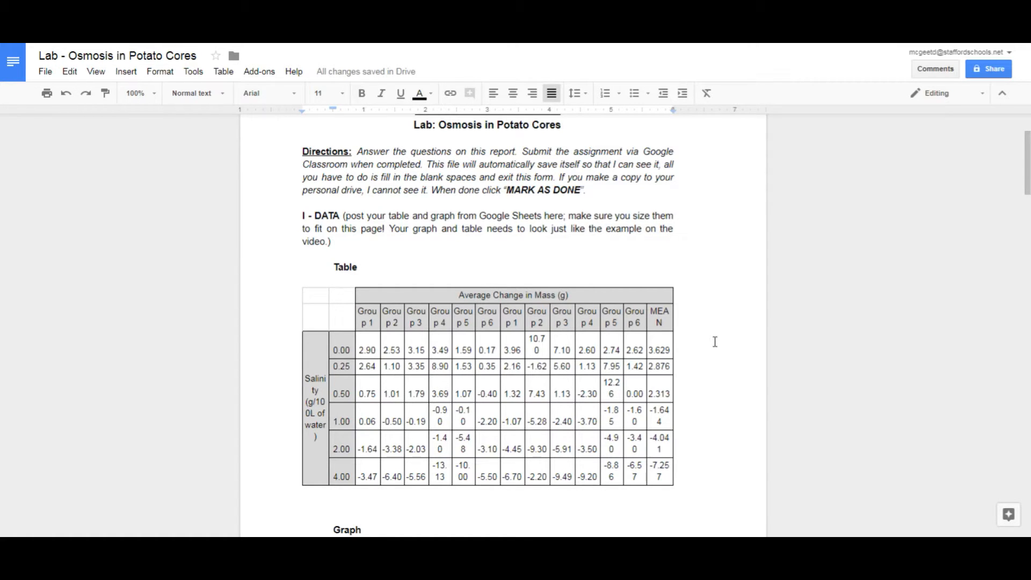
pyautogui.moveTo(631, 322)
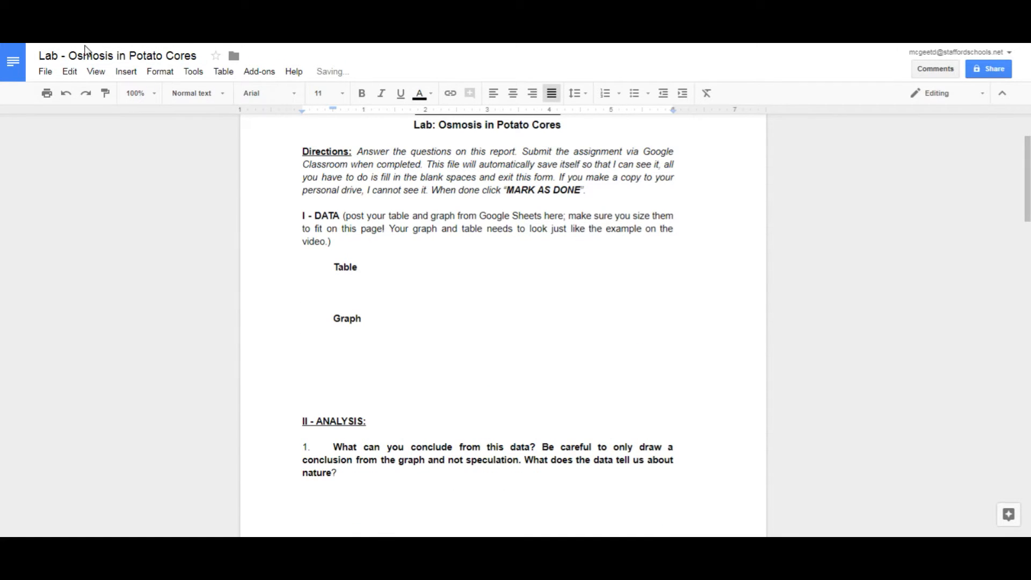
# Attempt Edit > Paste of the table under Table, choosing an unlinked paste
pyautogui.click(69, 71)
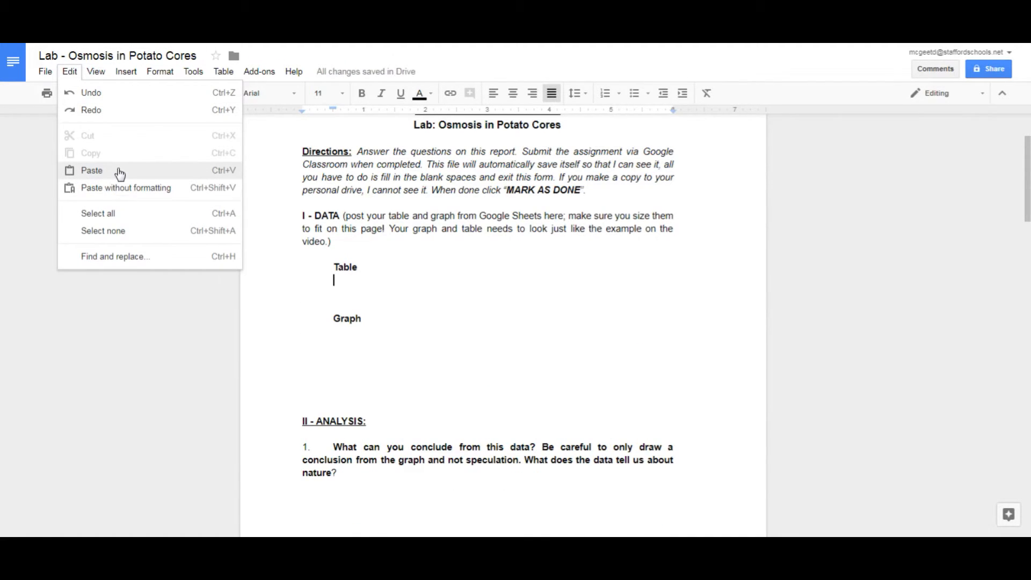
pyautogui.click(92, 170)
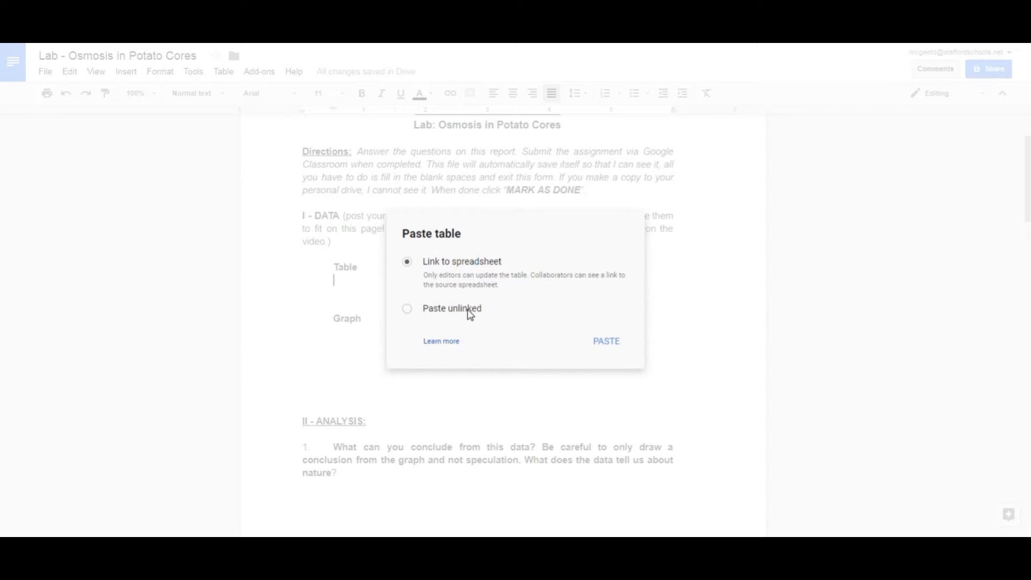
pyautogui.click(605, 341)
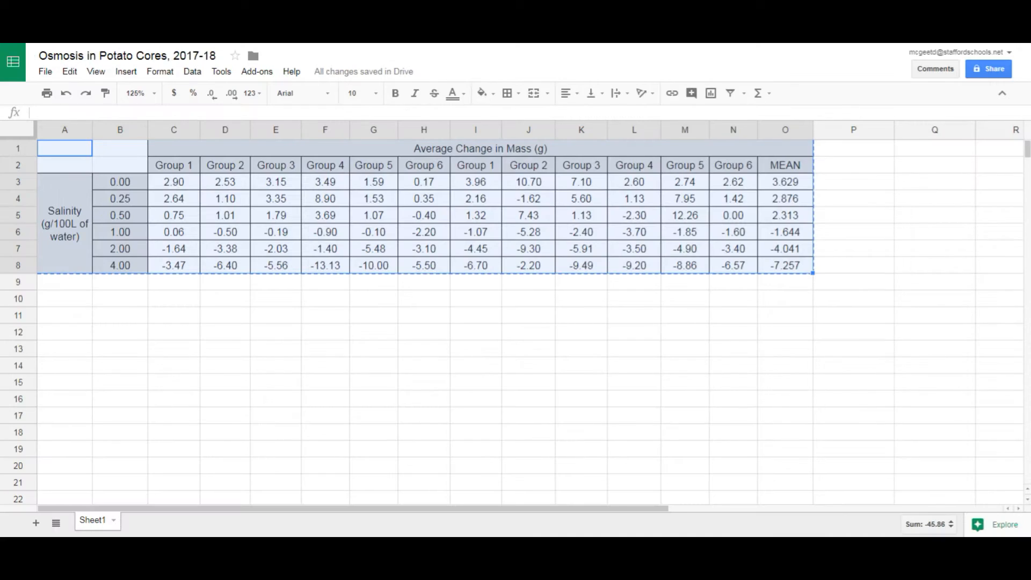
# Snip an image of the data table and replace the pasted table under Table with it
pyautogui.click(325, 300)
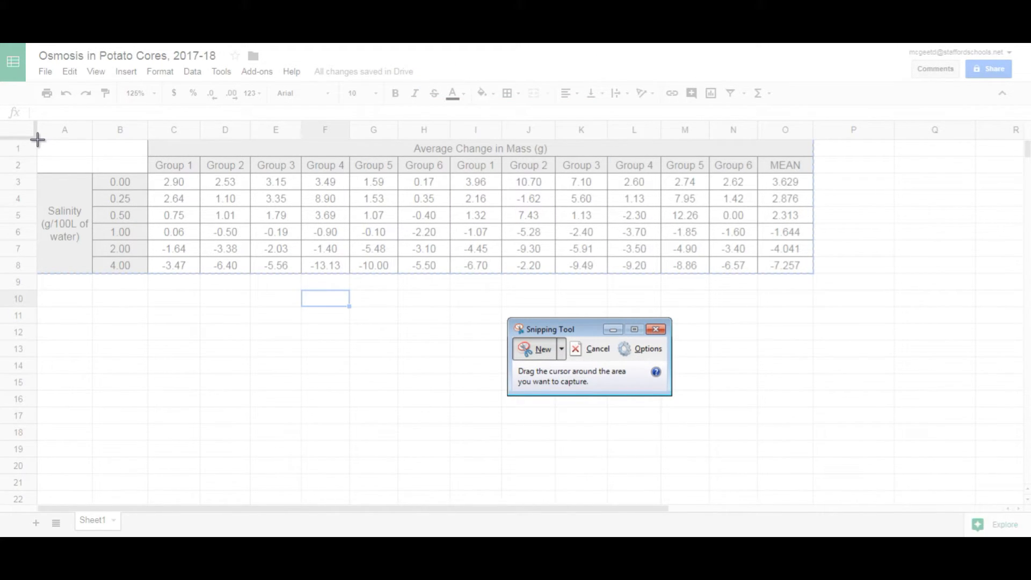
pyautogui.moveTo(38, 138); pyautogui.dragTo(815, 272)
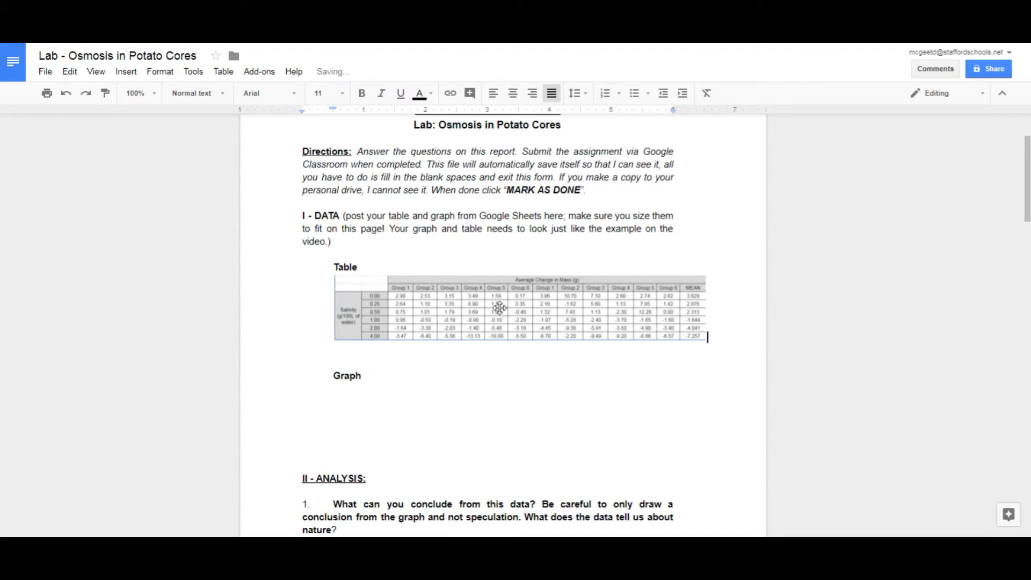
pyautogui.click(497, 309)
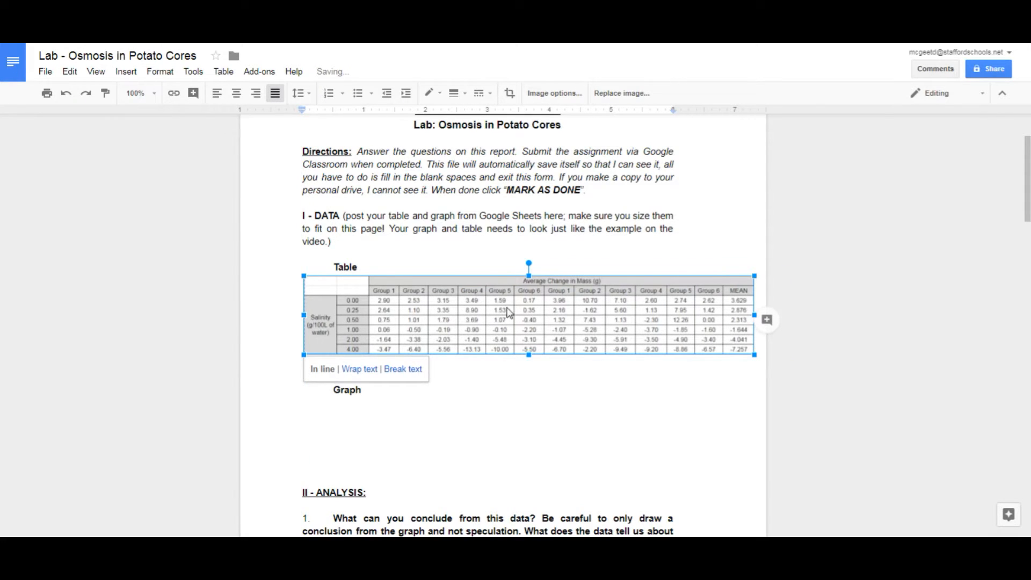
pyautogui.press('Delete')
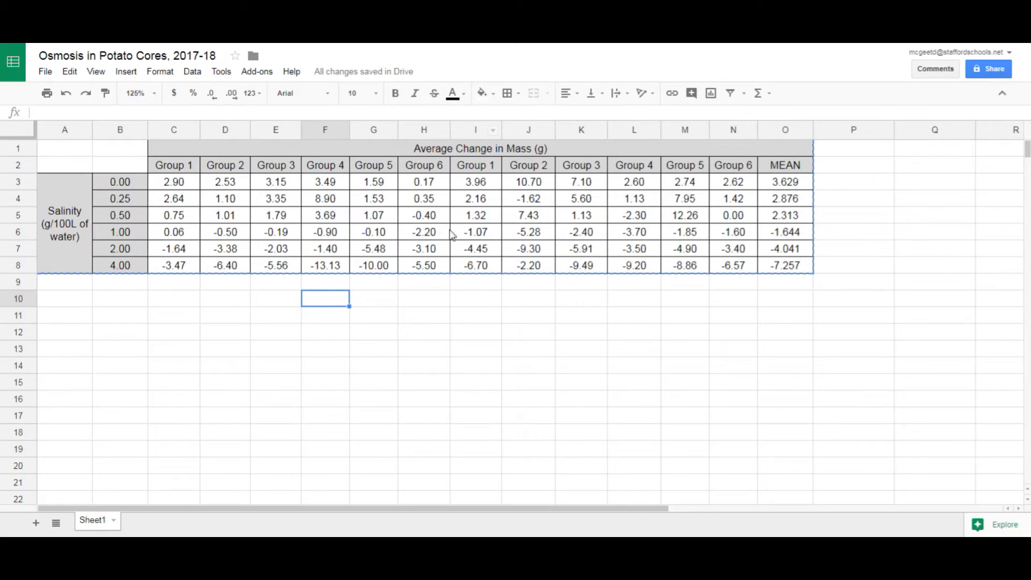
pyautogui.moveTo(470, 278)
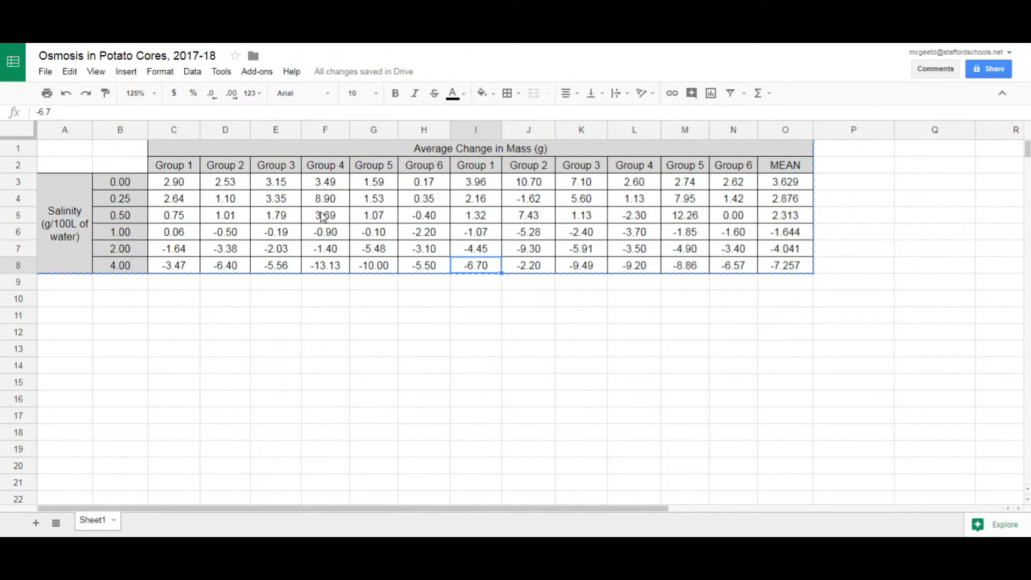
# Zoom to 90% and select salinity B3:B8 plus MEAN O3:O8 as chart data
pyautogui.click(95, 71)
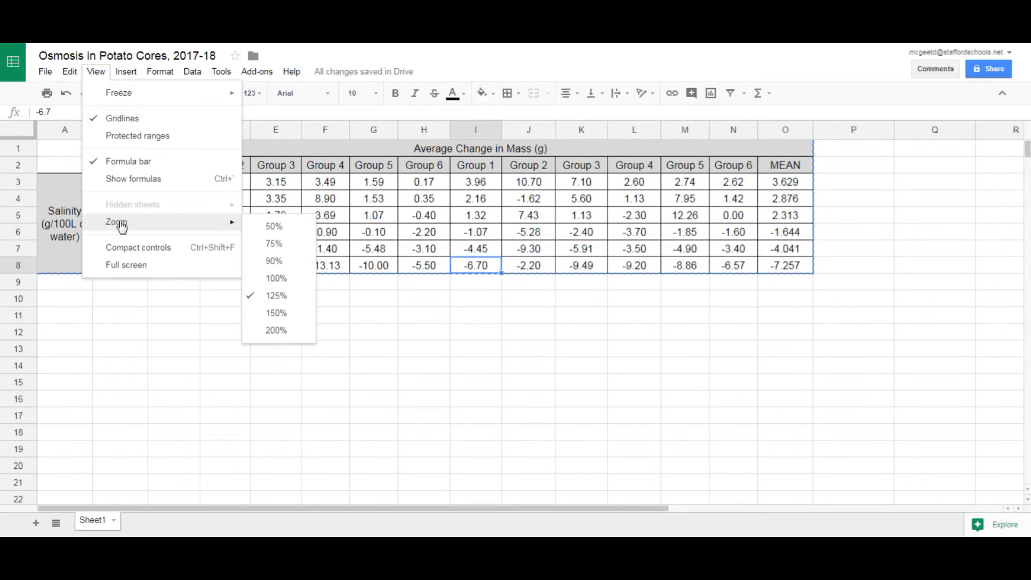
pyautogui.moveTo(287, 247)
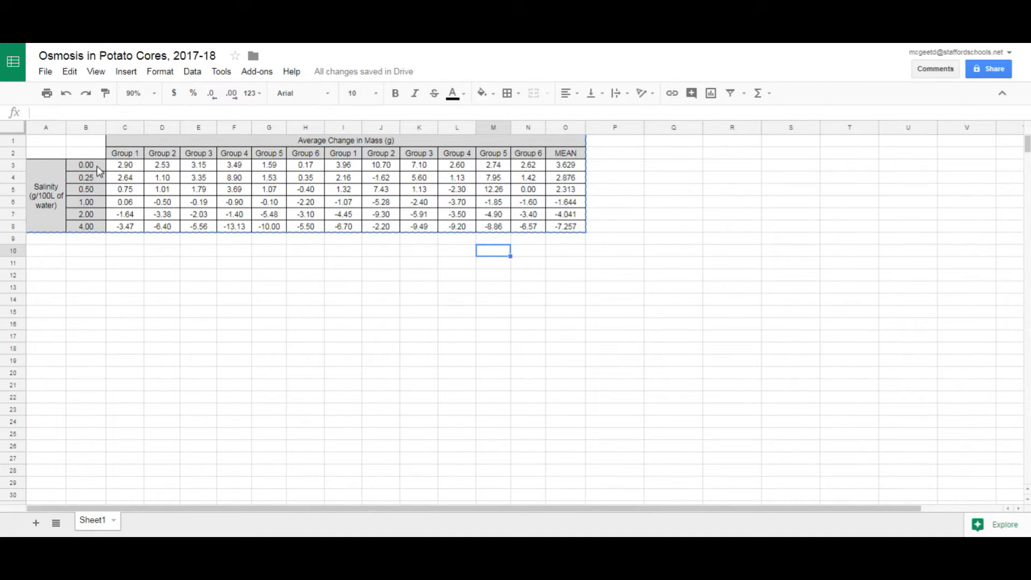
pyautogui.click(86, 164)
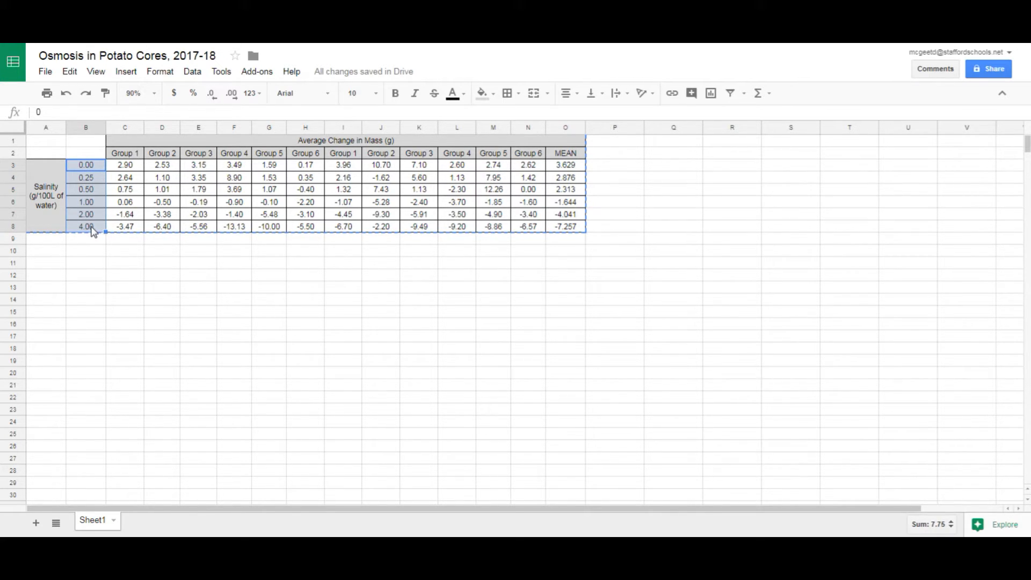
pyautogui.moveTo(320, 194)
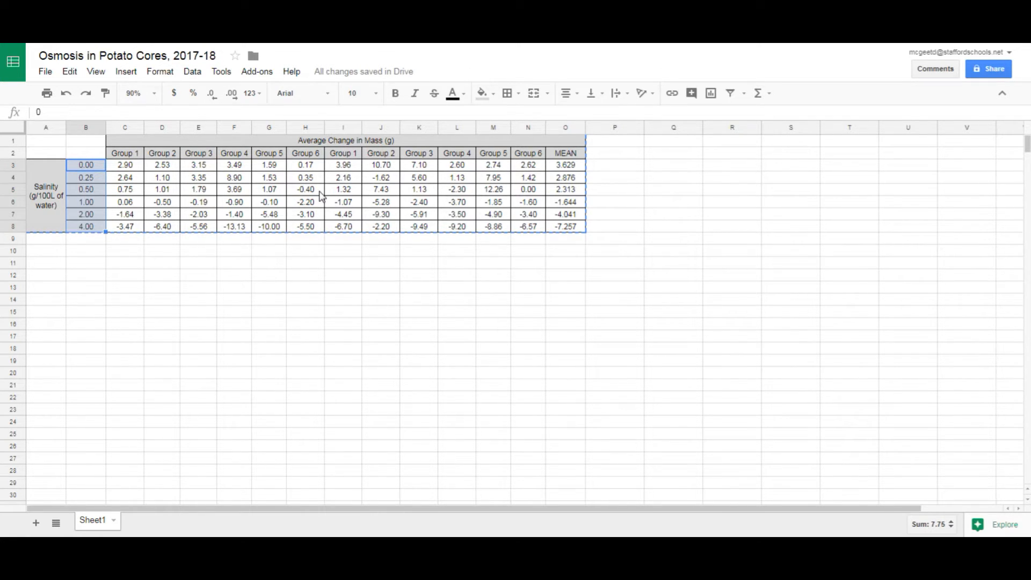
pyautogui.moveTo(576, 167)
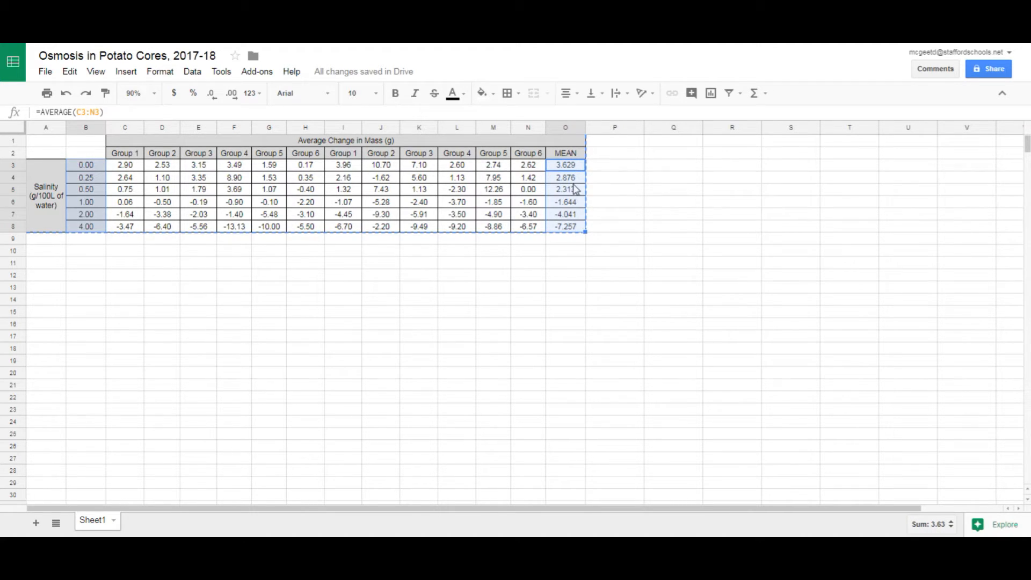
pyautogui.moveTo(609, 222)
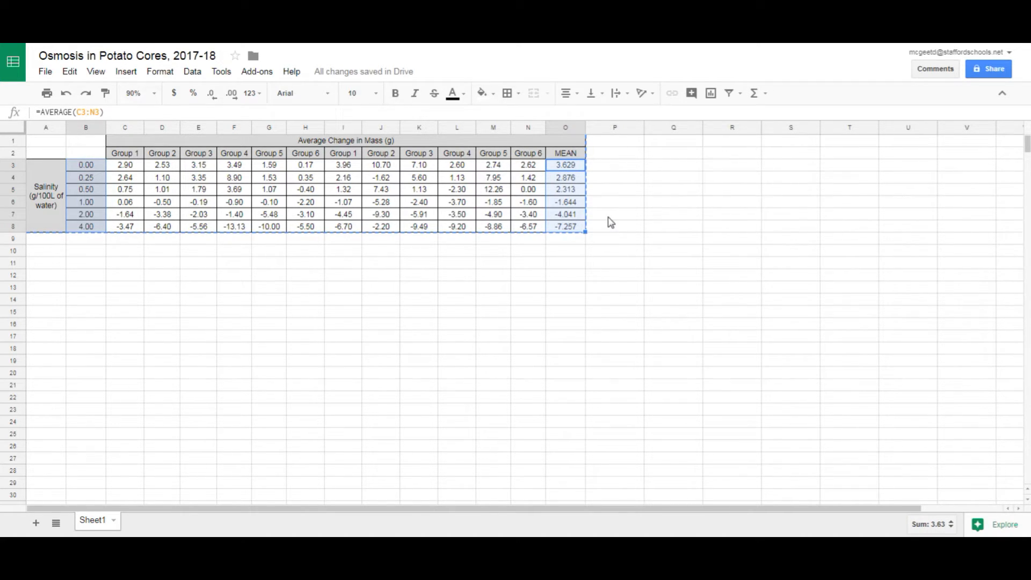
pyautogui.moveTo(99, 227)
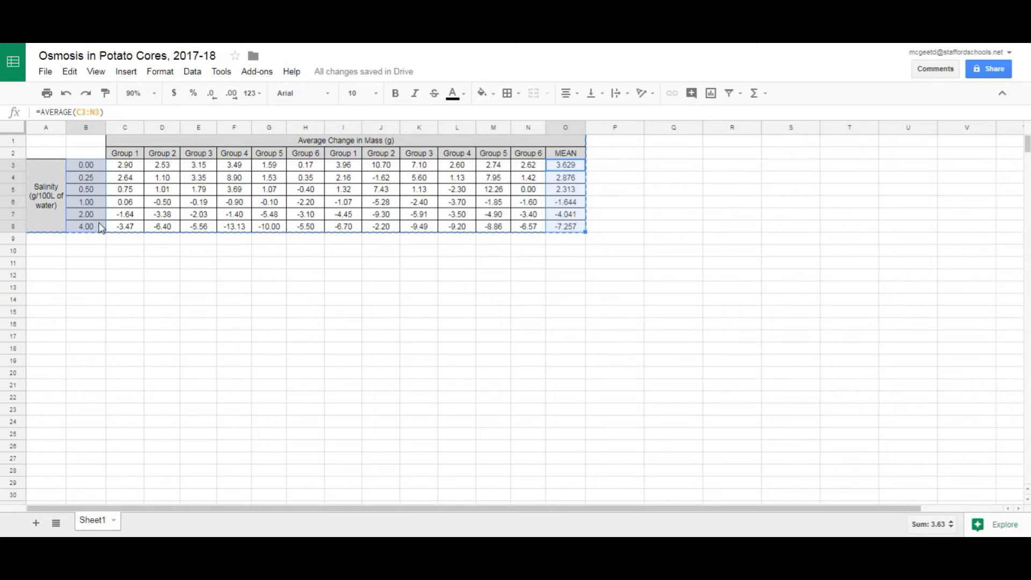
pyautogui.moveTo(575, 168)
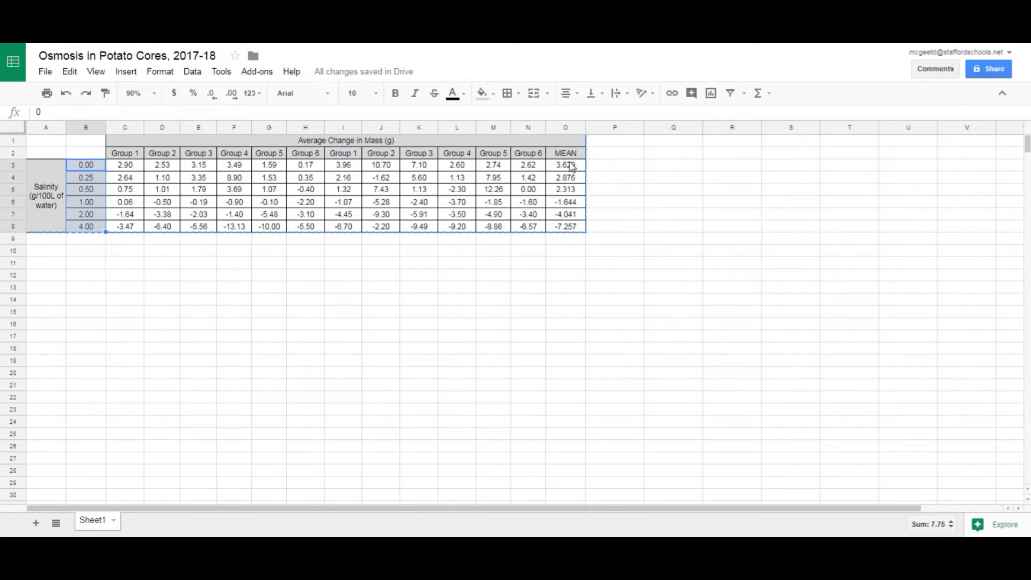
pyautogui.click(565, 164)
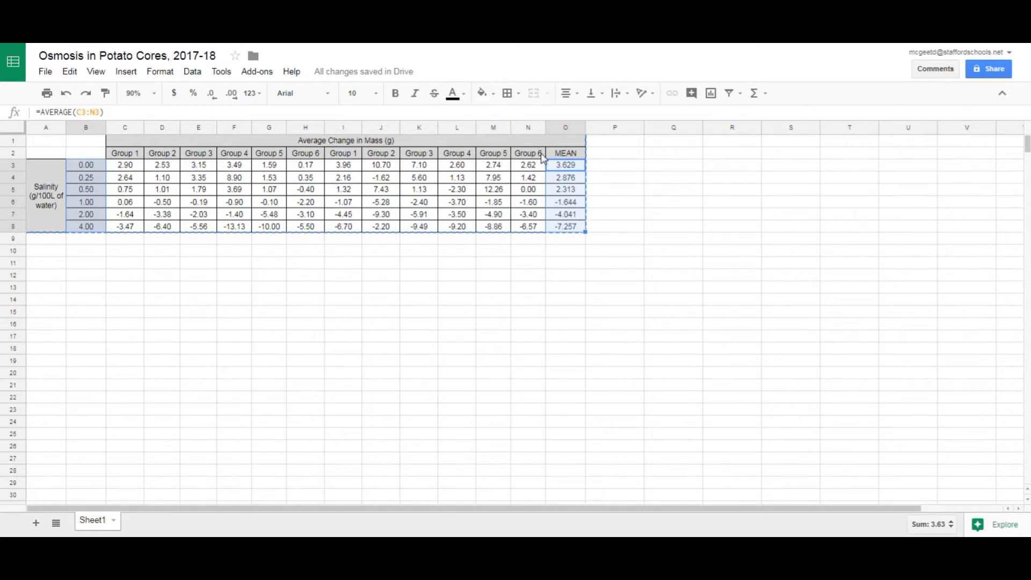
pyautogui.click(125, 71)
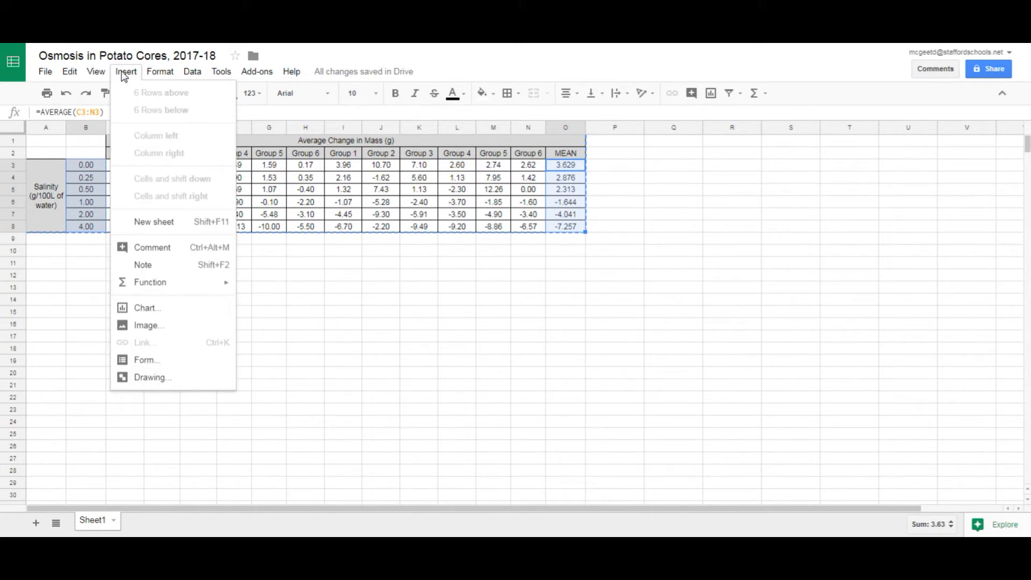
# Make the first chart a scatter chart, then close the editor and discard it
pyautogui.click(147, 308)
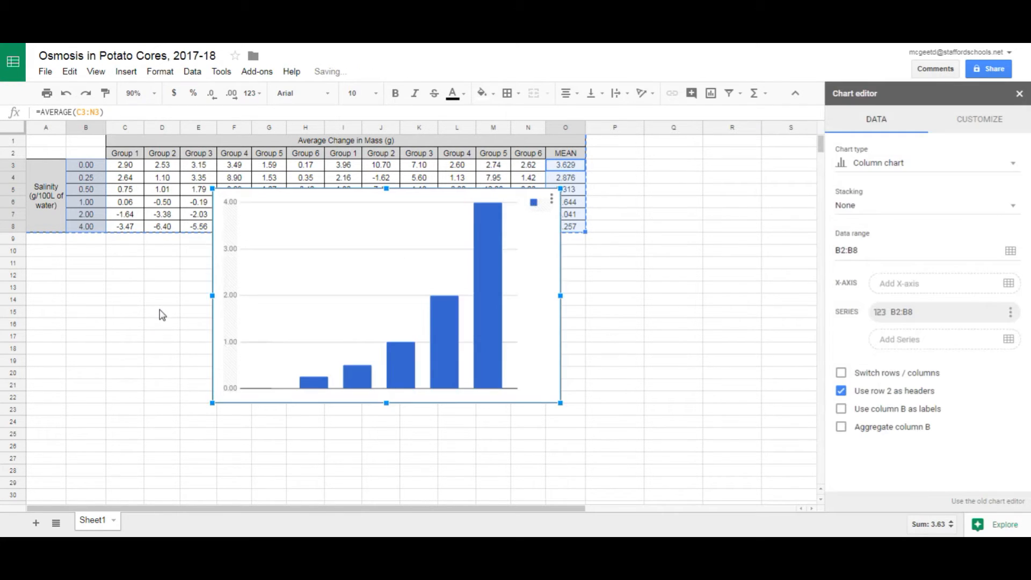
pyautogui.moveTo(884, 162)
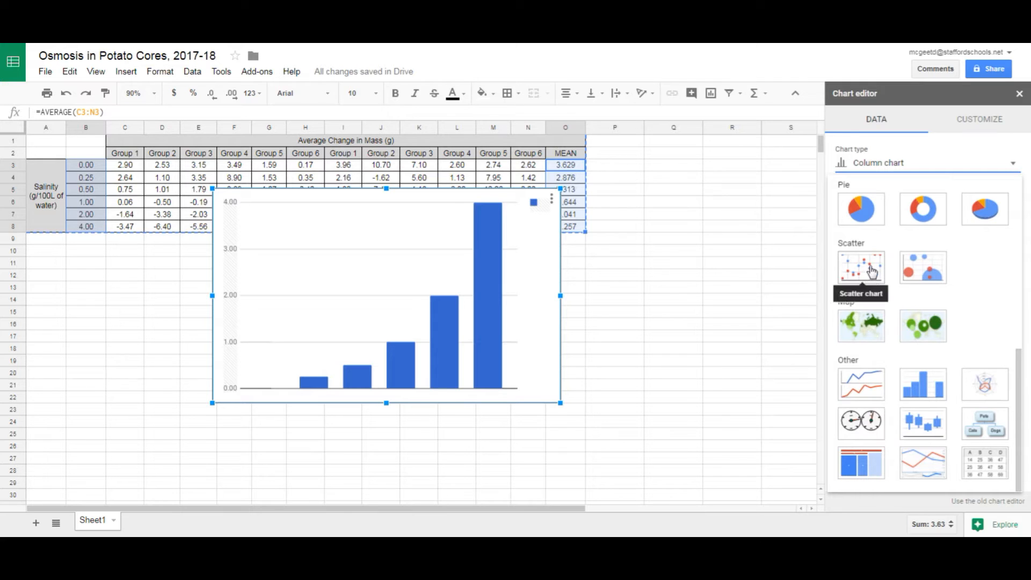
pyautogui.click(861, 266)
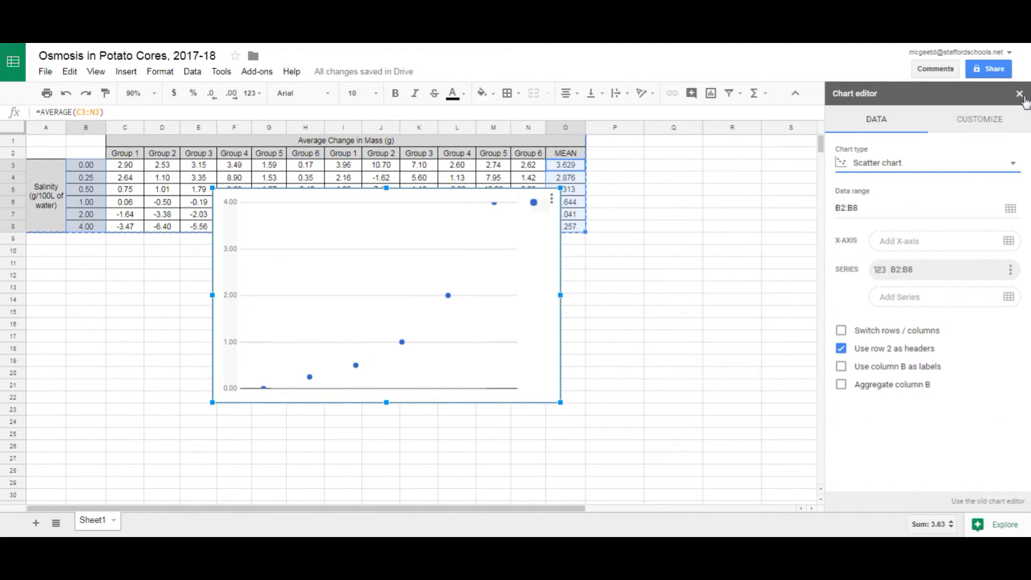
pyautogui.click(1018, 94)
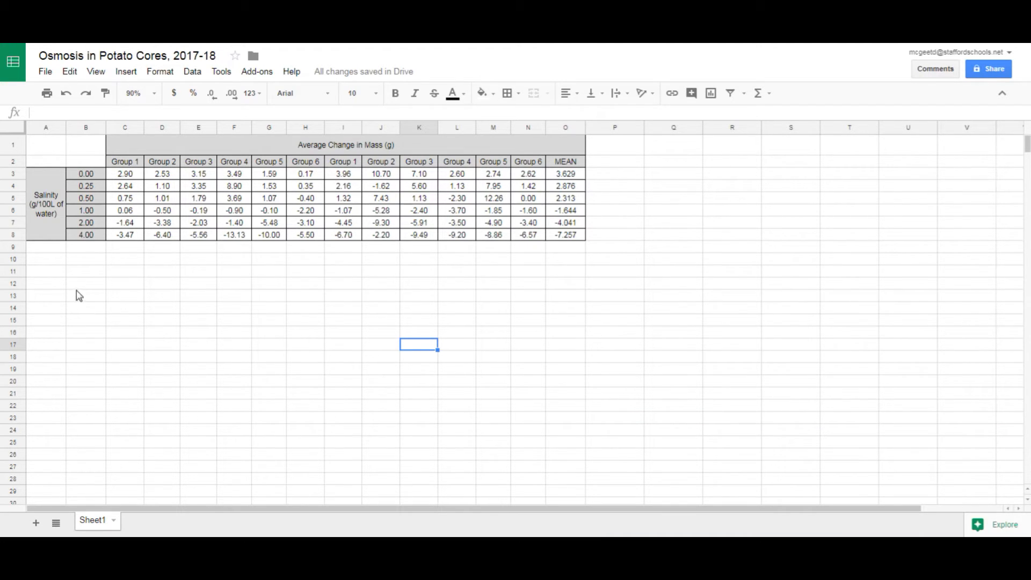
pyautogui.moveTo(89, 277)
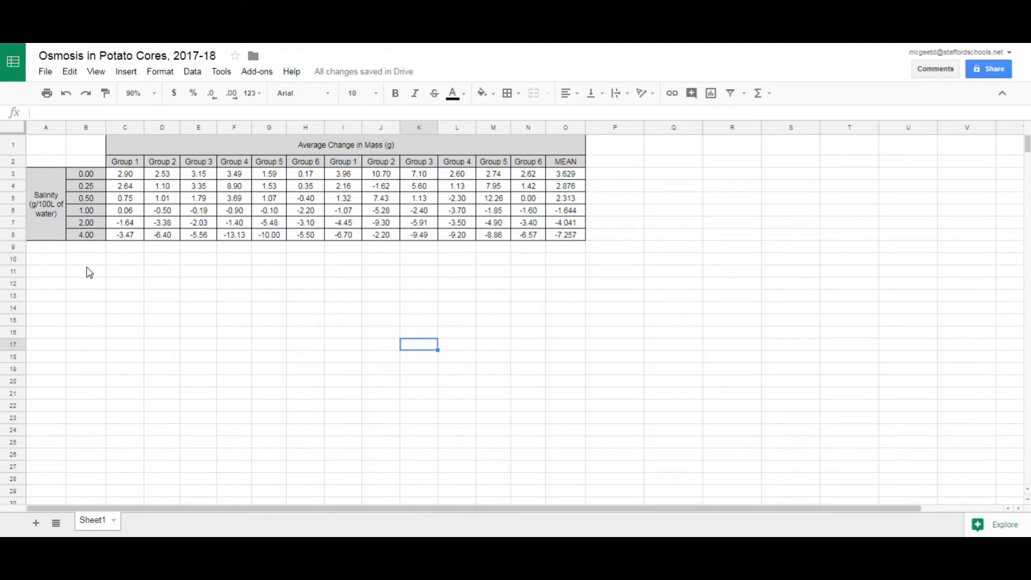
pyautogui.moveTo(77, 263)
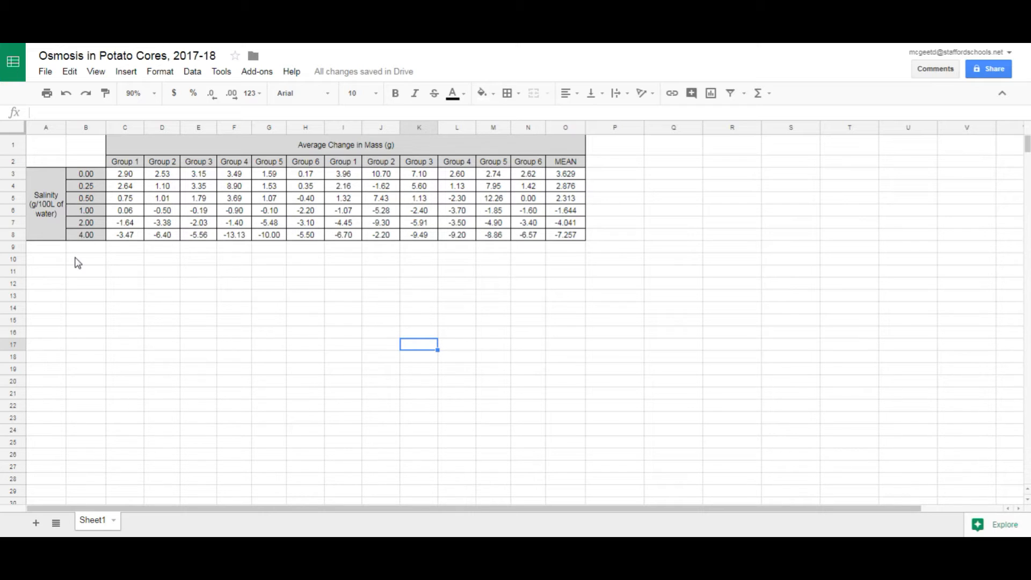
pyautogui.moveTo(98, 222)
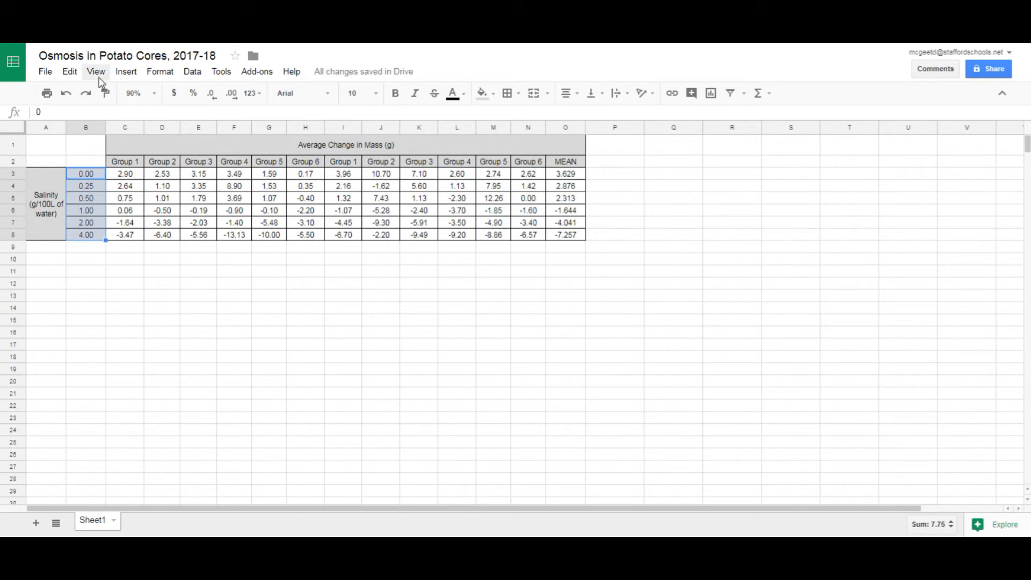
# Insert a new chart and set its X-axis range to the salinity values B3:B8
pyautogui.click(125, 71)
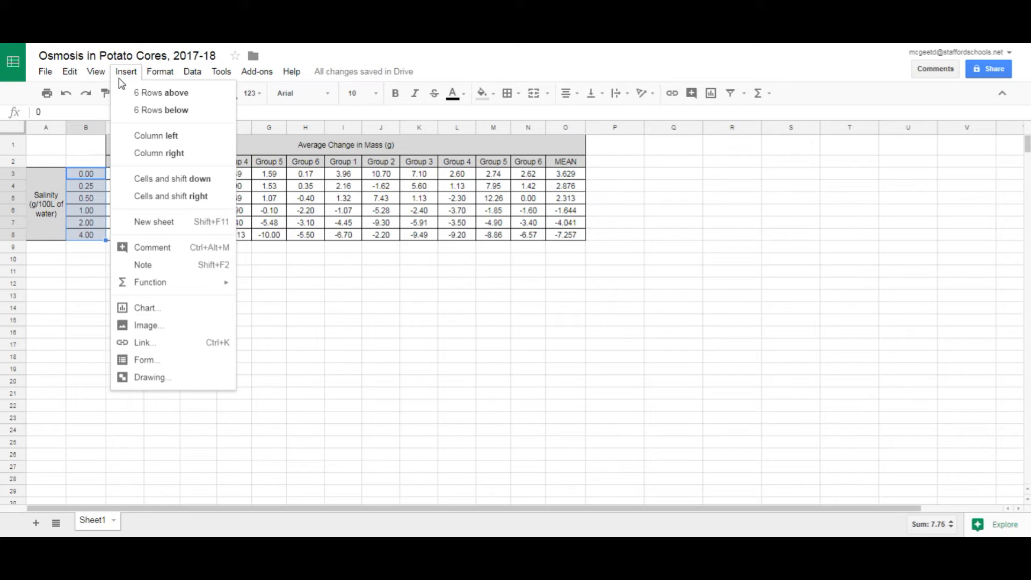
pyautogui.click(146, 308)
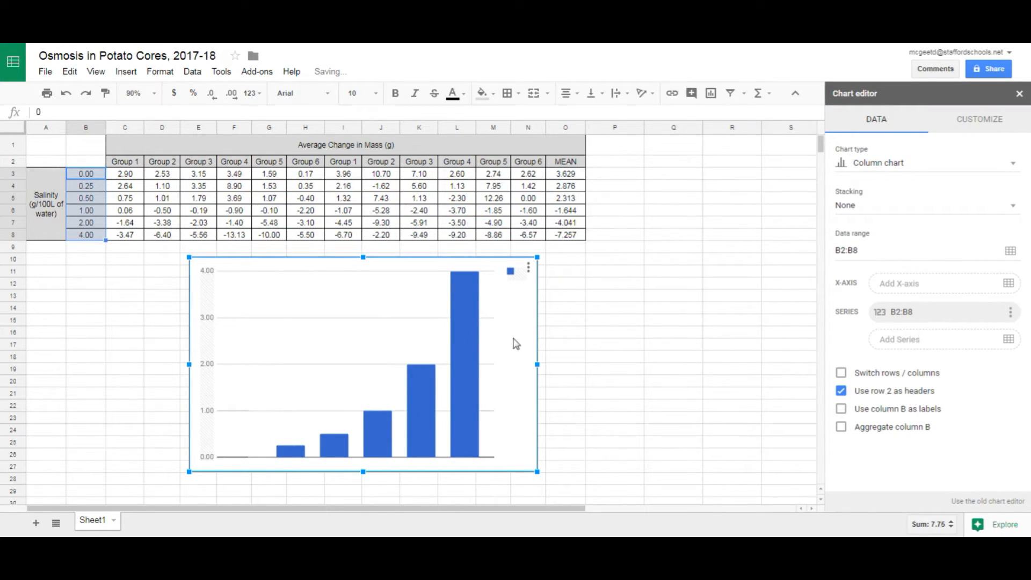
pyautogui.moveTo(479, 355)
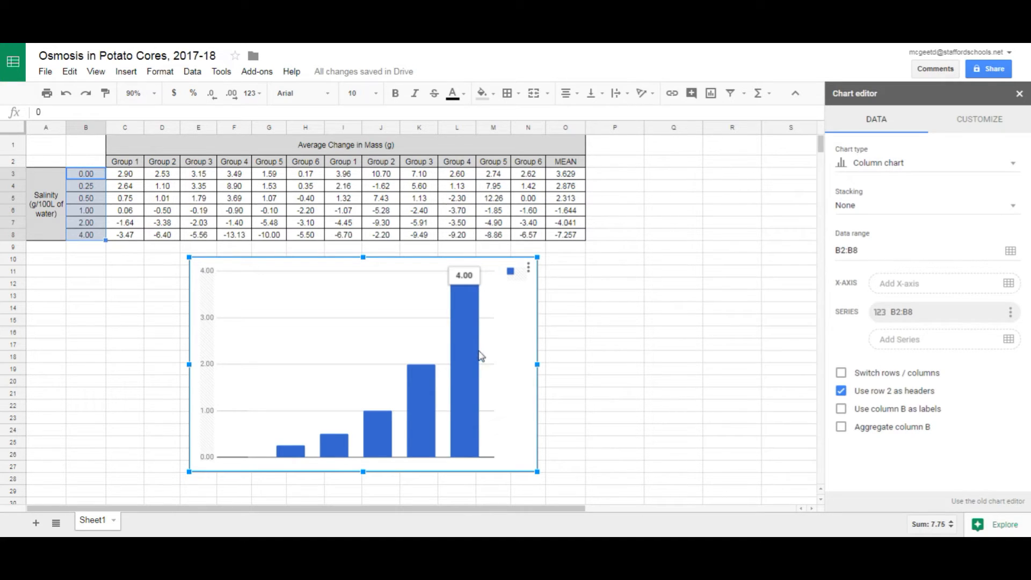
pyautogui.moveTo(1006, 268)
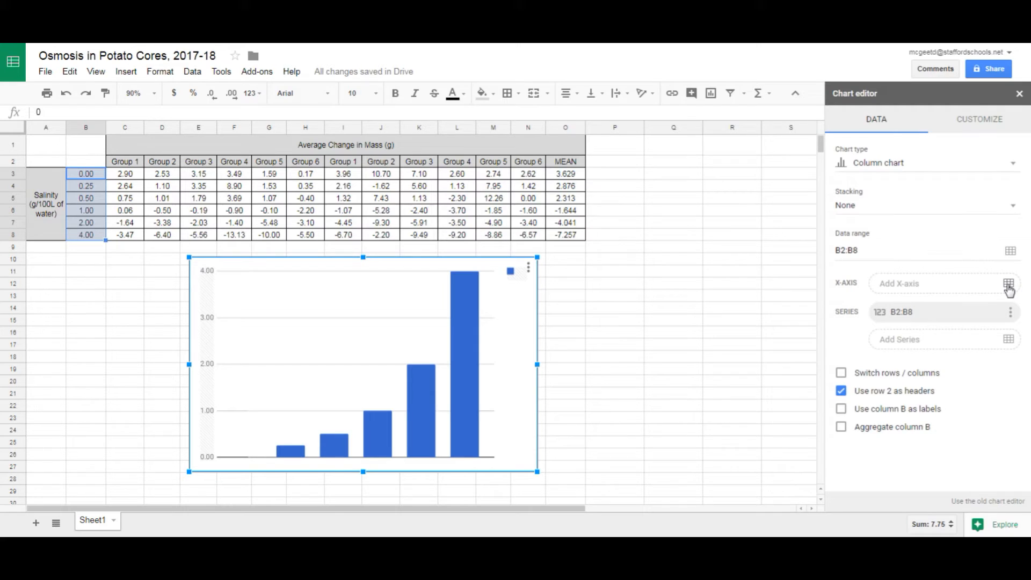
pyautogui.click(1008, 284)
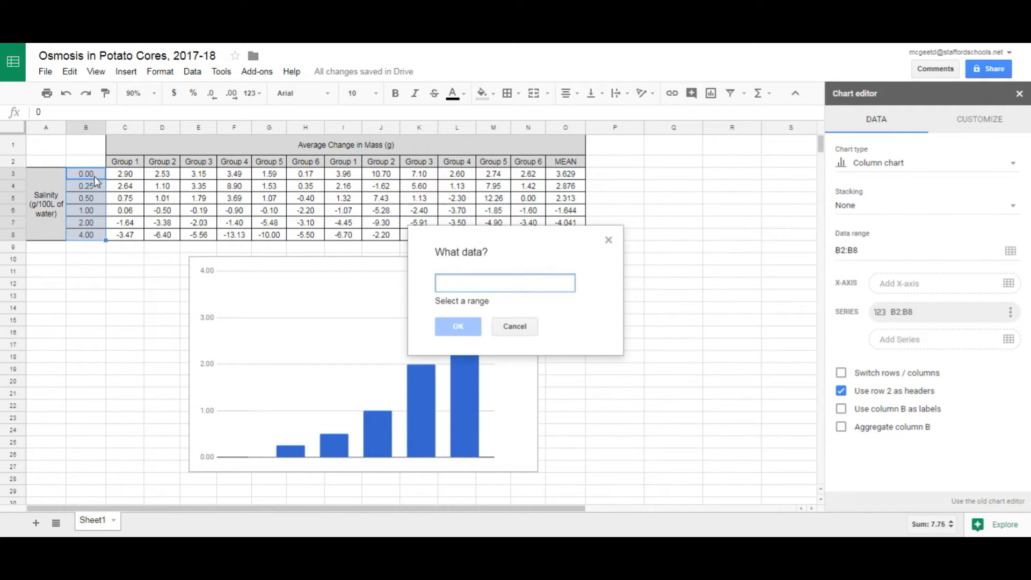
pyautogui.moveTo(85, 173); pyautogui.dragTo(85, 235)
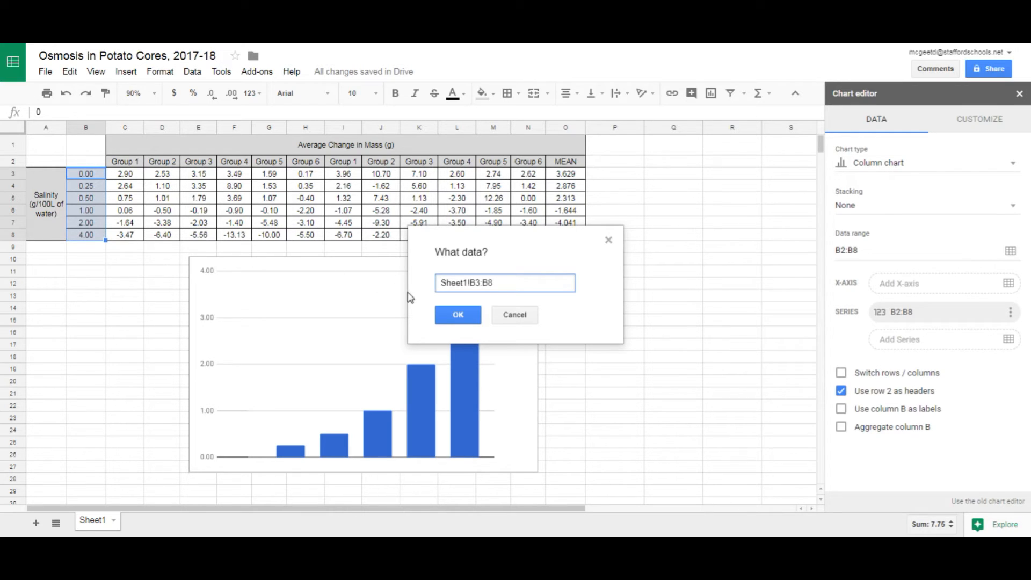
pyautogui.click(458, 314)
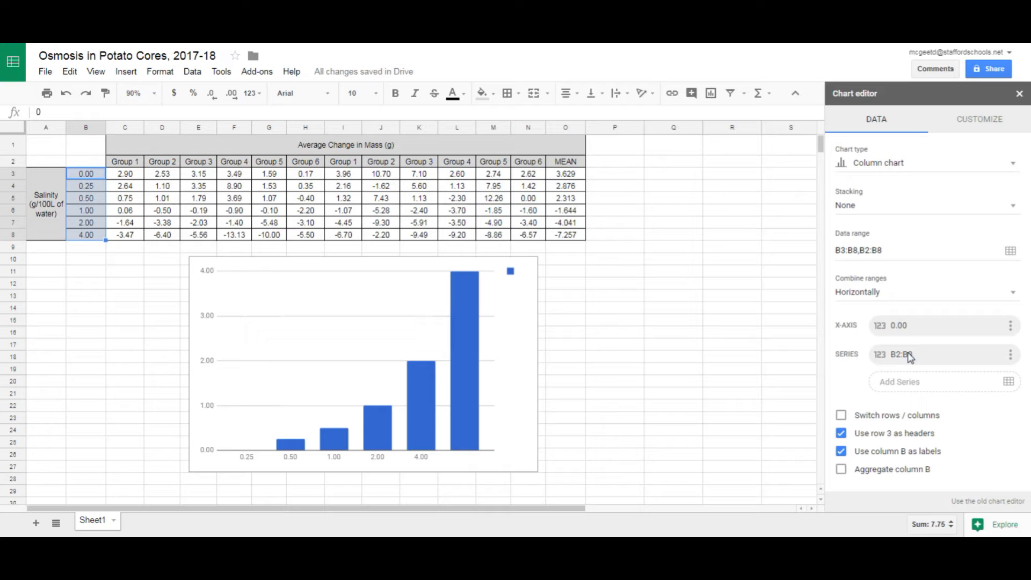
# Change the chart's series data range to the MEAN column O3:O8
pyautogui.click(906, 354)
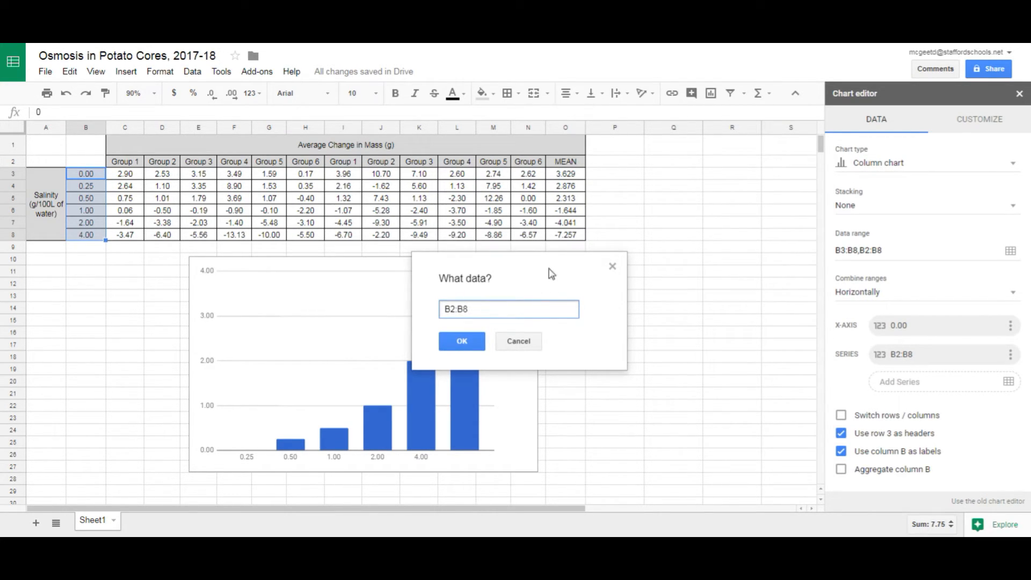
pyautogui.moveTo(545, 277)
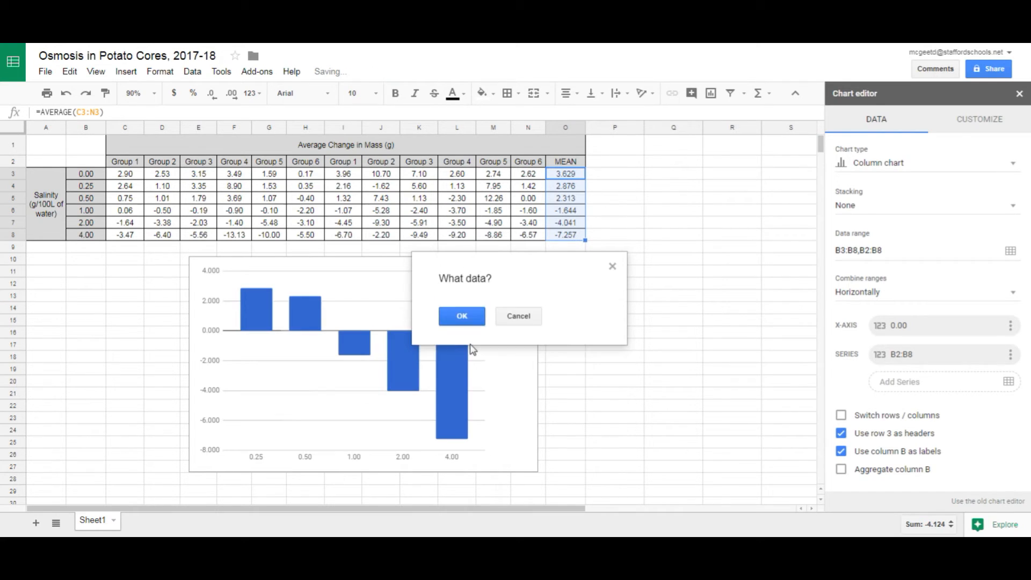
pyautogui.click(461, 316)
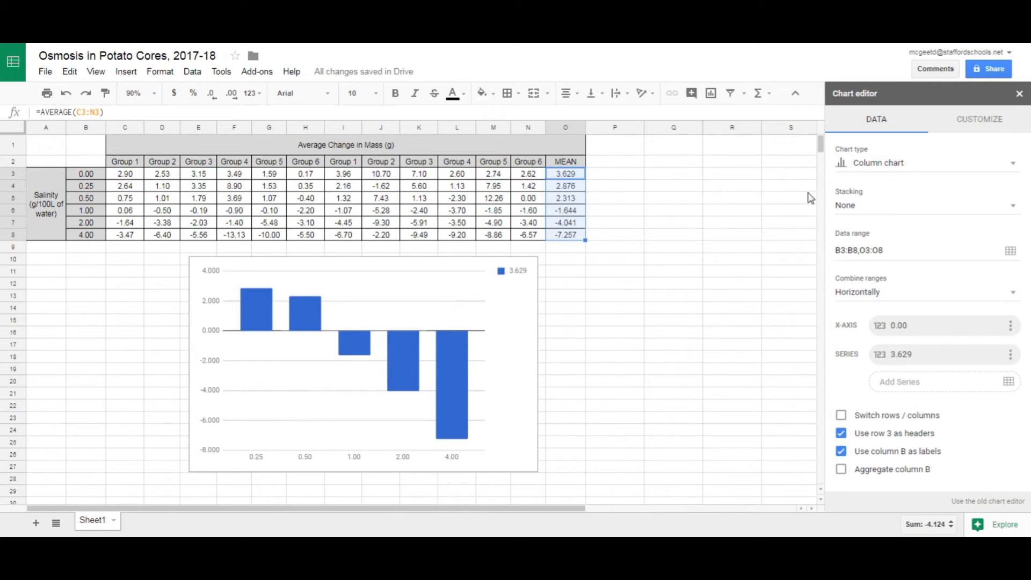
# Change the chart type to Scatter chart
pyautogui.click(928, 162)
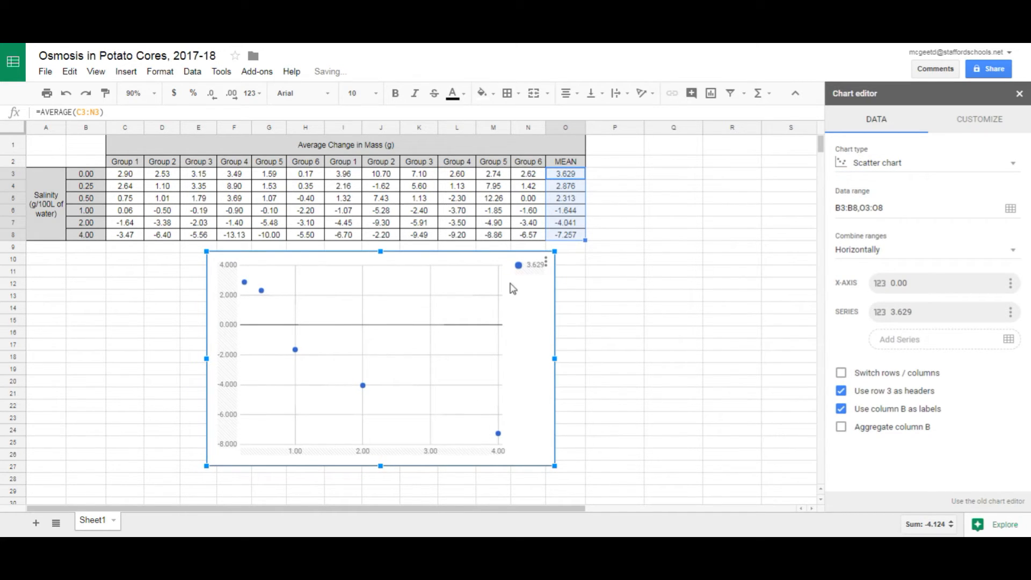
pyautogui.moveTo(515, 443)
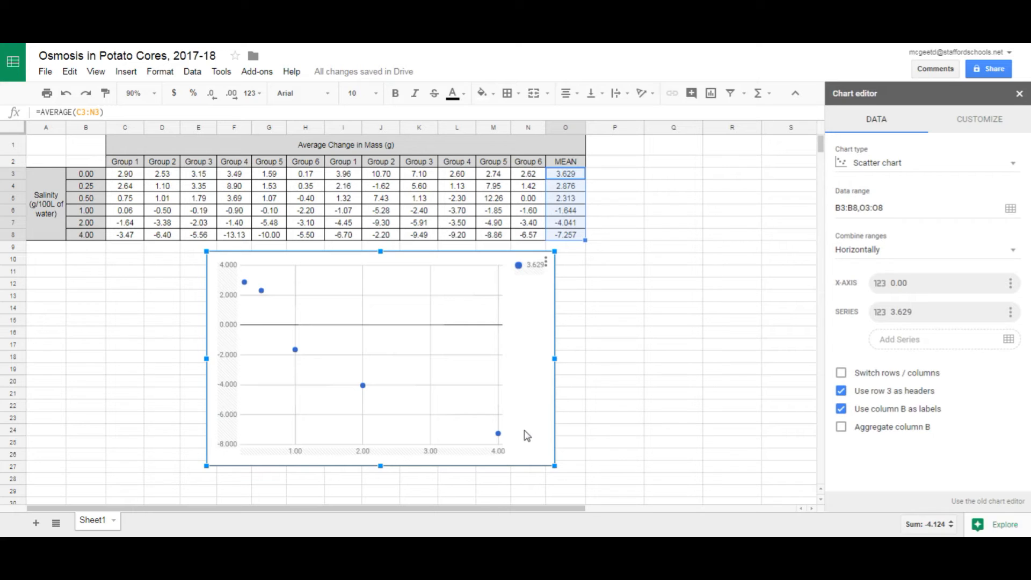
pyautogui.moveTo(535, 430)
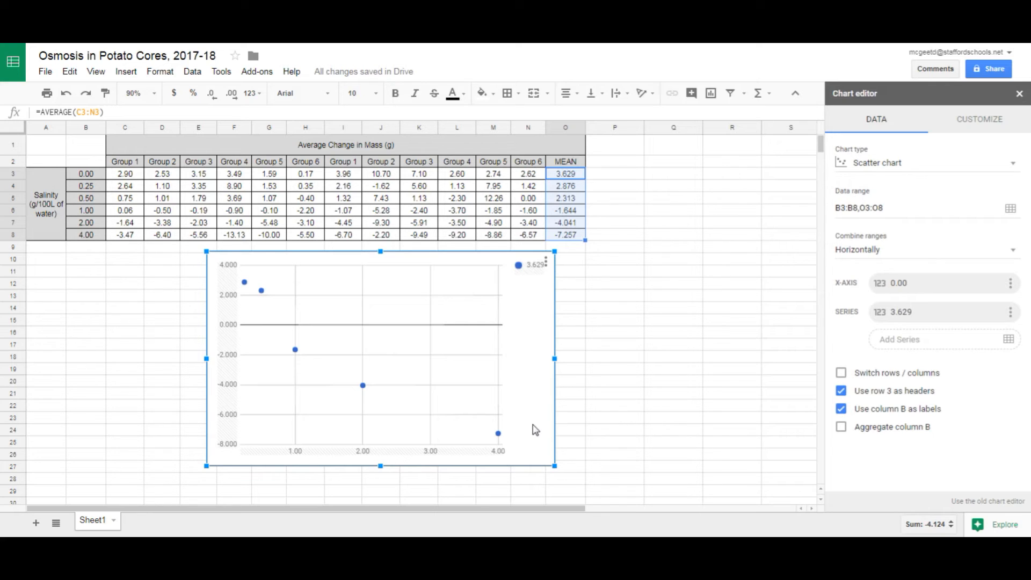
pyautogui.moveTo(942, 156)
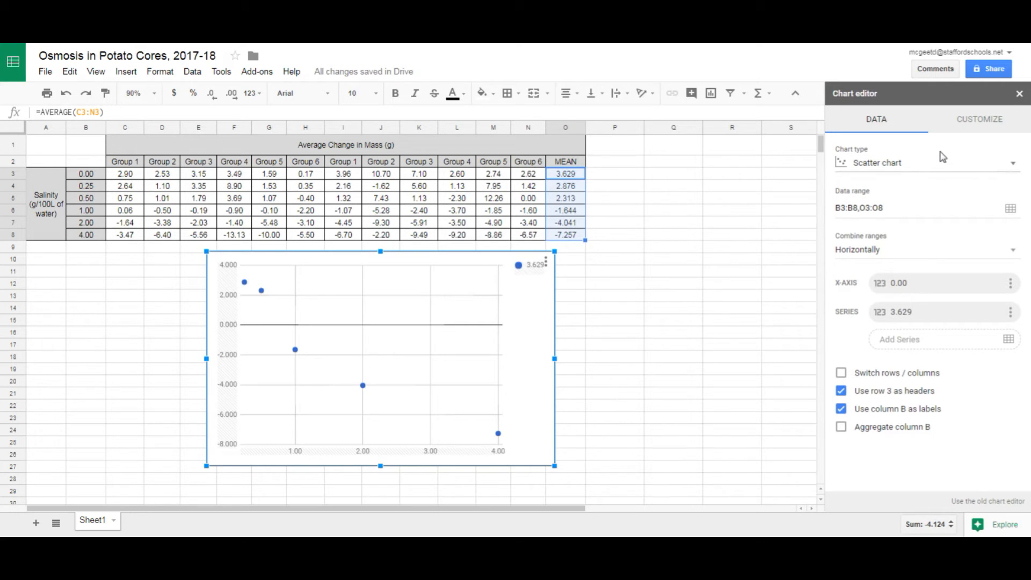
# Set the horizontal axis title to 'Salinity (g/100L of water)' under Customize
pyautogui.click(978, 119)
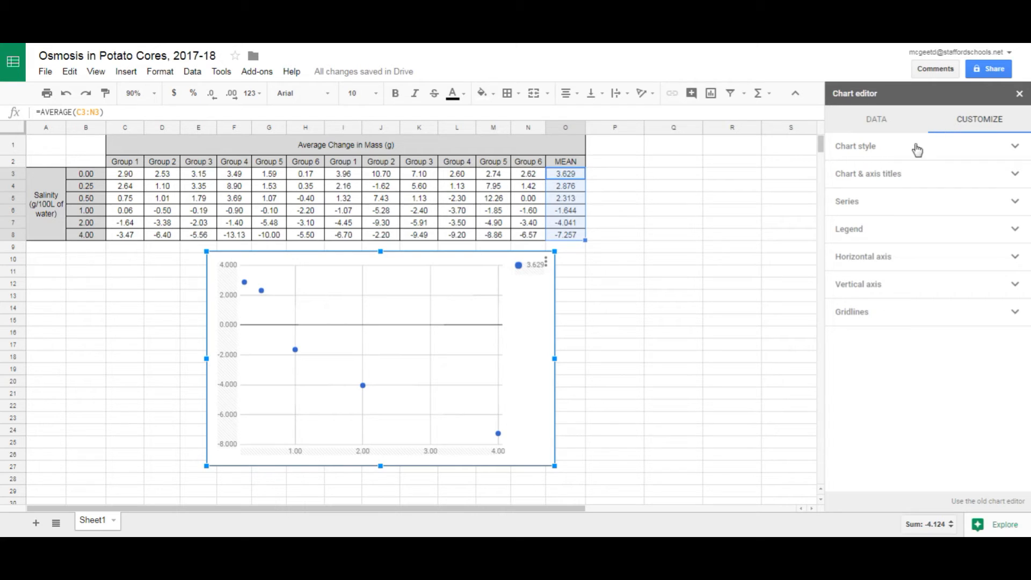
pyautogui.click(868, 173)
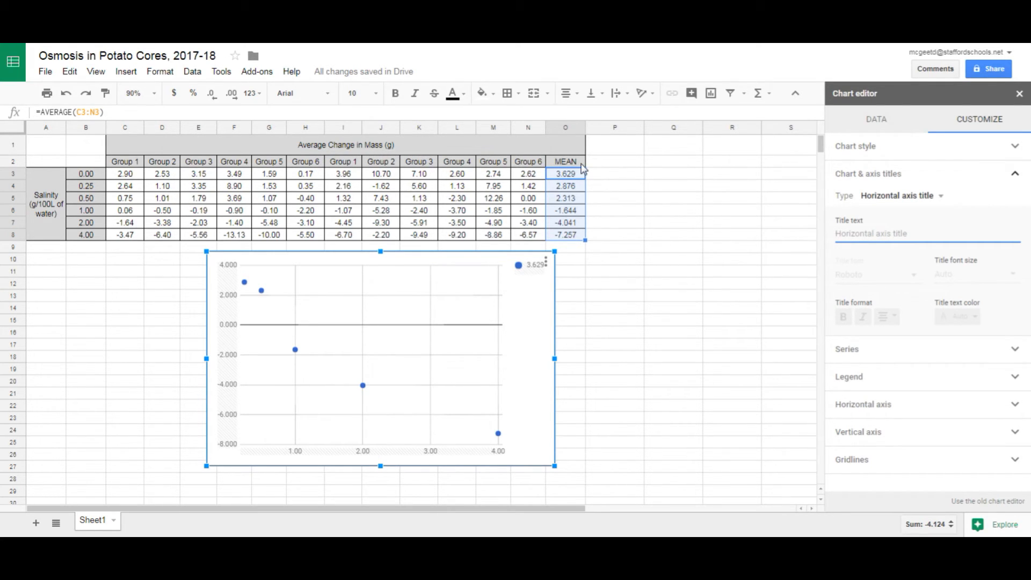
pyautogui.moveTo(210, 161)
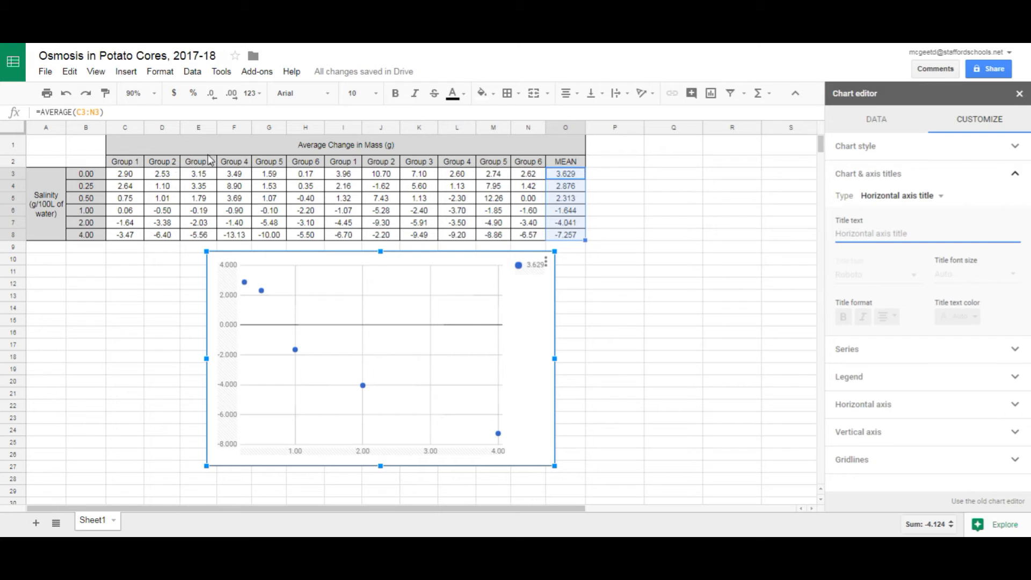
pyautogui.moveTo(443, 210)
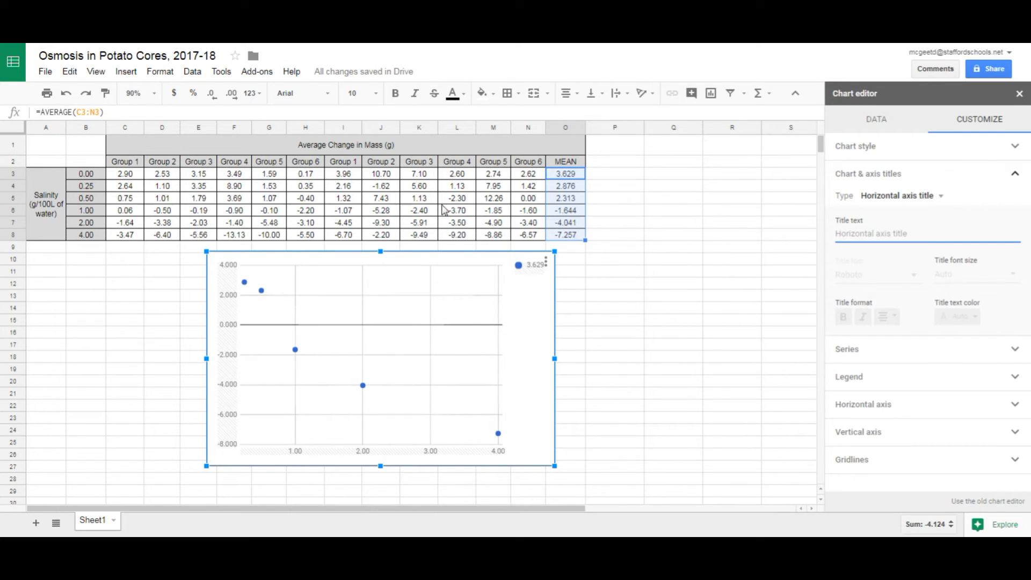
pyautogui.moveTo(867, 259)
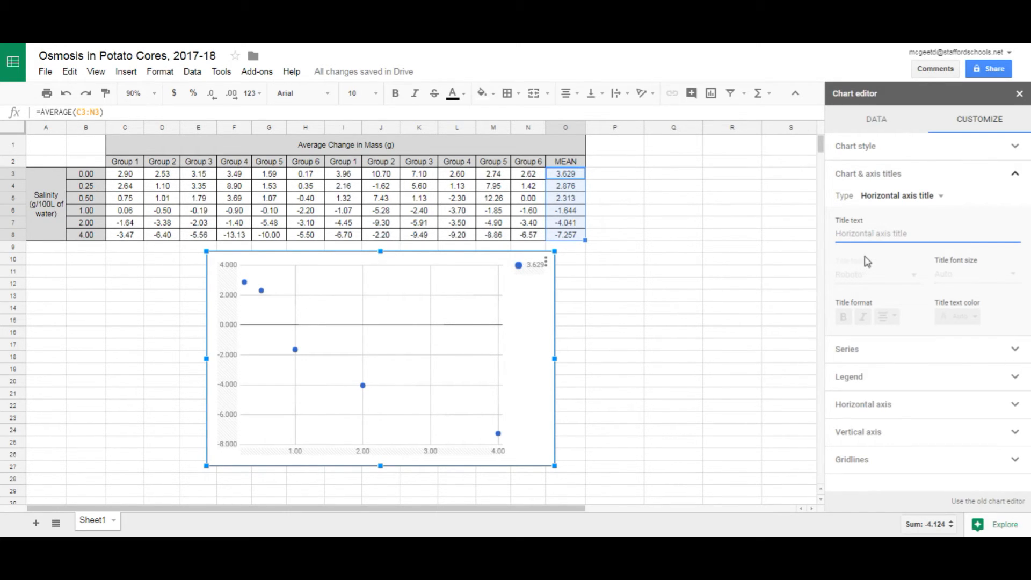
pyautogui.write('Salinity (g/100L')
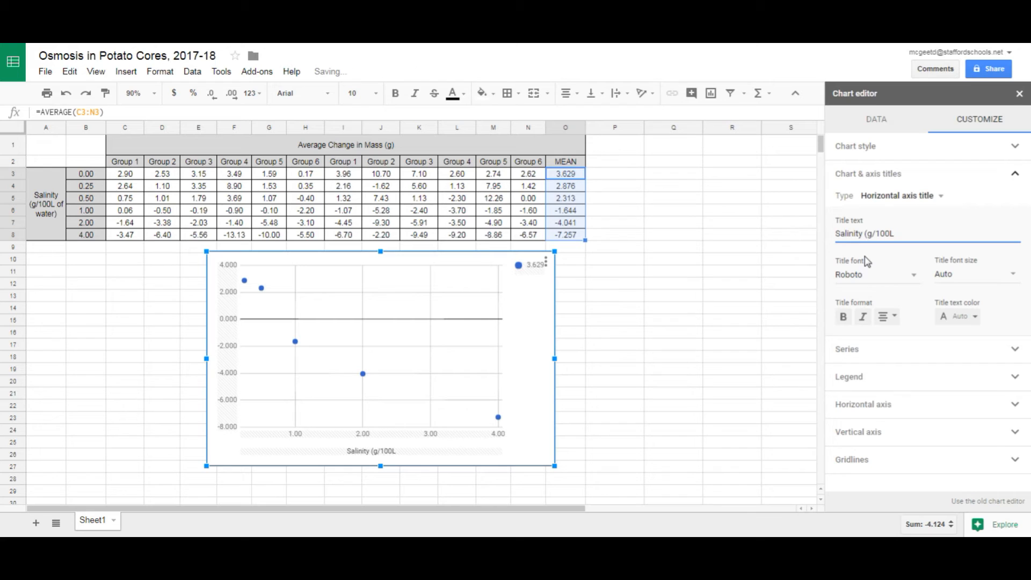
pyautogui.write('of water)')
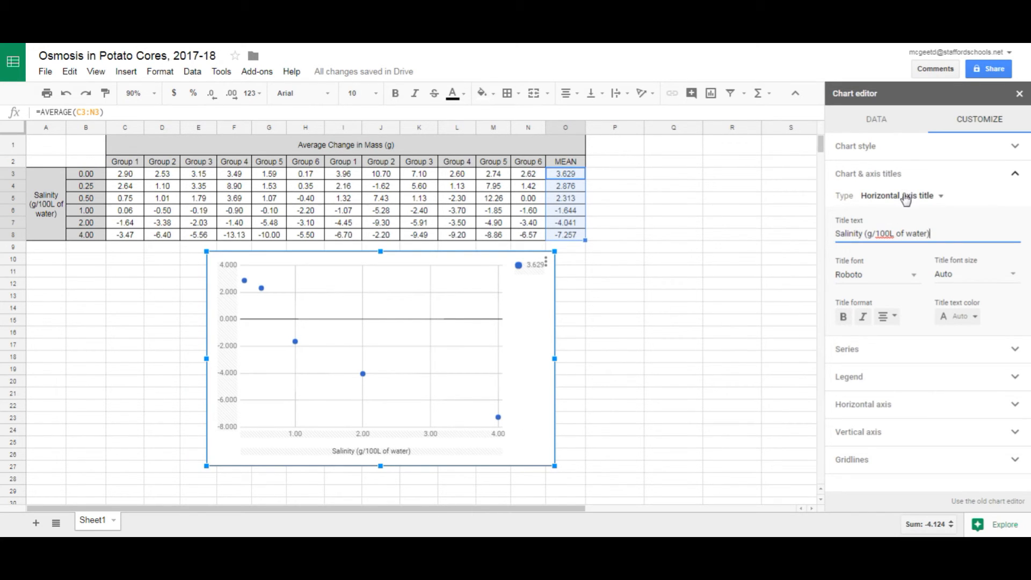
# Enter vertical axis title 'Average Change in Mass (g)' at size 16
pyautogui.click(900, 195)
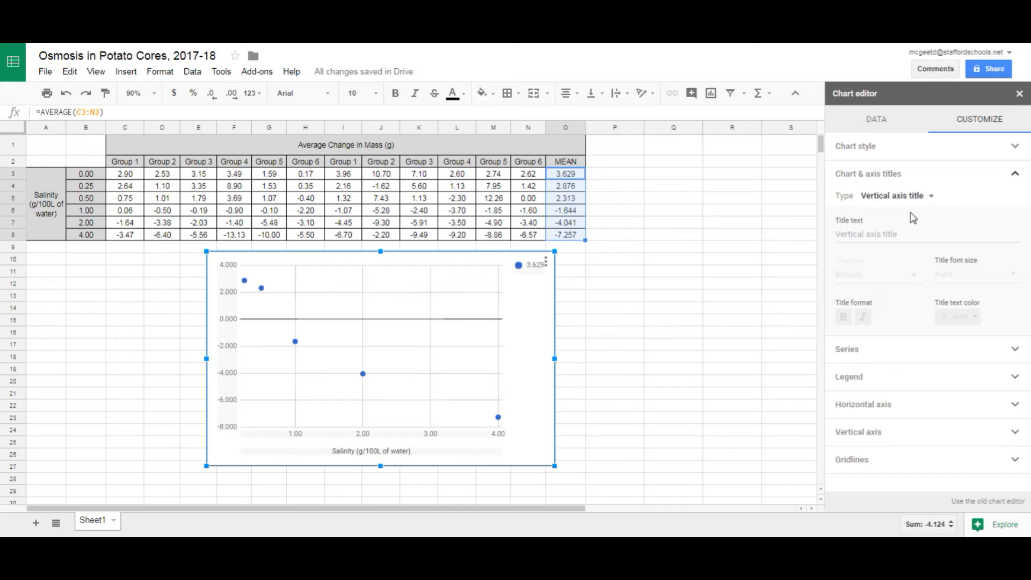
pyautogui.click(882, 234)
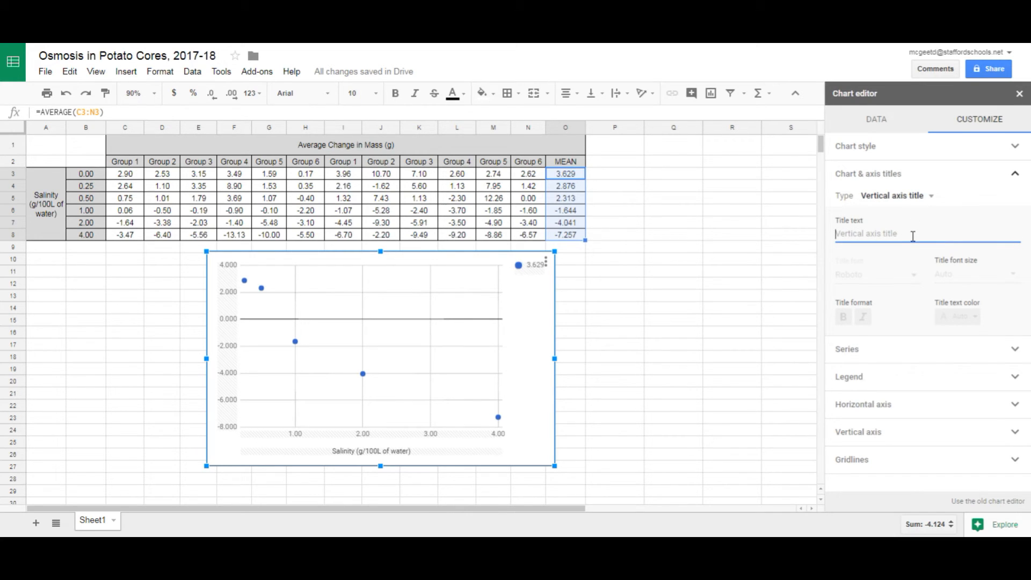
pyautogui.write('Average Change in Mass (g')
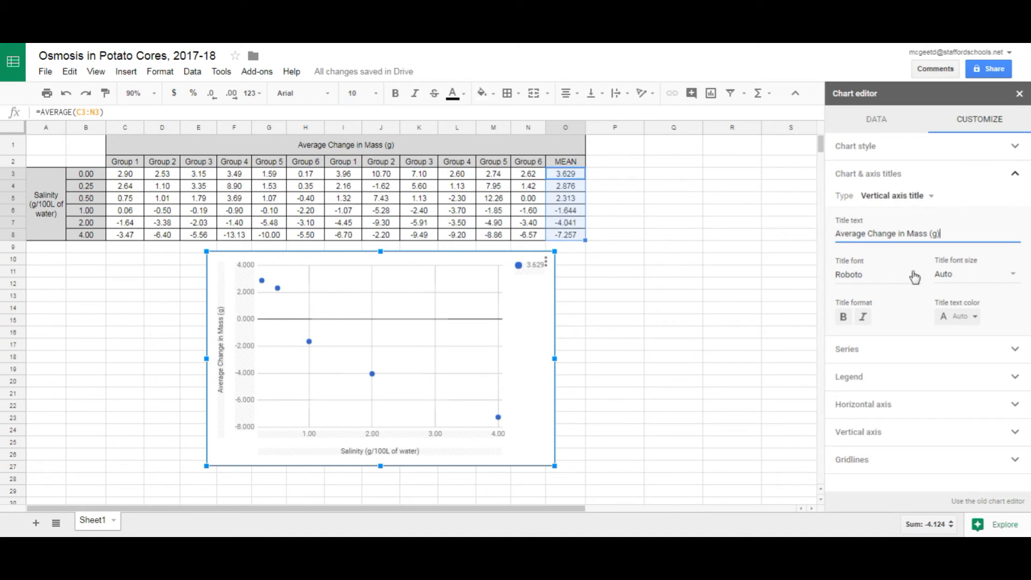
pyautogui.click(976, 274)
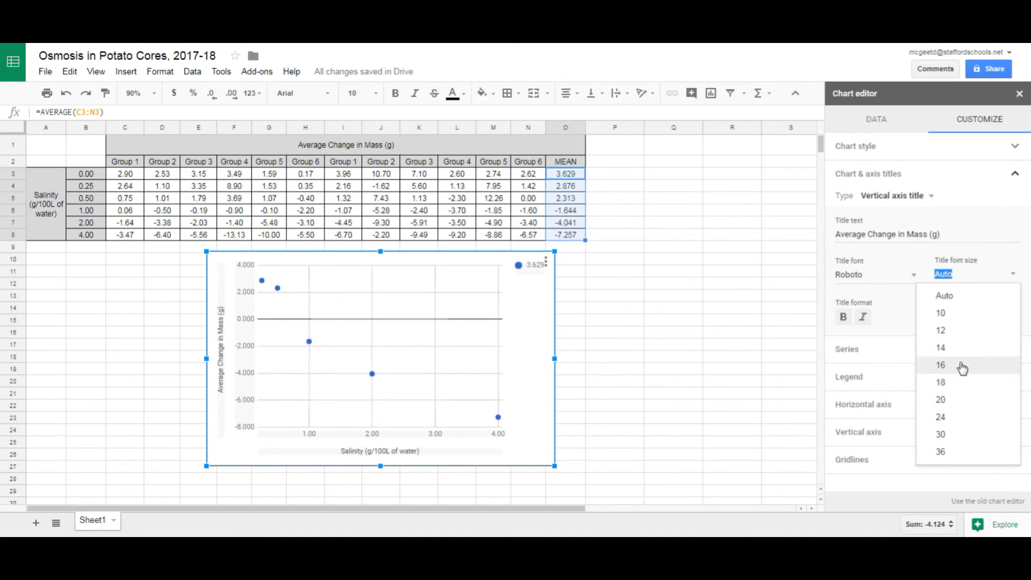
pyautogui.click(941, 365)
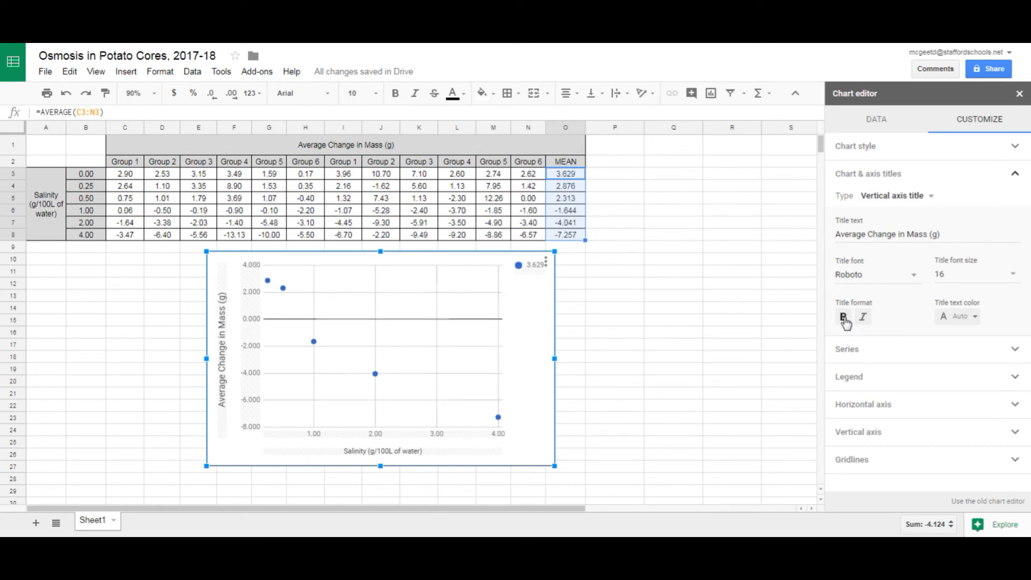
# Make the axis titles bold, with the horizontal title at size 14
pyautogui.click(843, 316)
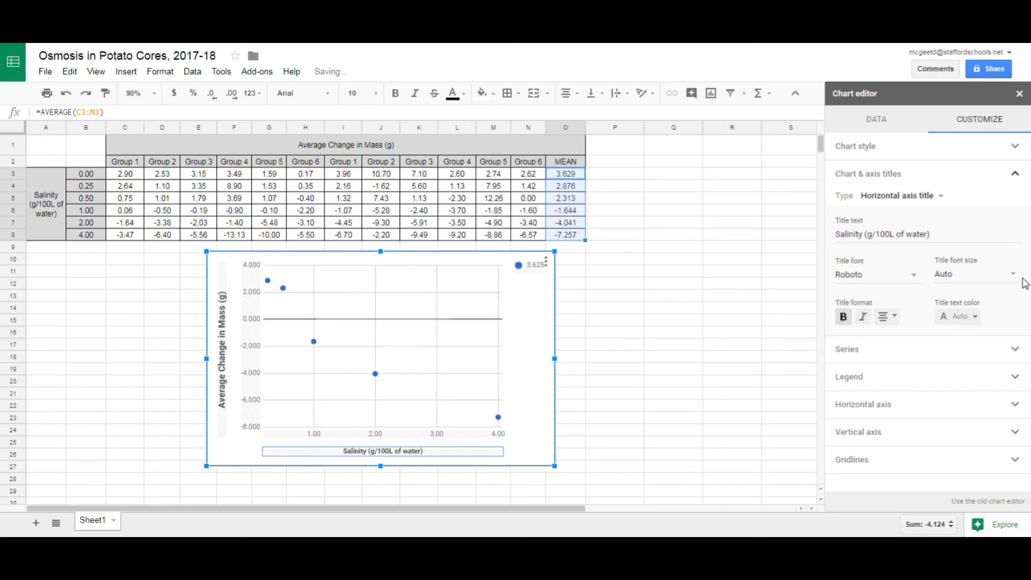
pyautogui.write('14')
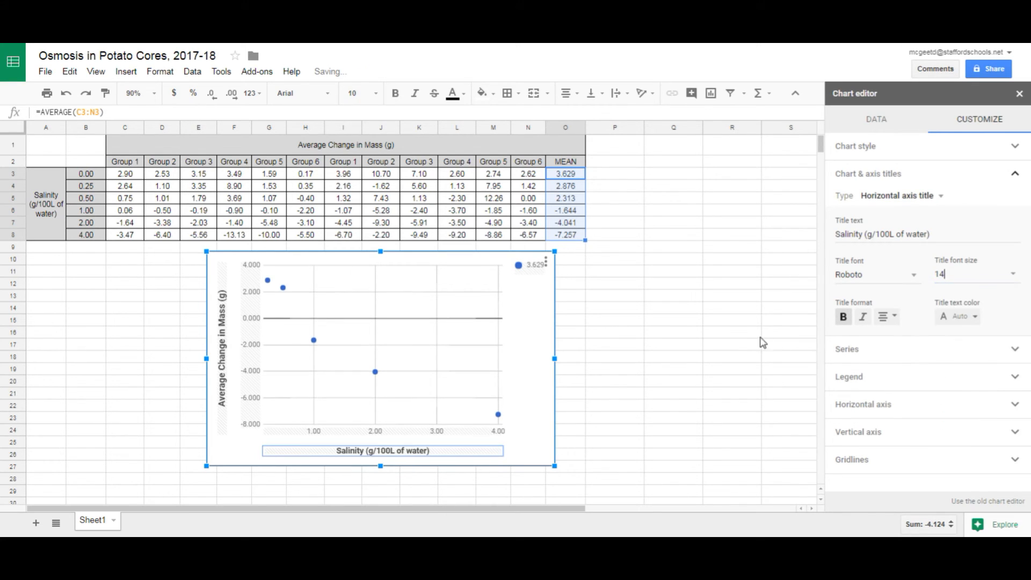
pyautogui.click(733, 320)
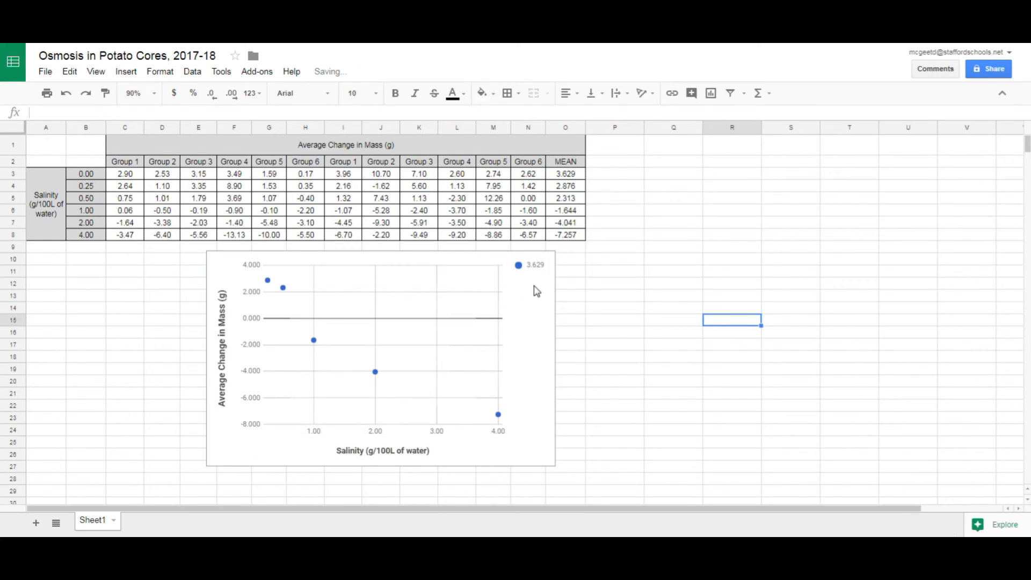
# Add a Polynomial trendline to the scatter chart's series under Customize > Series
pyautogui.doubleClick(382, 368)
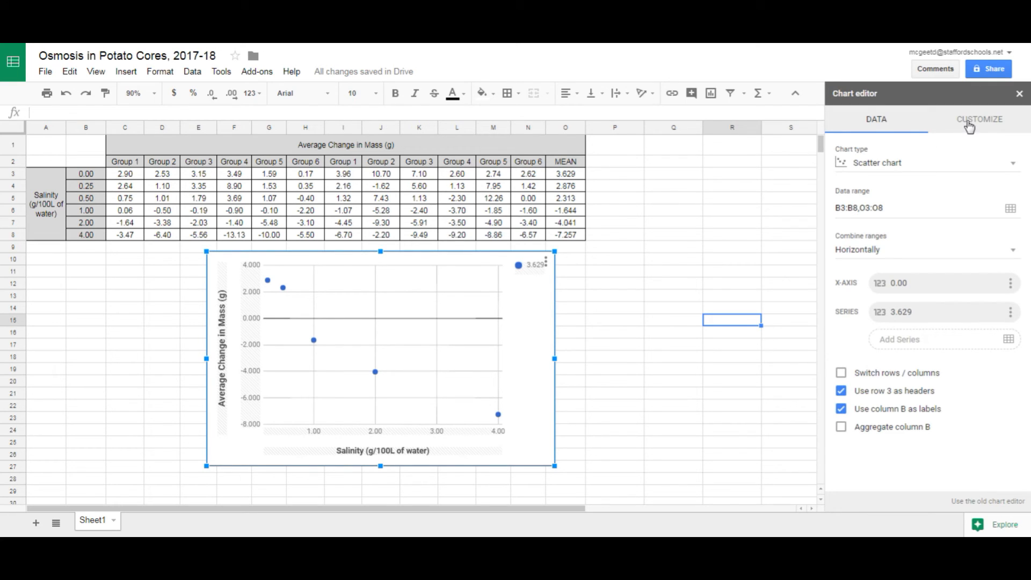
pyautogui.click(978, 120)
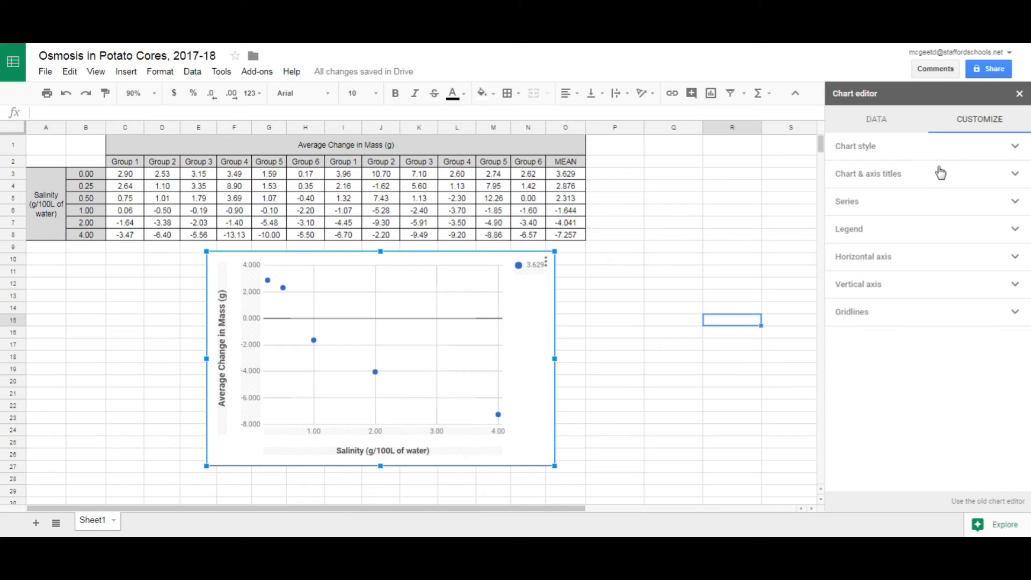
pyautogui.moveTo(900, 192)
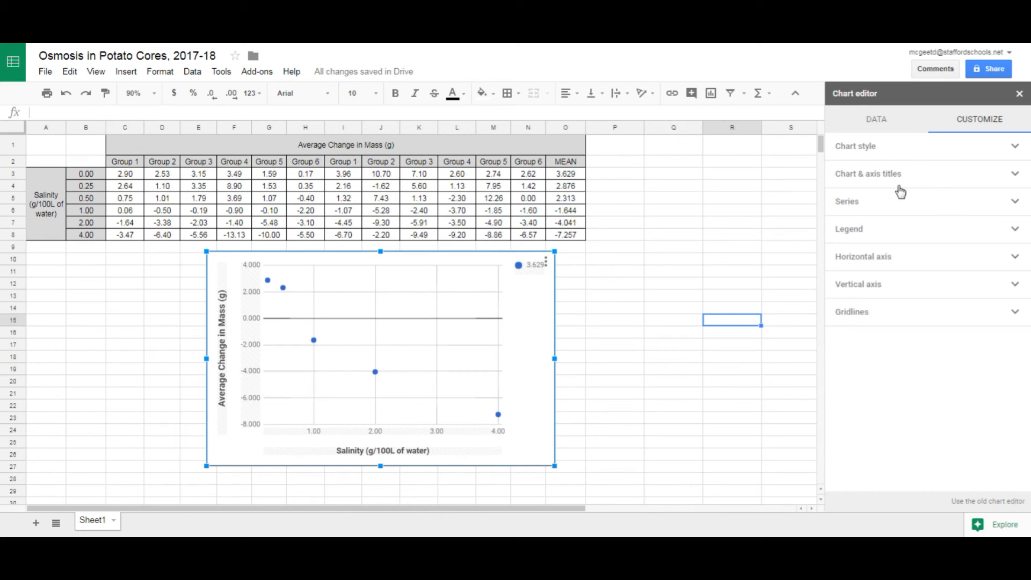
pyautogui.click(847, 201)
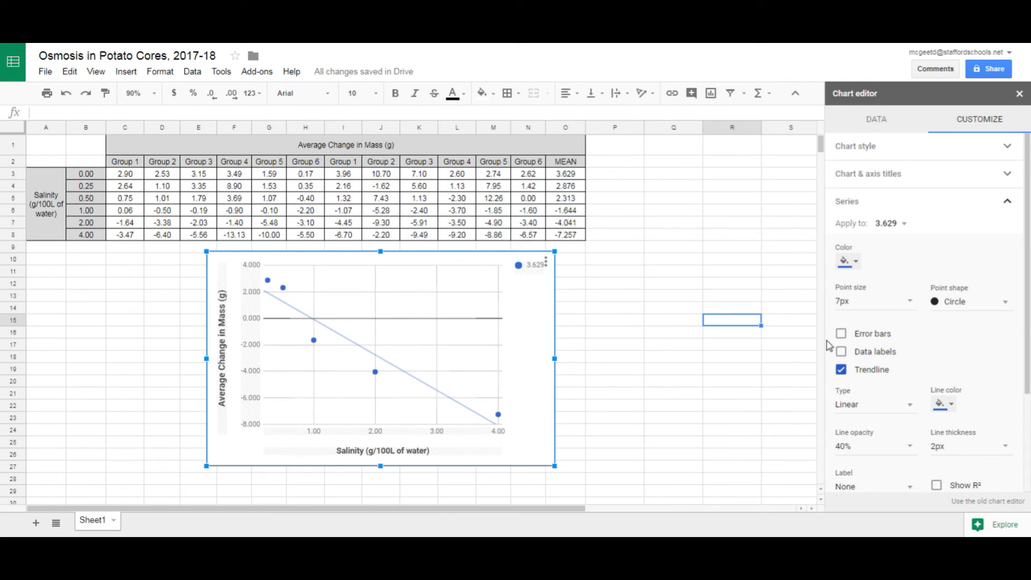
pyautogui.click(840, 369)
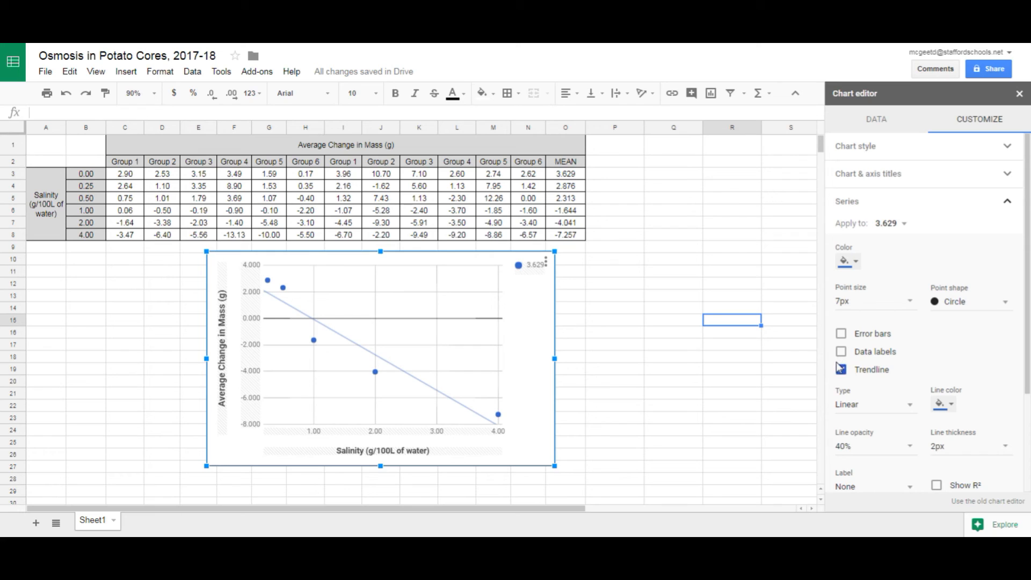
pyautogui.click(841, 369)
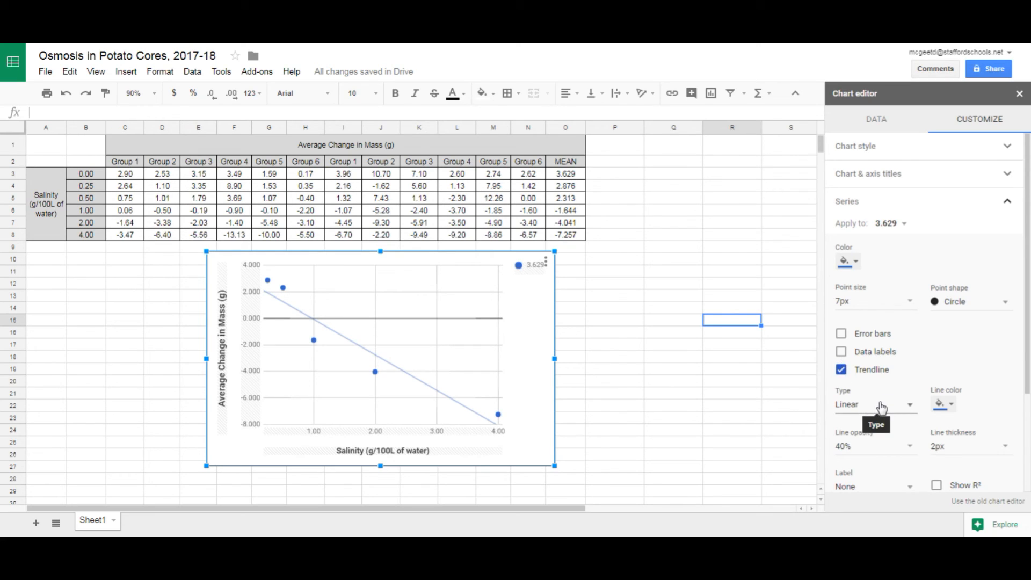
pyautogui.click(874, 404)
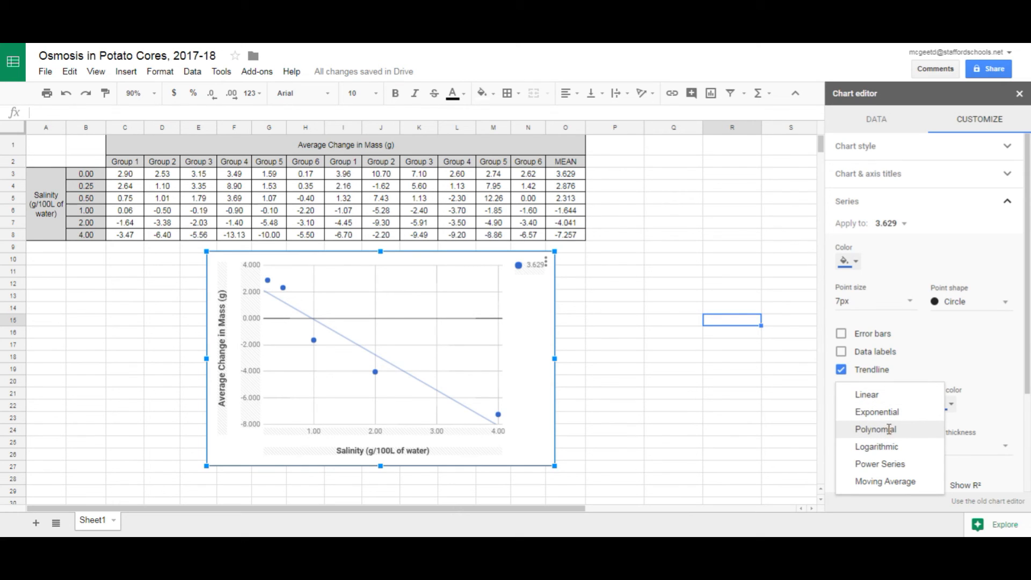
pyautogui.click(875, 429)
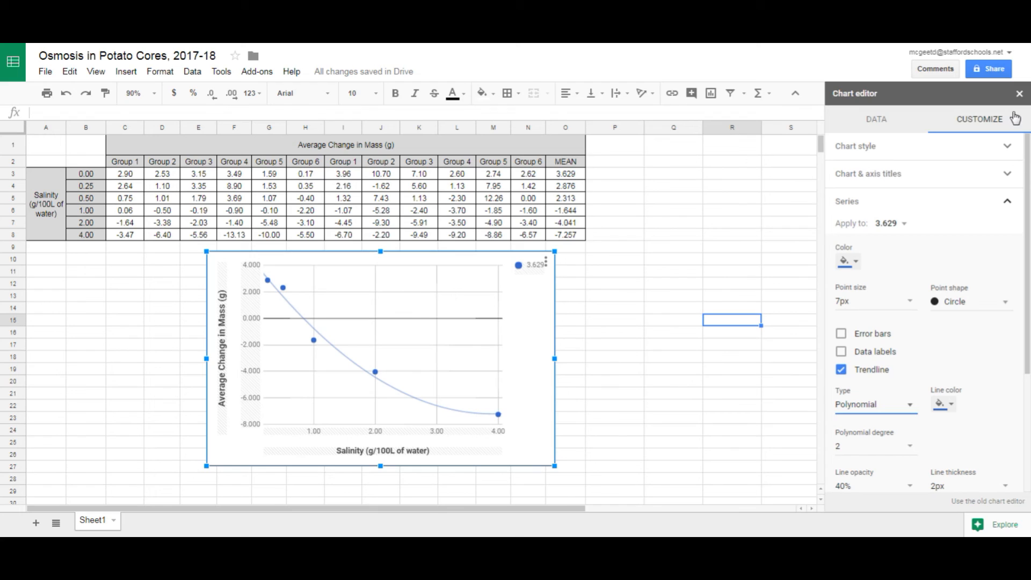
pyautogui.click(1018, 93)
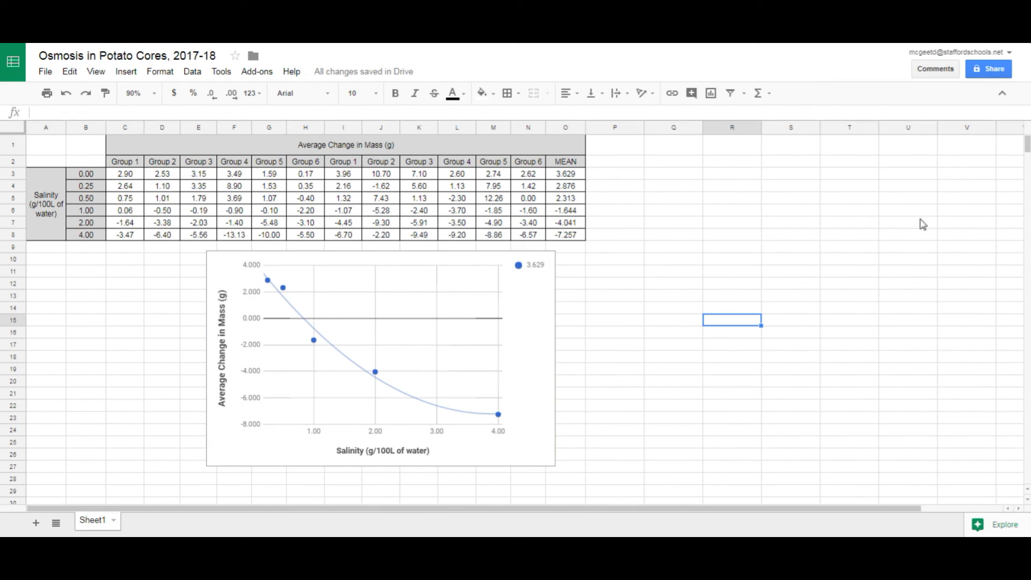
pyautogui.moveTo(835, 327)
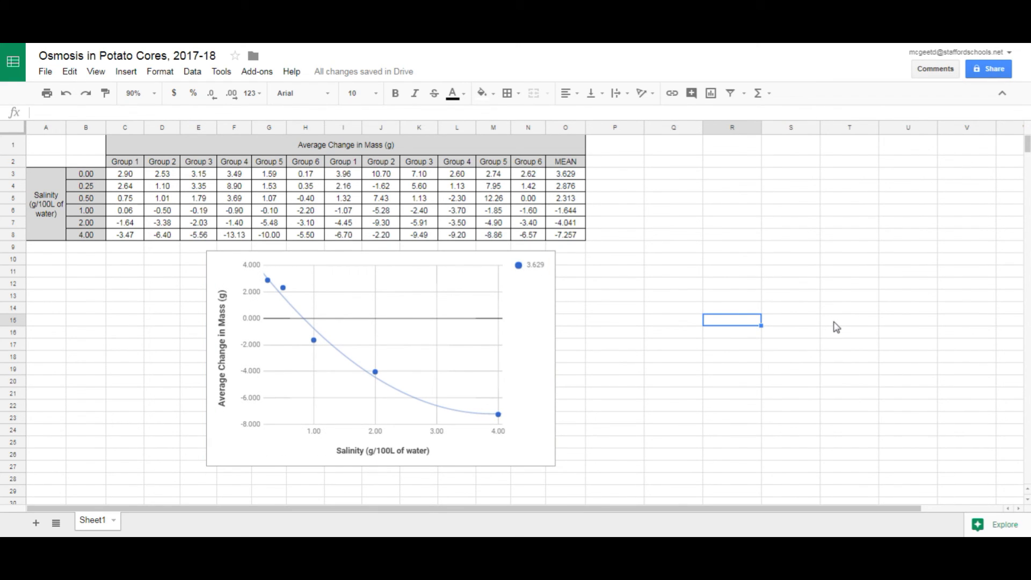
pyautogui.moveTo(735, 327)
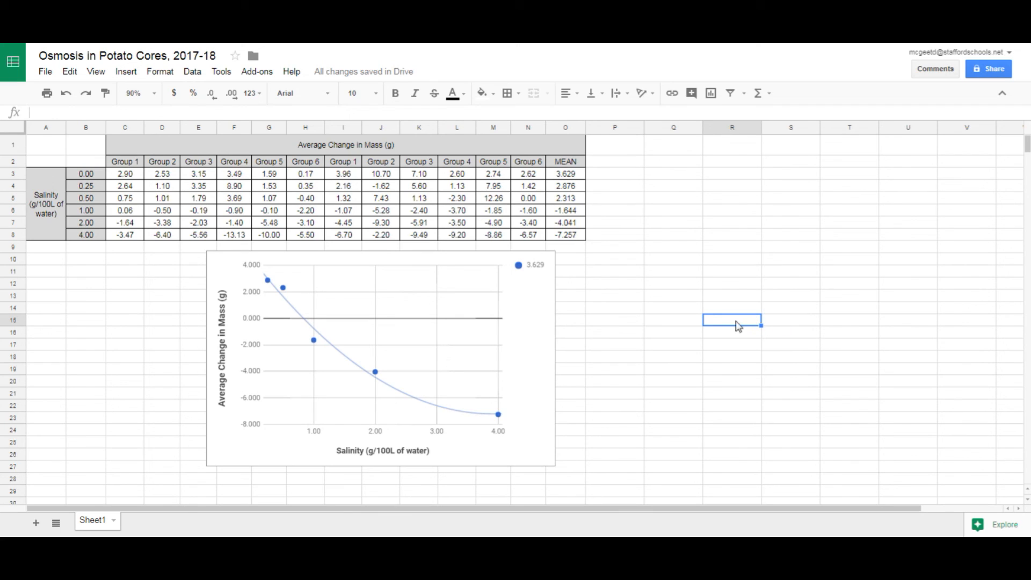
pyautogui.moveTo(535, 292)
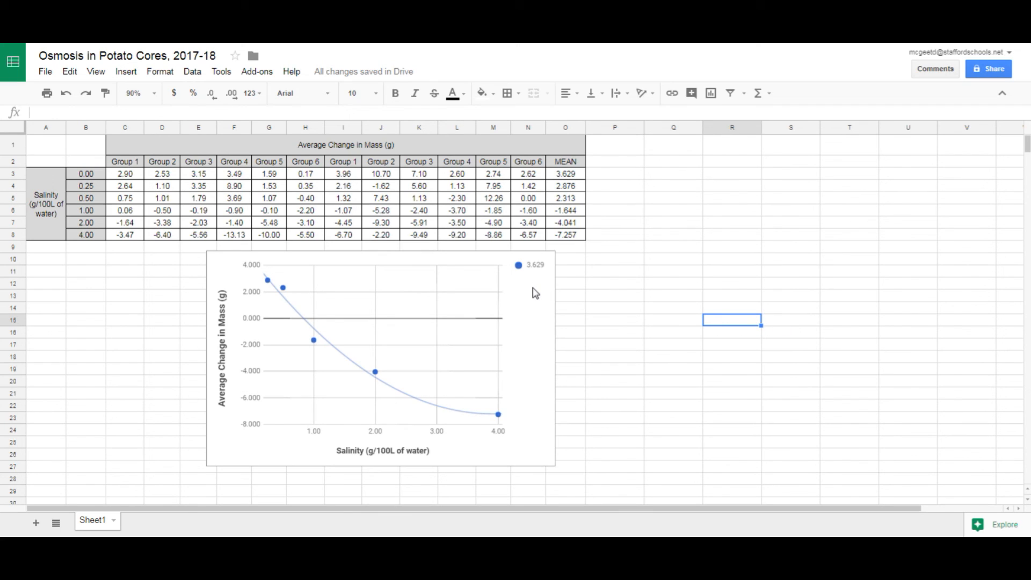
# Select the finished scatter chart and copy it via the Edit menu
pyautogui.click(380, 364)
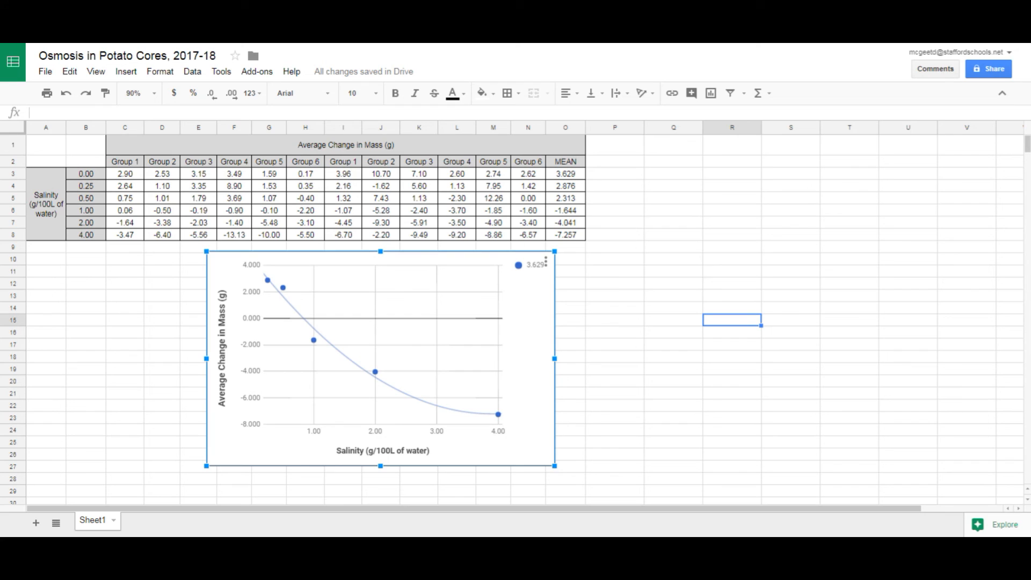
pyautogui.click(68, 71)
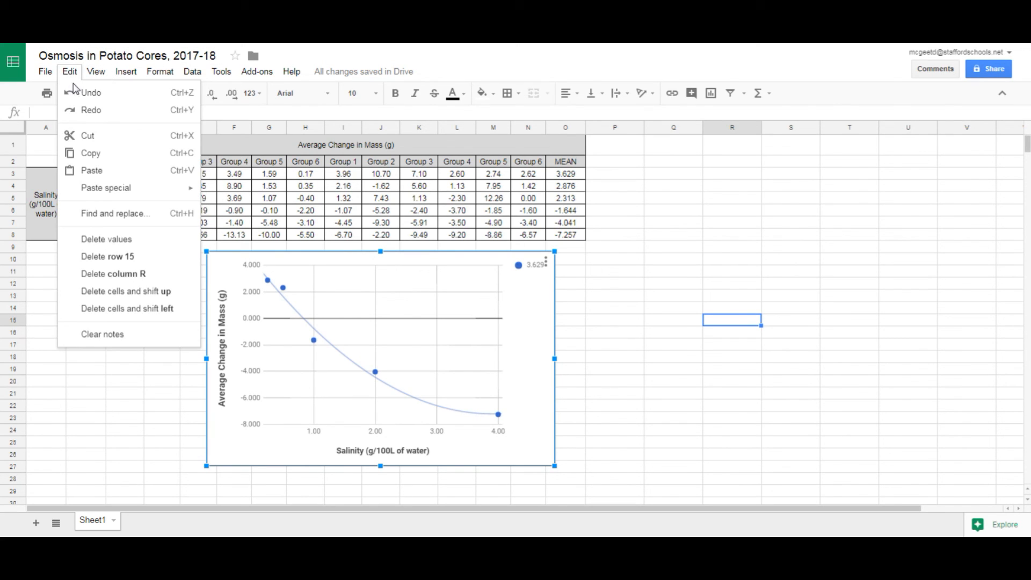
pyautogui.moveTo(94, 157)
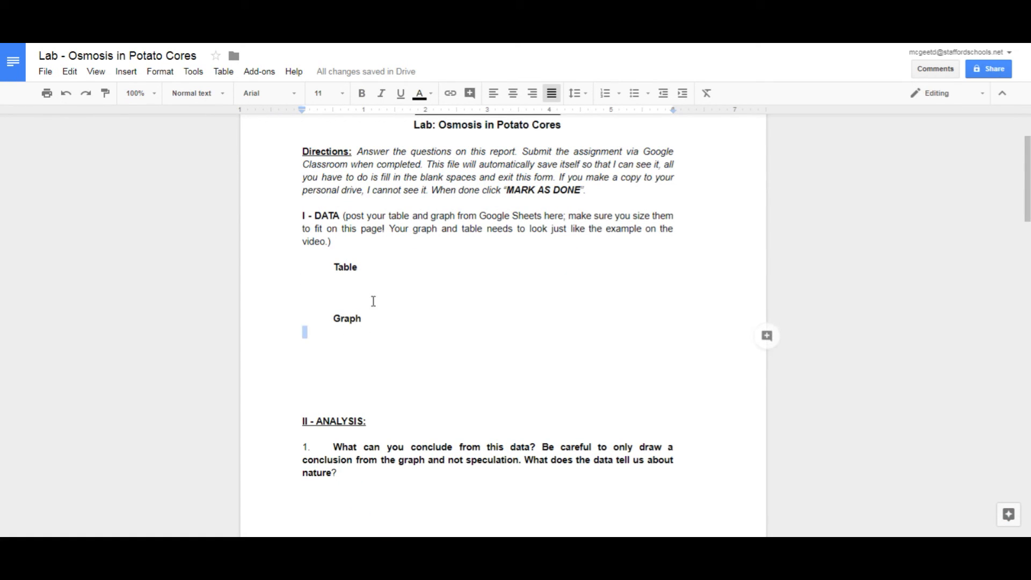
# Paste the chart unlinked under the Graph heading and drag it to a moderate size
pyautogui.click(69, 71)
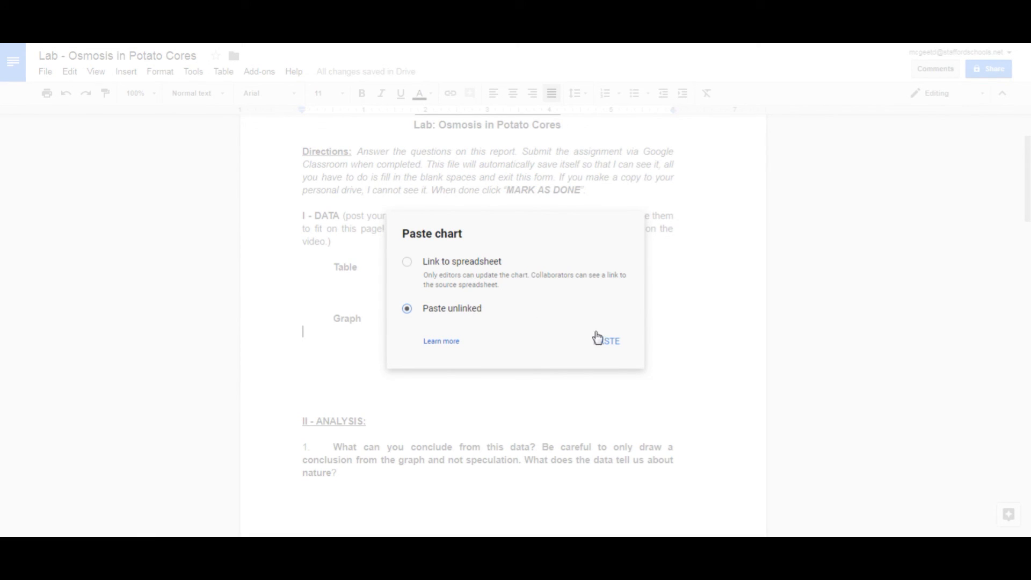
pyautogui.click(610, 341)
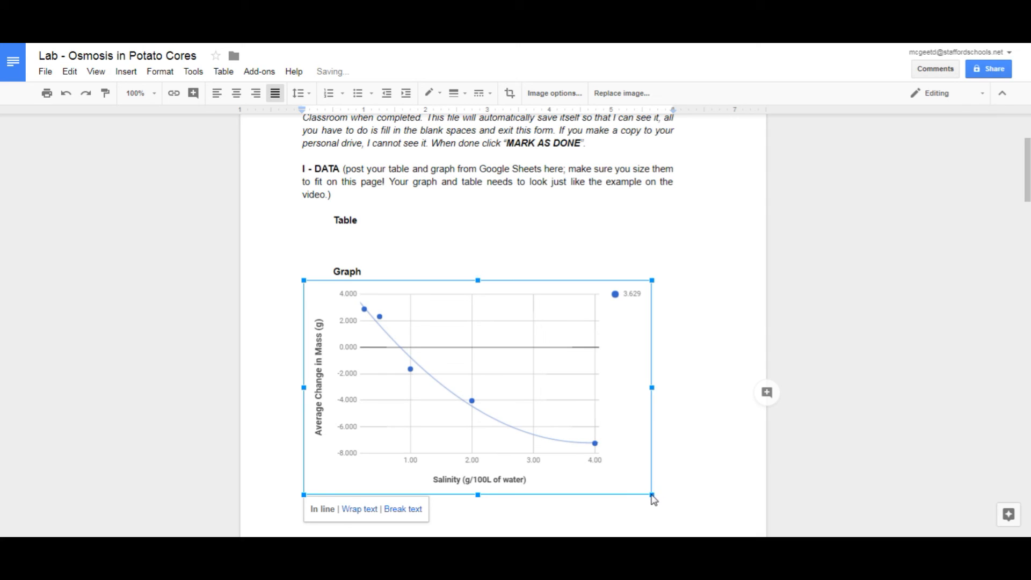
pyautogui.moveTo(654, 495); pyautogui.dragTo(483, 393)
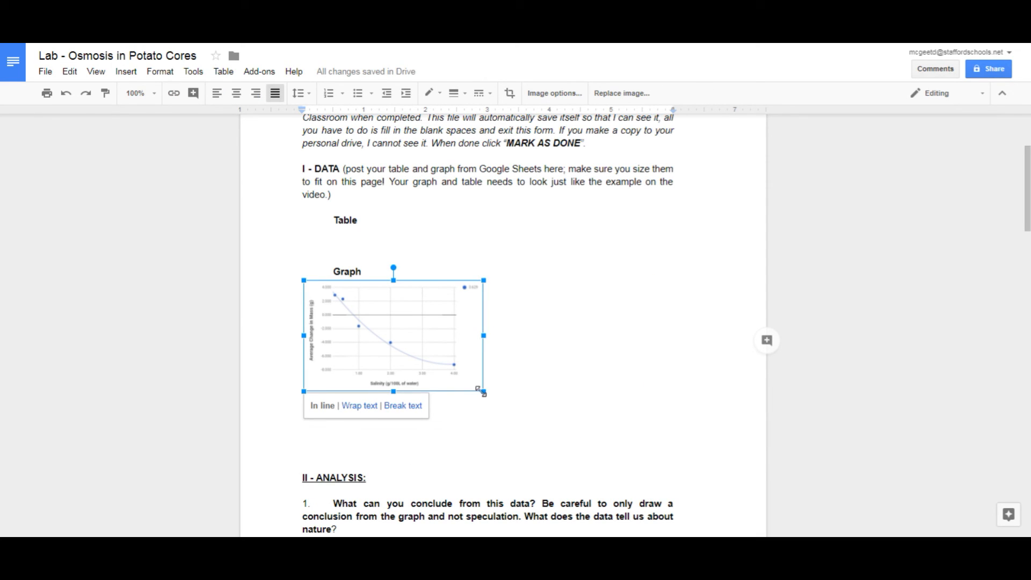
pyautogui.moveTo(482, 392); pyautogui.dragTo(631, 481)
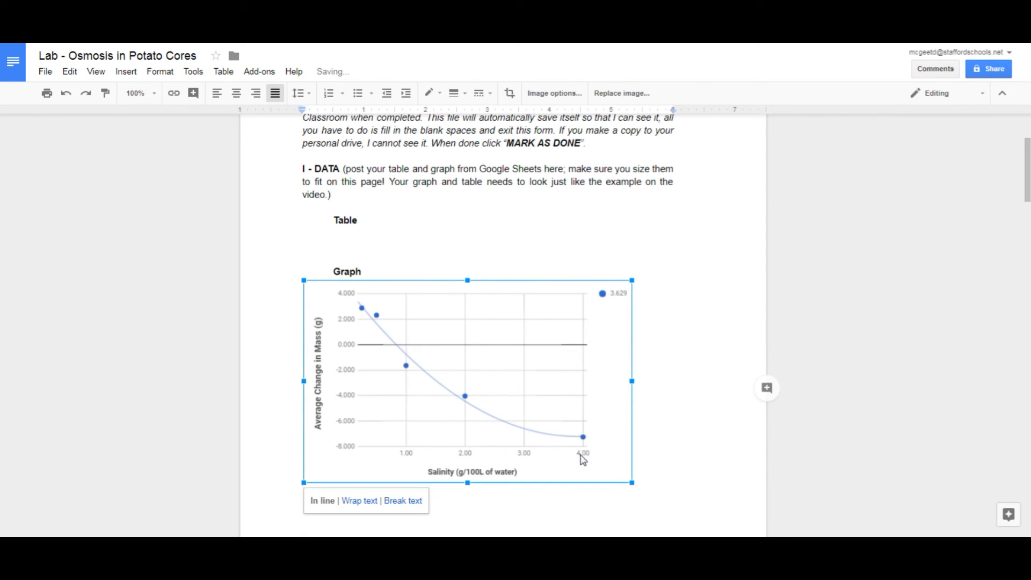
pyautogui.scroll(-3)
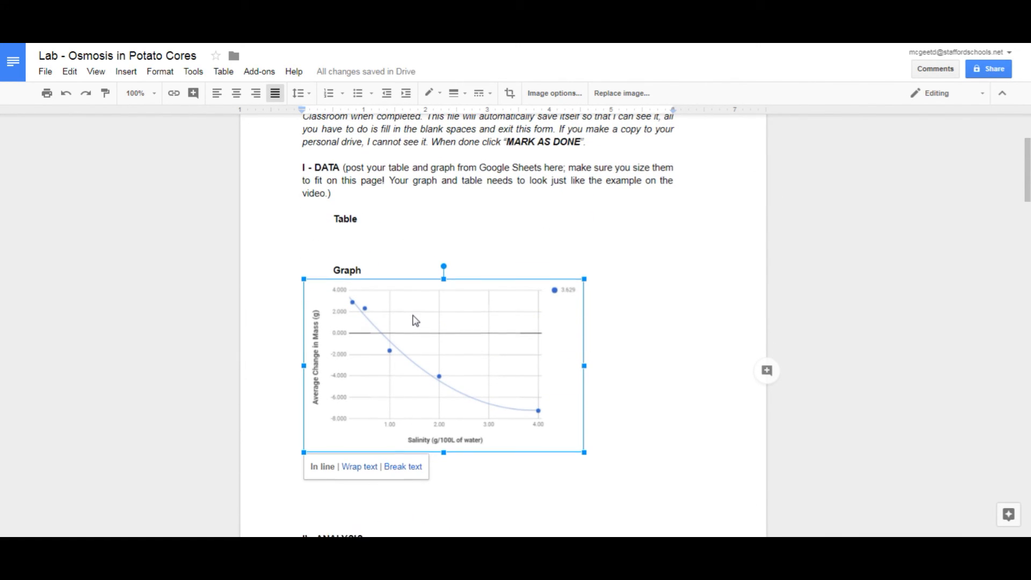
pyautogui.scroll(-3)
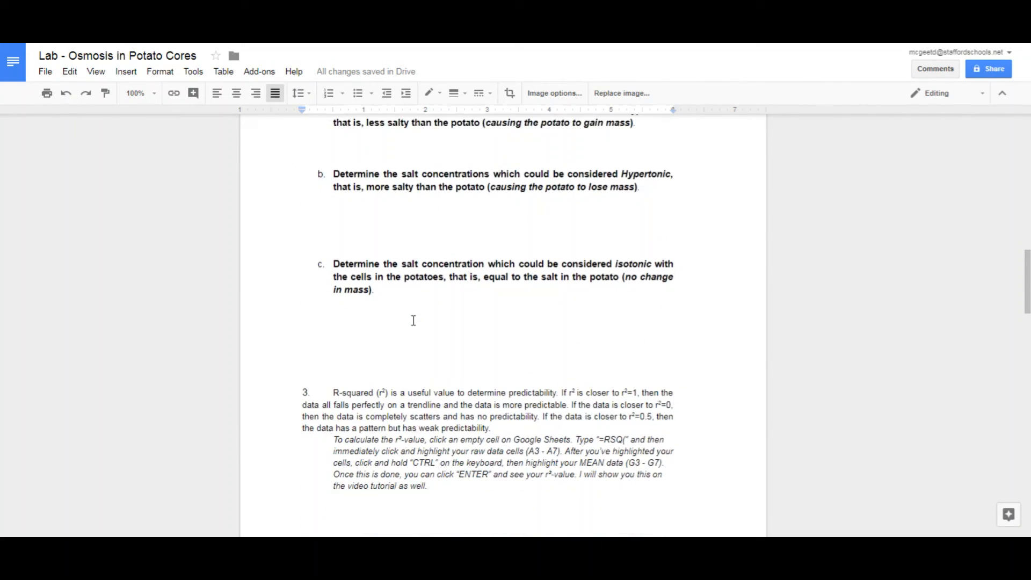
pyautogui.scroll(-3)
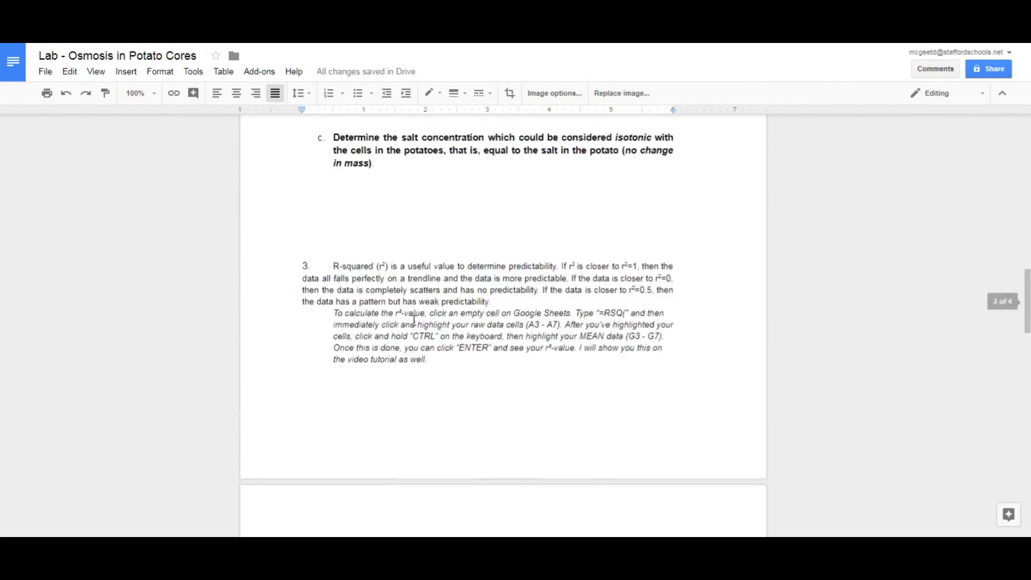